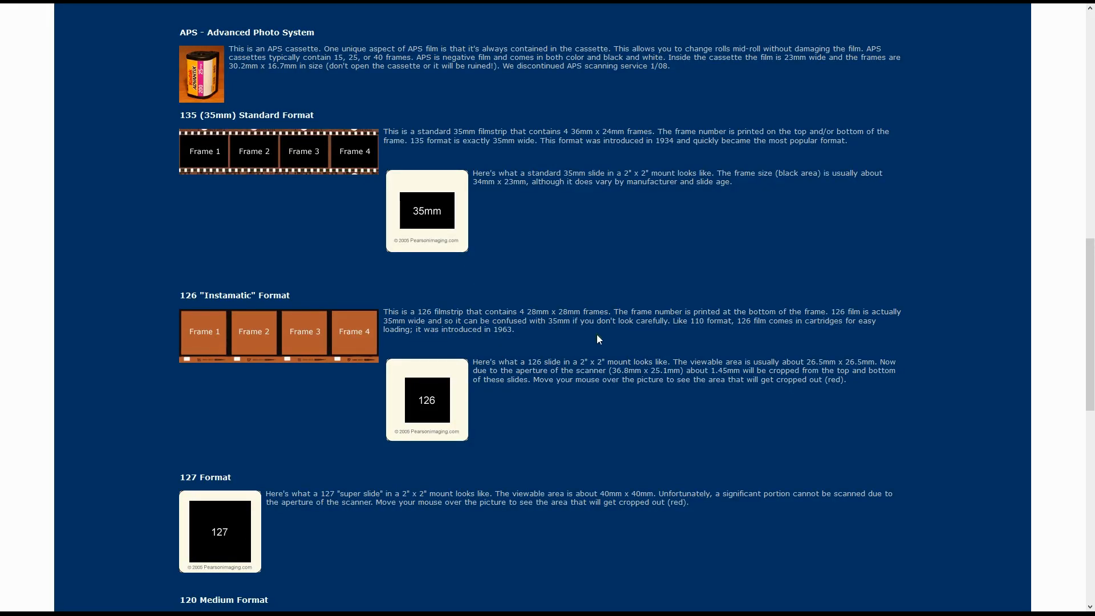
mouse_move(211, 247)
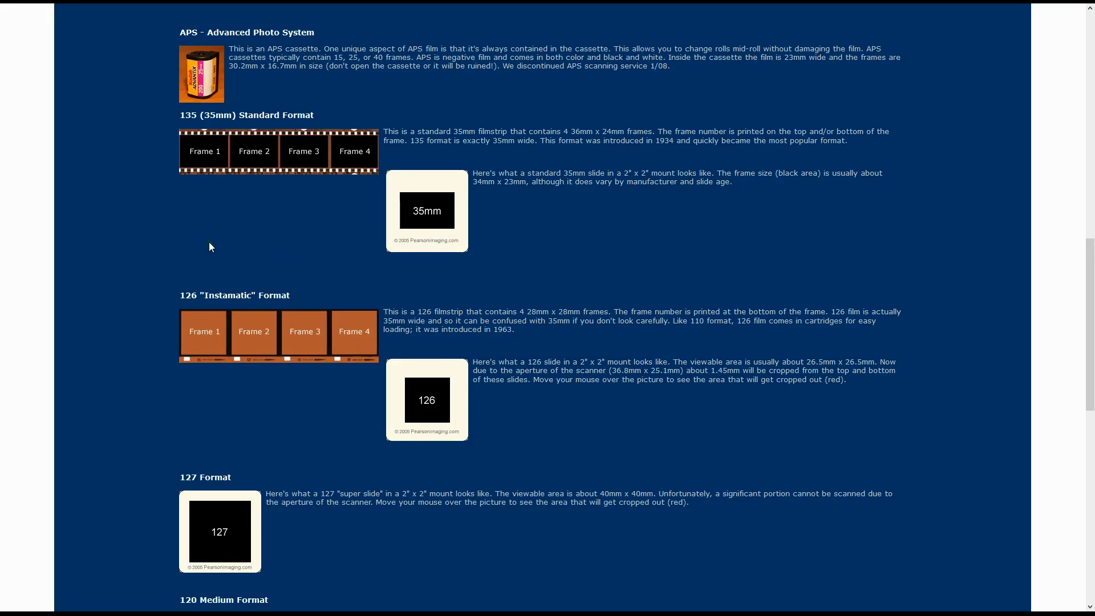
mouse_move(154, 238)
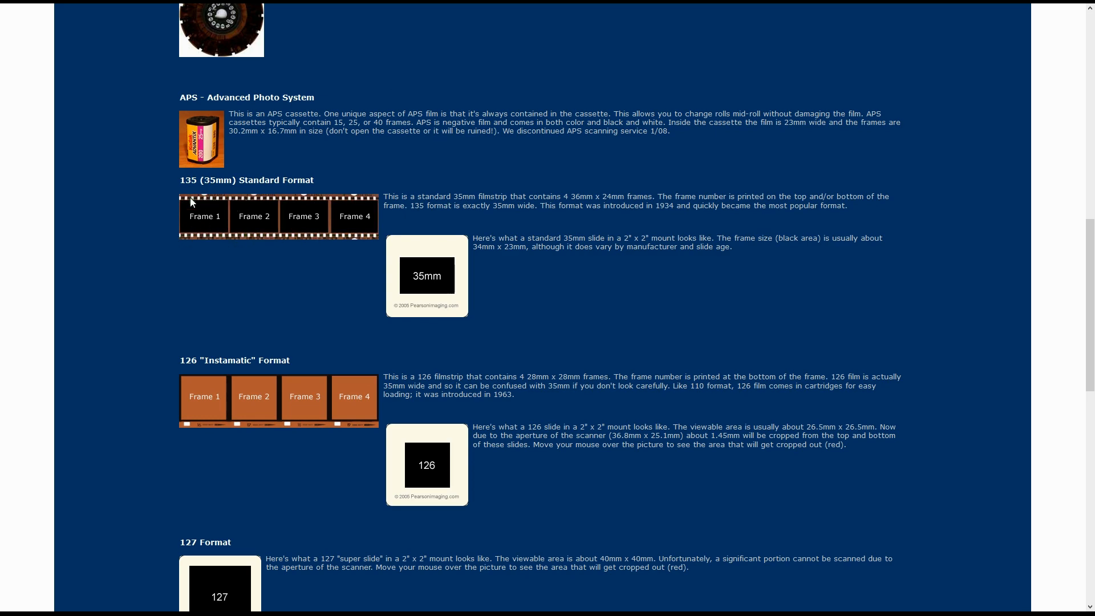
- Scroll the 'Scanning Film: A Buying Guide' article past the Plustek film scanners to the Epson Perfection V800/V850 flatbeds
scroll("up", 3)
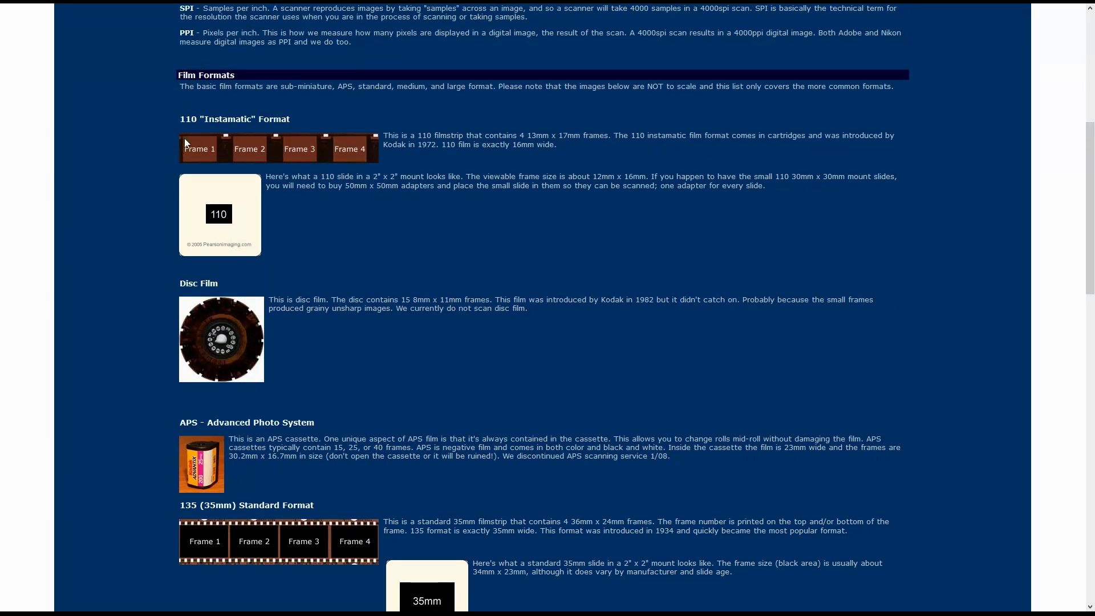
mouse_move(205, 167)
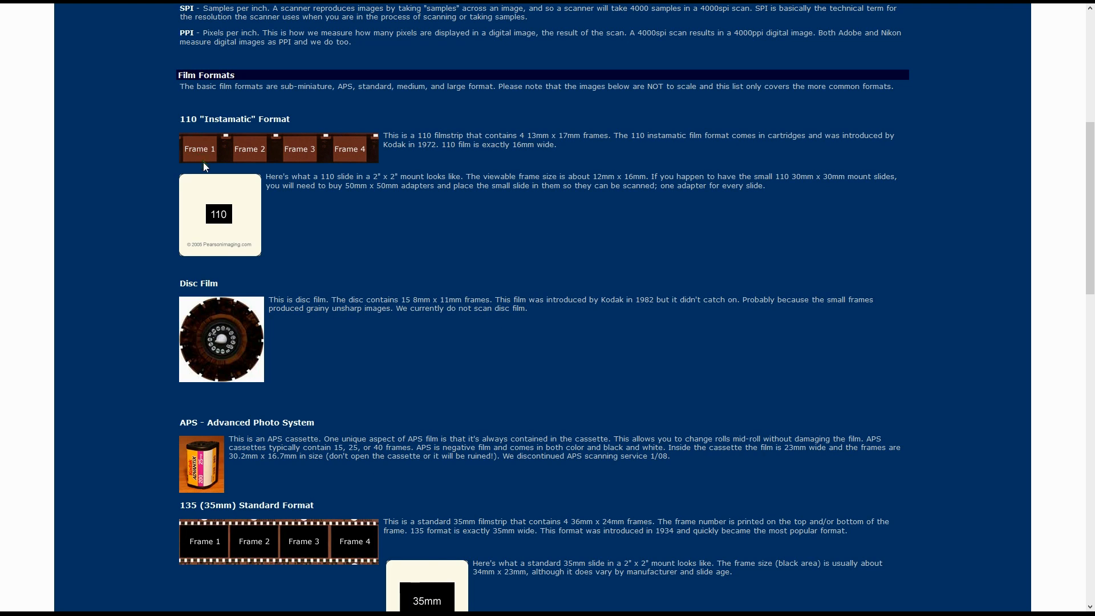
mouse_move(216, 139)
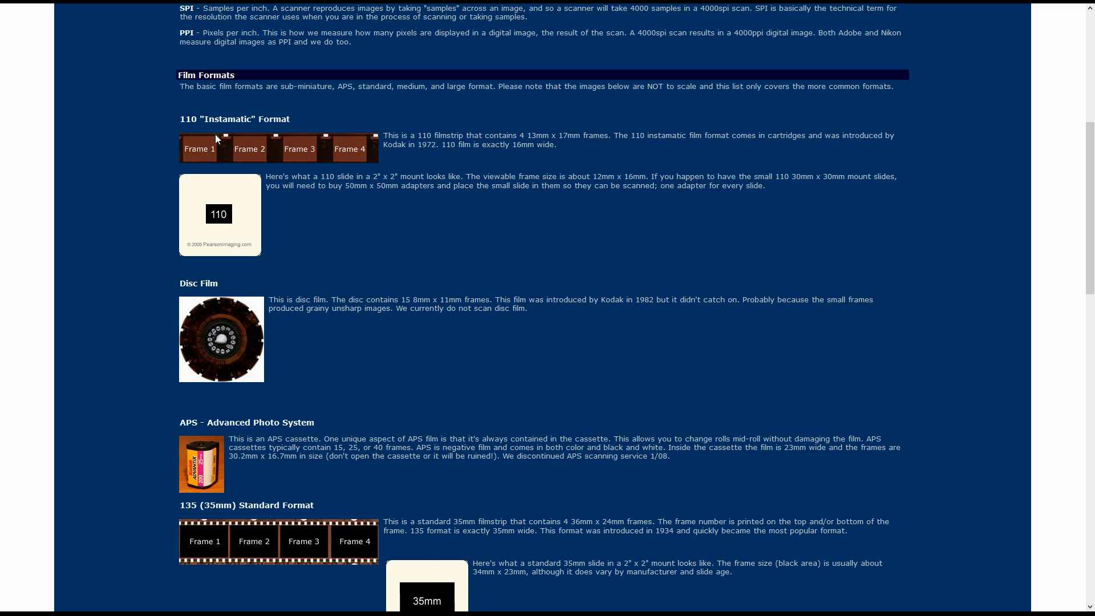
mouse_move(251, 139)
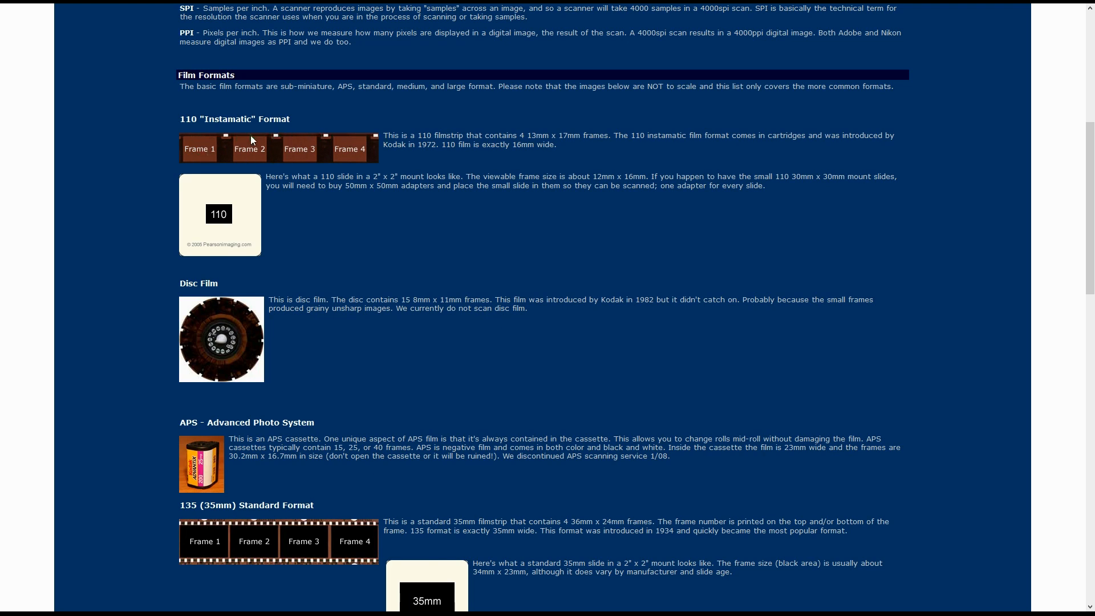
scroll("down", 3)
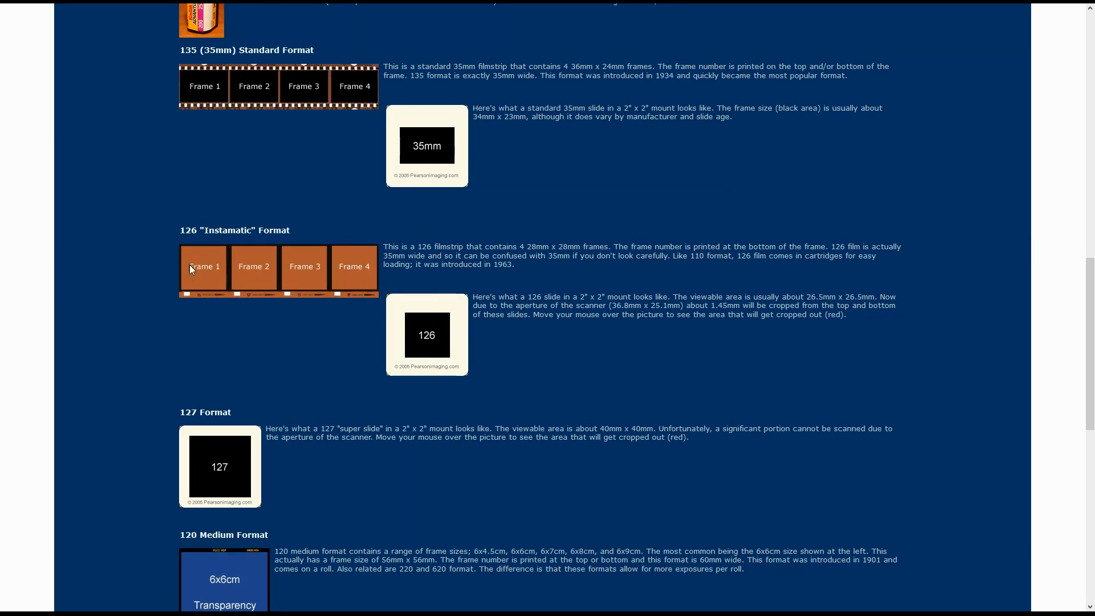
mouse_move(204, 267)
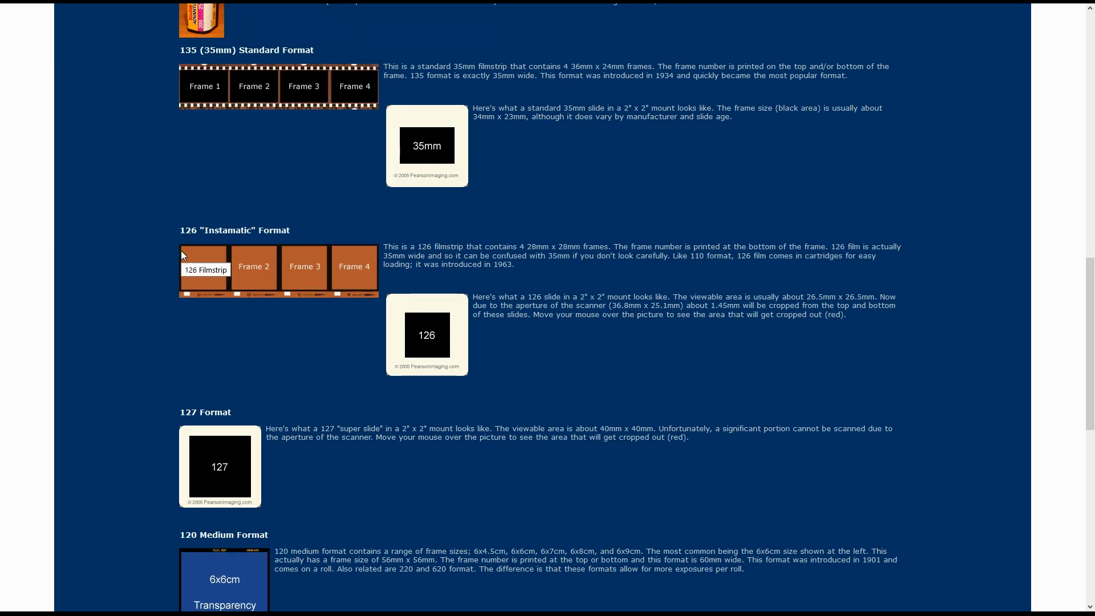
mouse_move(204, 267)
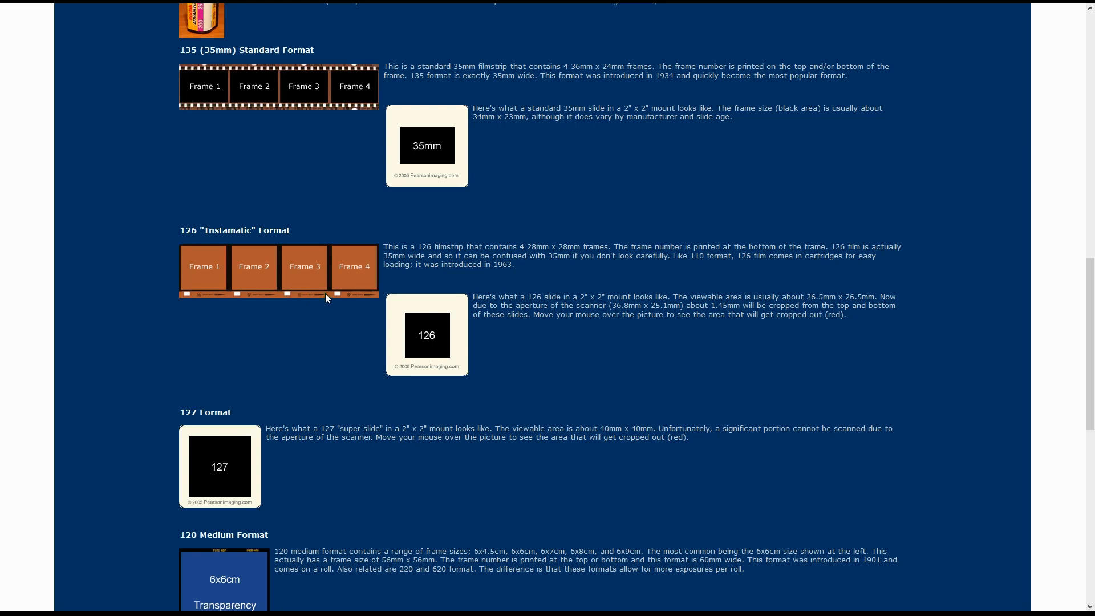
scroll("down", 3)
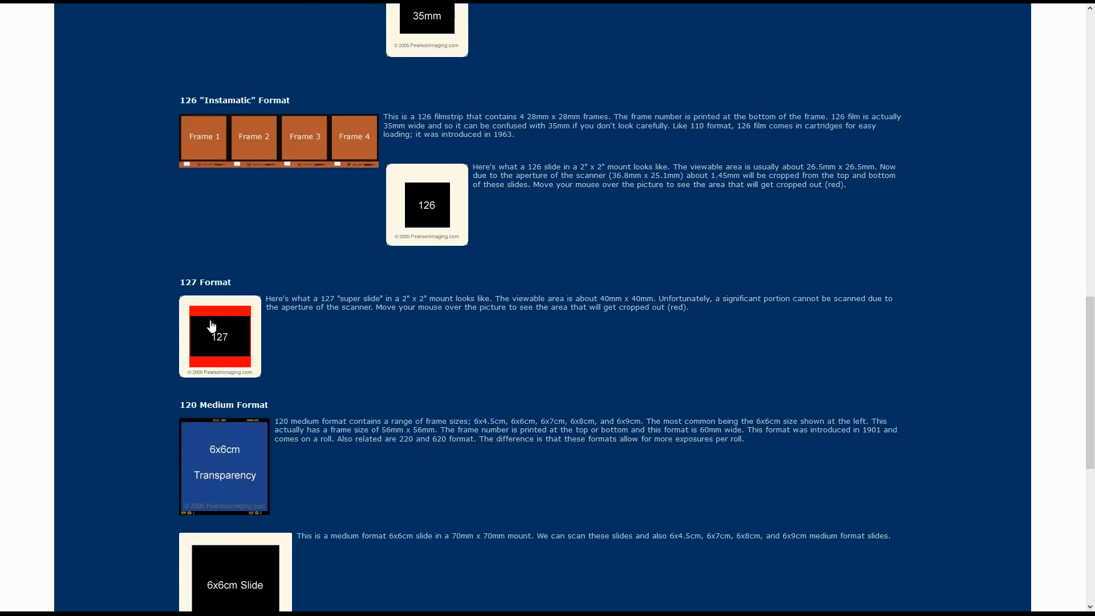
mouse_move(151, 326)
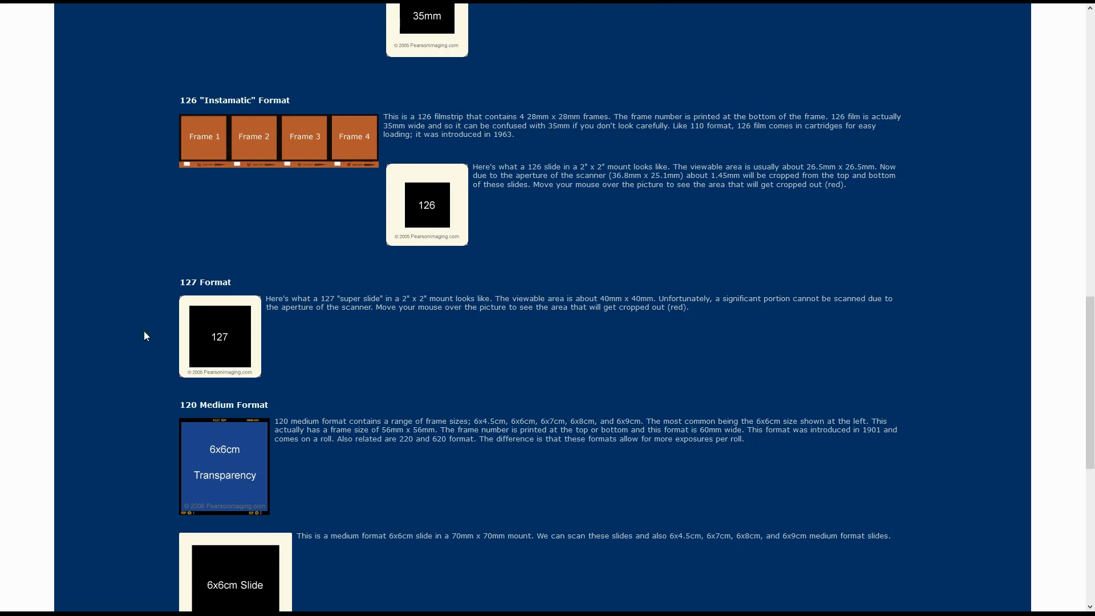
mouse_move(201, 151)
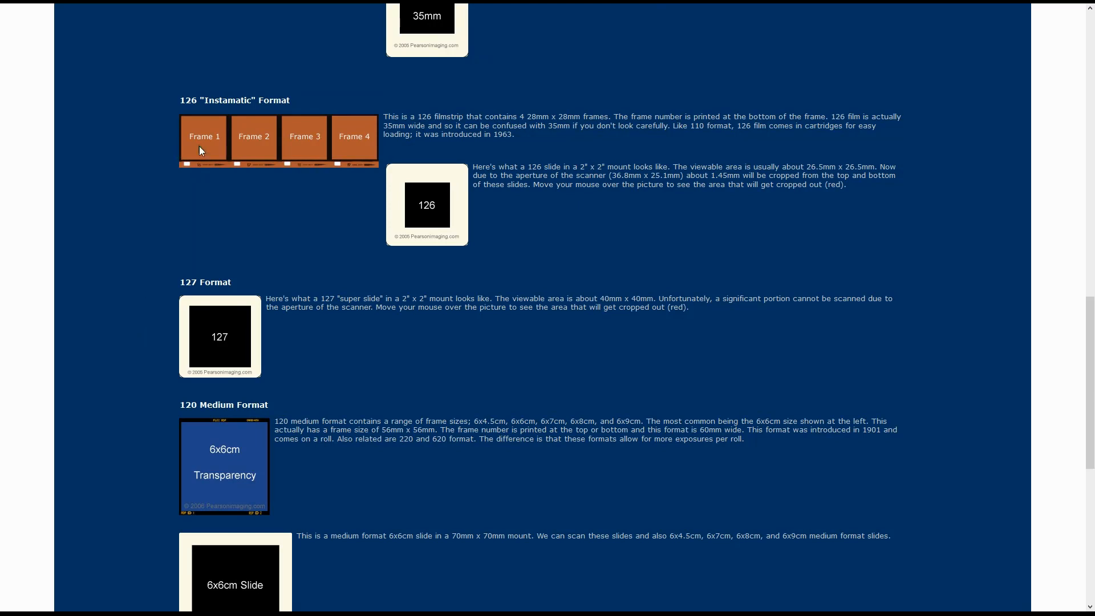
mouse_move(120, 356)
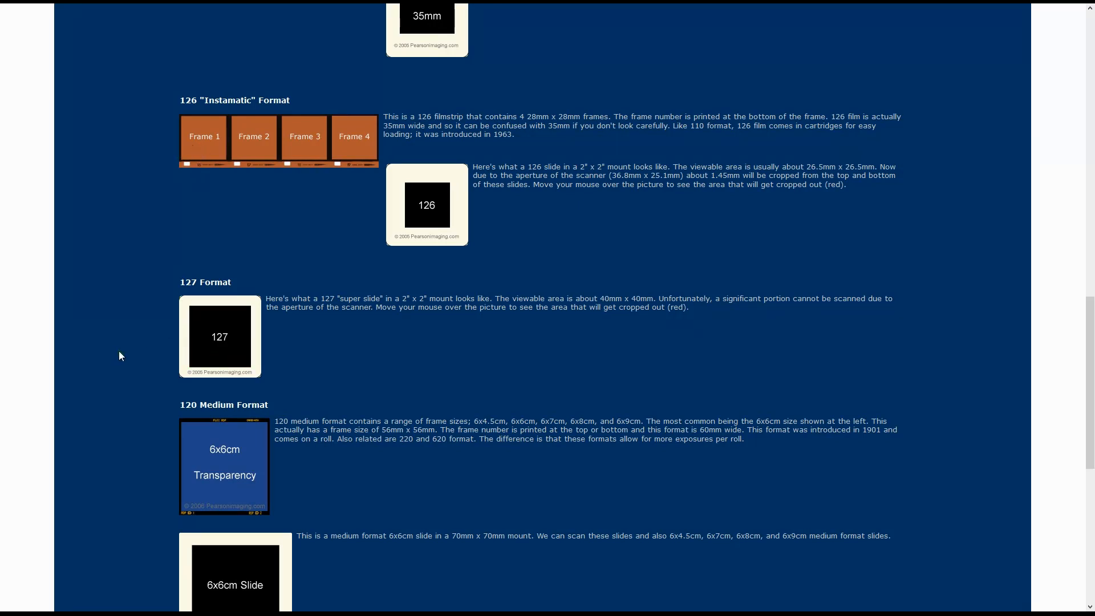
scroll("down", 3)
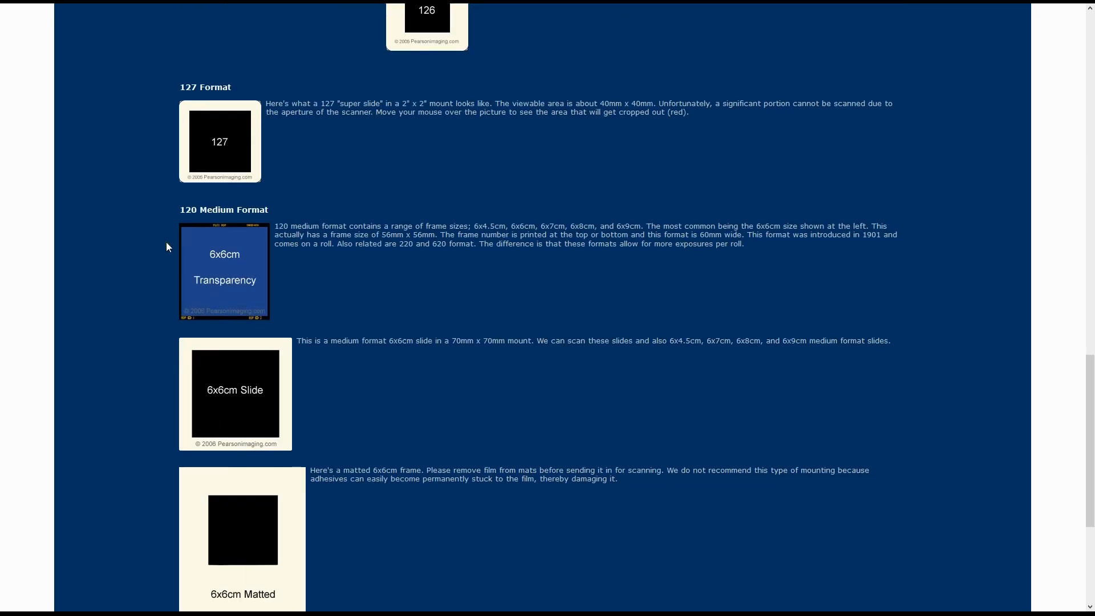
mouse_move(197, 220)
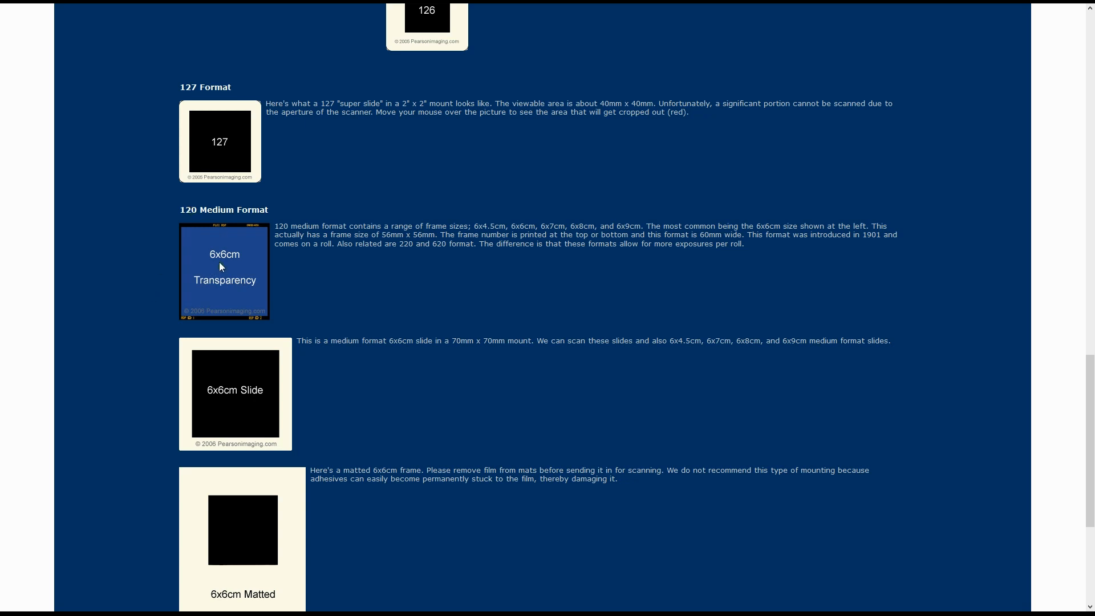
mouse_move(206, 244)
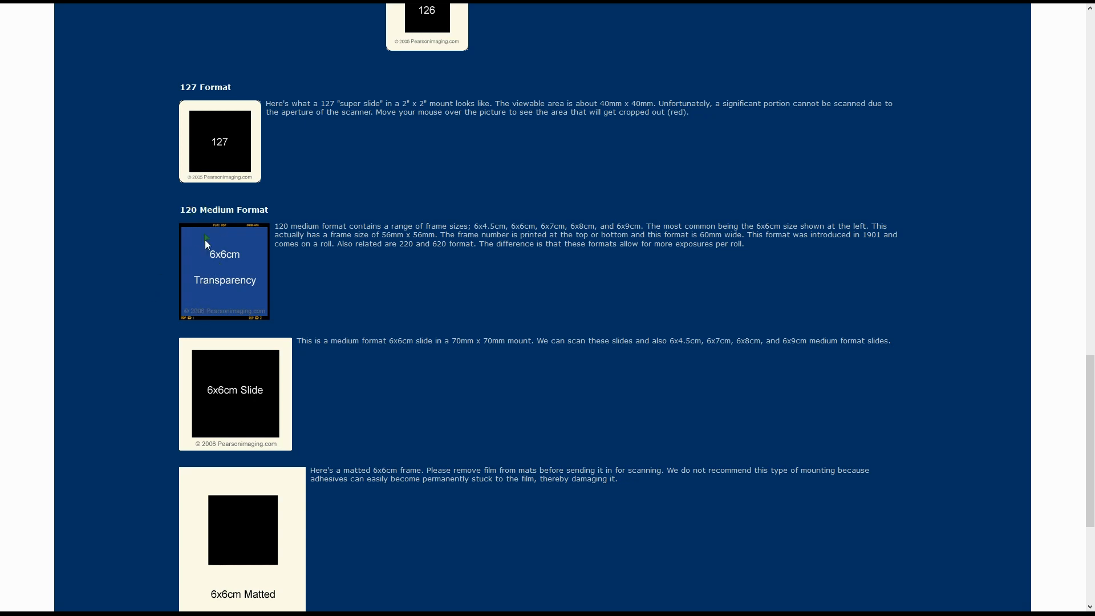
mouse_move(183, 238)
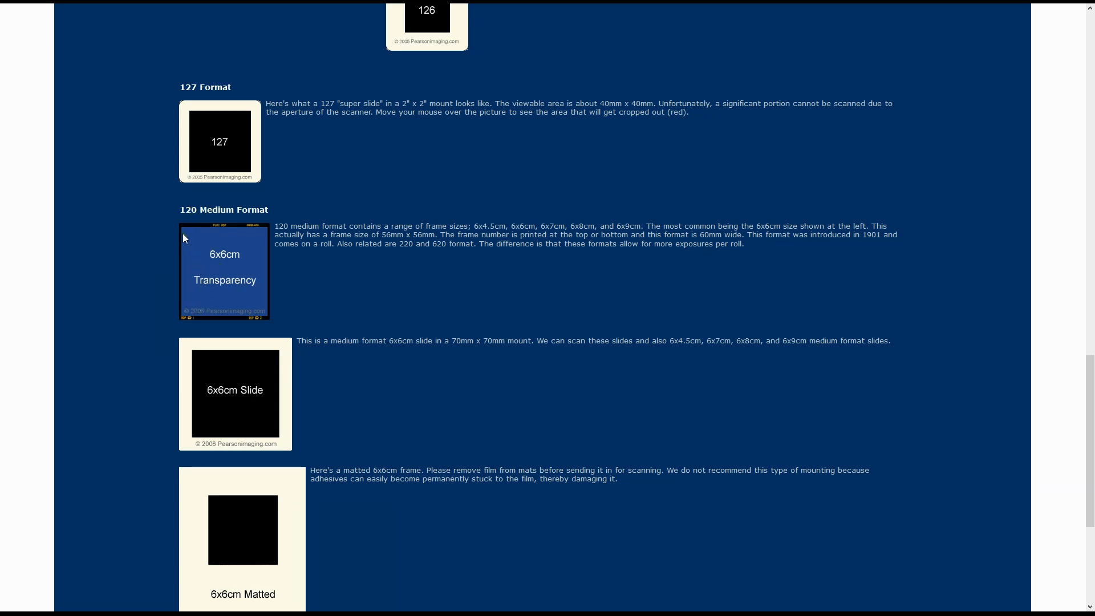
mouse_move(235, 319)
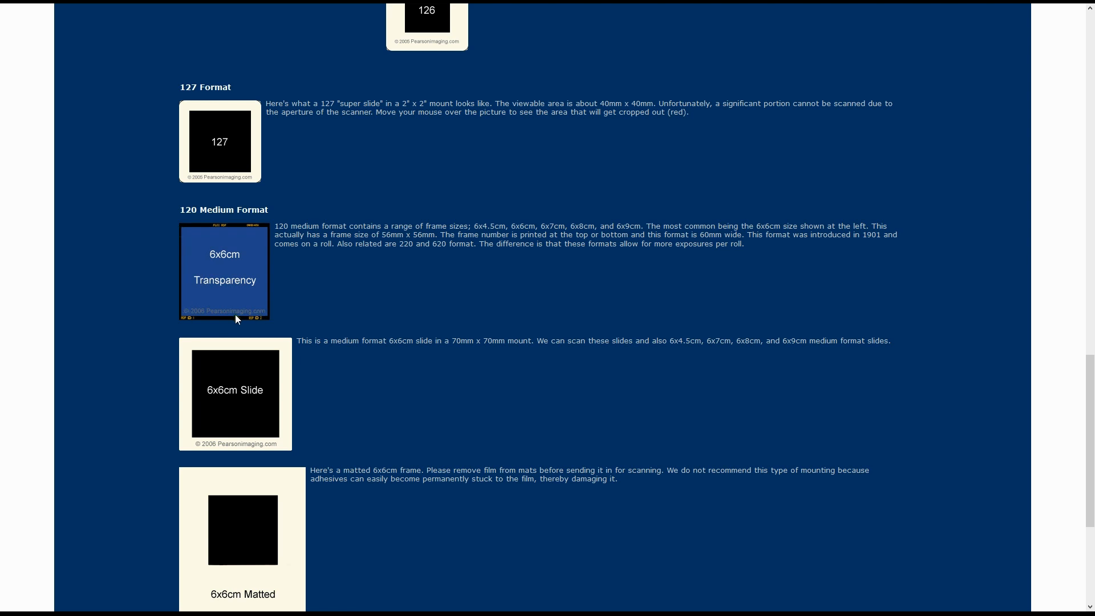
mouse_move(208, 229)
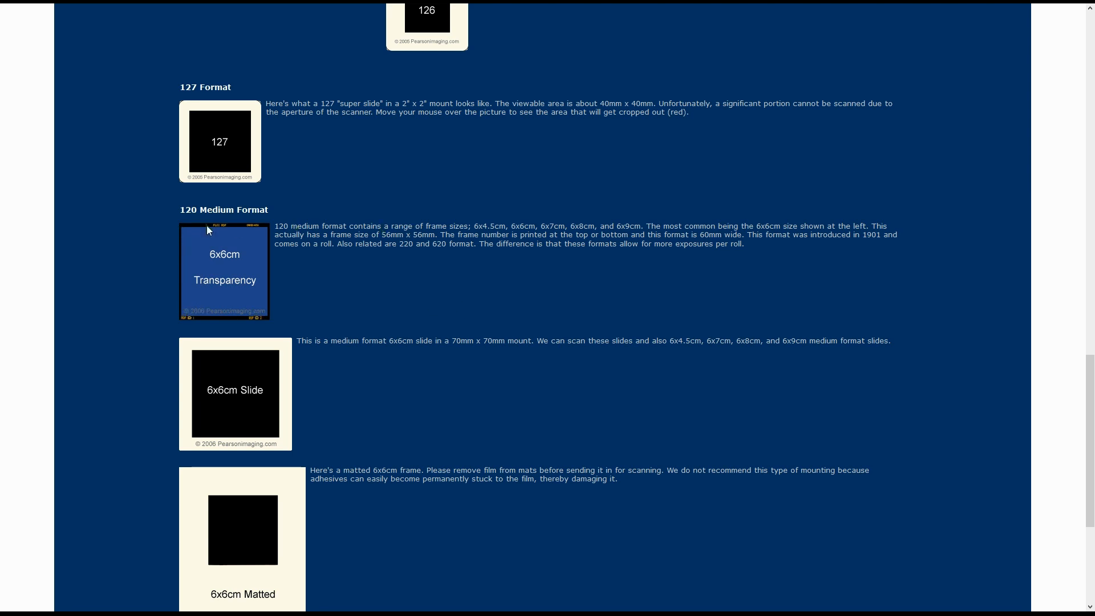
scroll("down", 3)
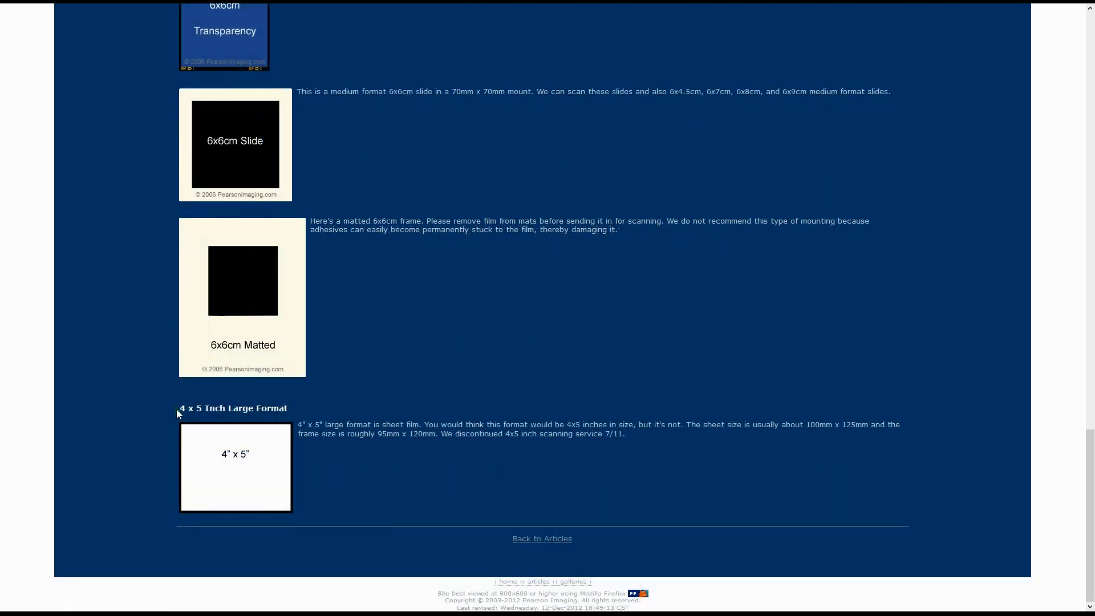
mouse_move(235, 467)
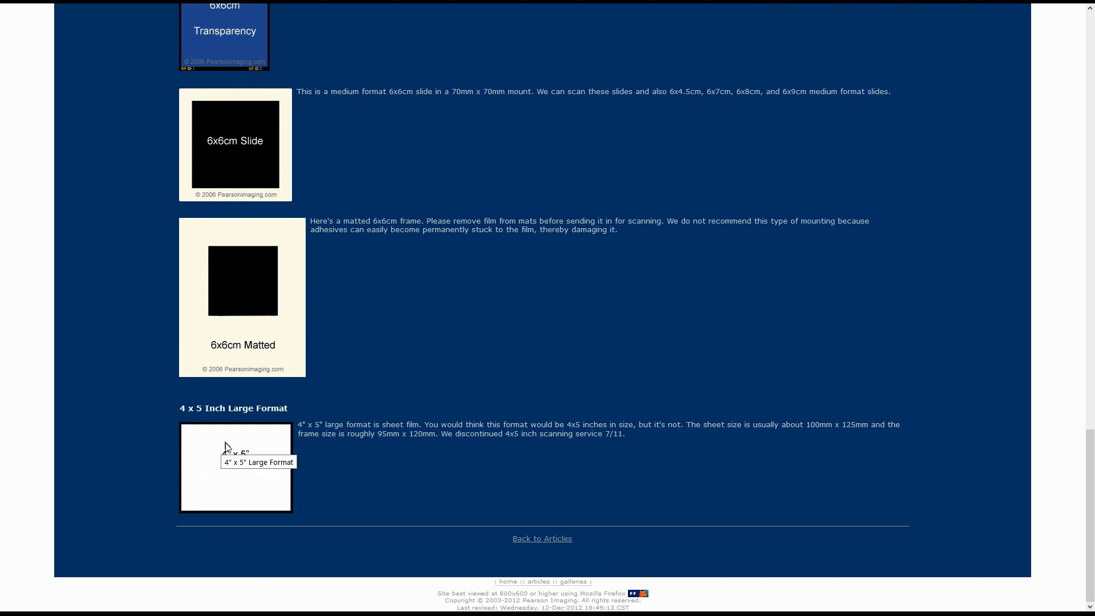
mouse_move(213, 447)
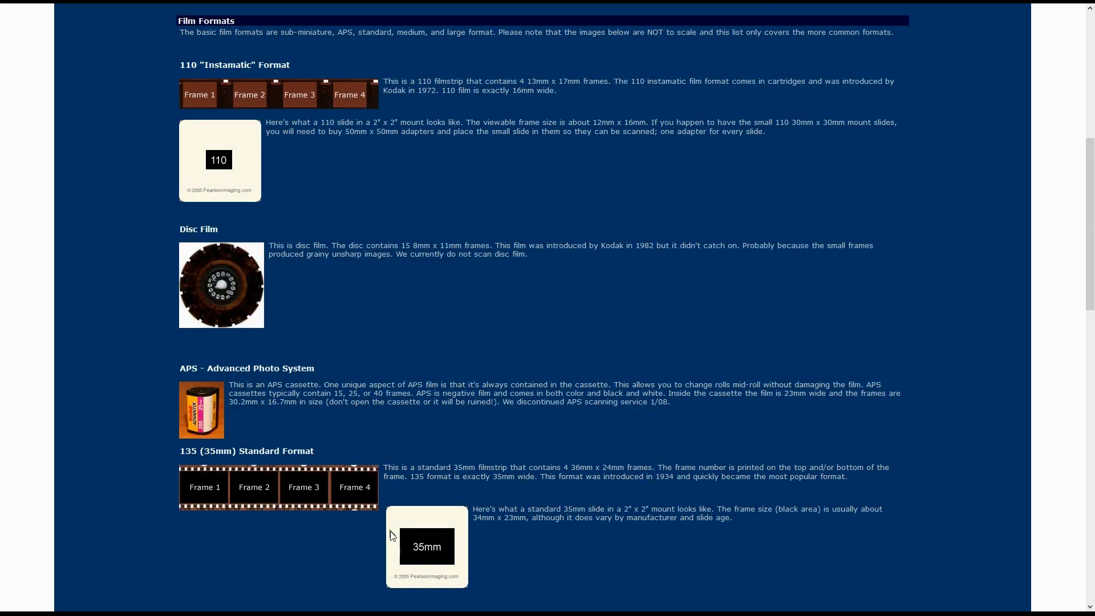
mouse_move(248, 154)
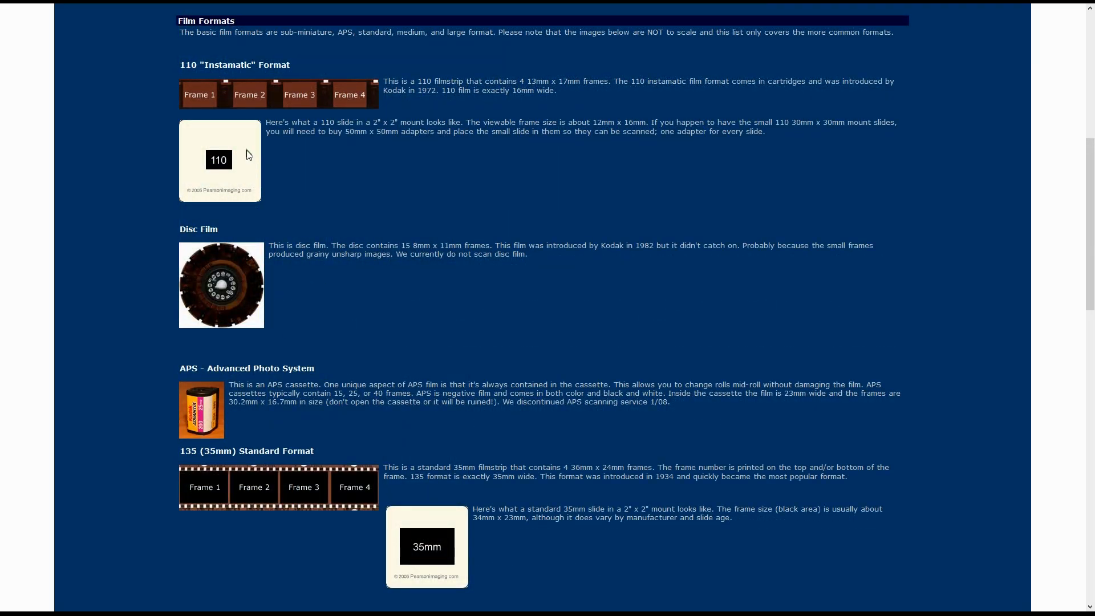
scroll("down", 3)
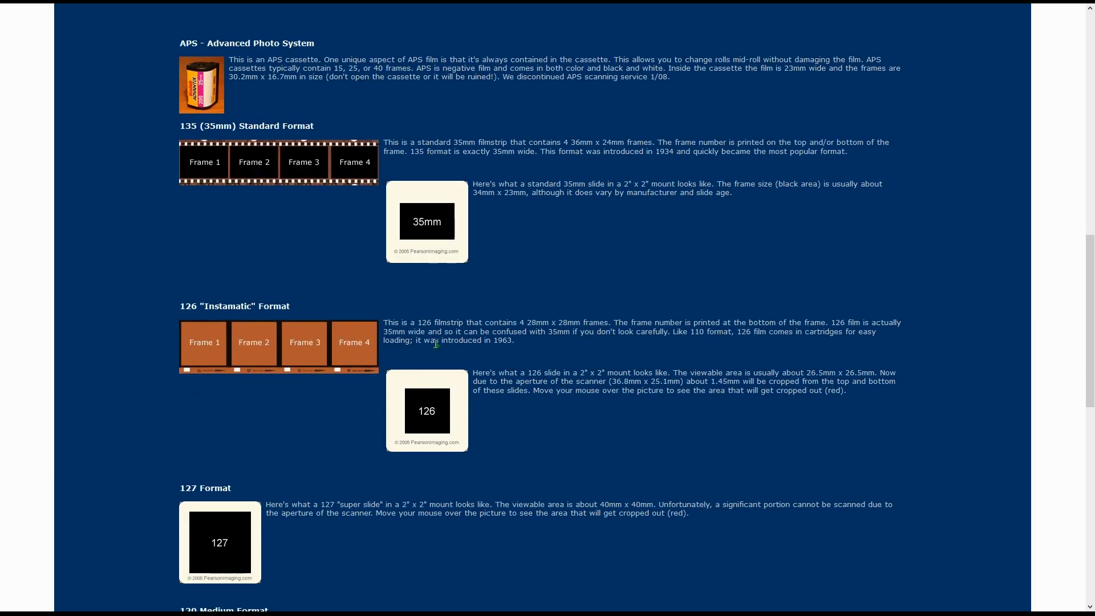
mouse_move(113, 334)
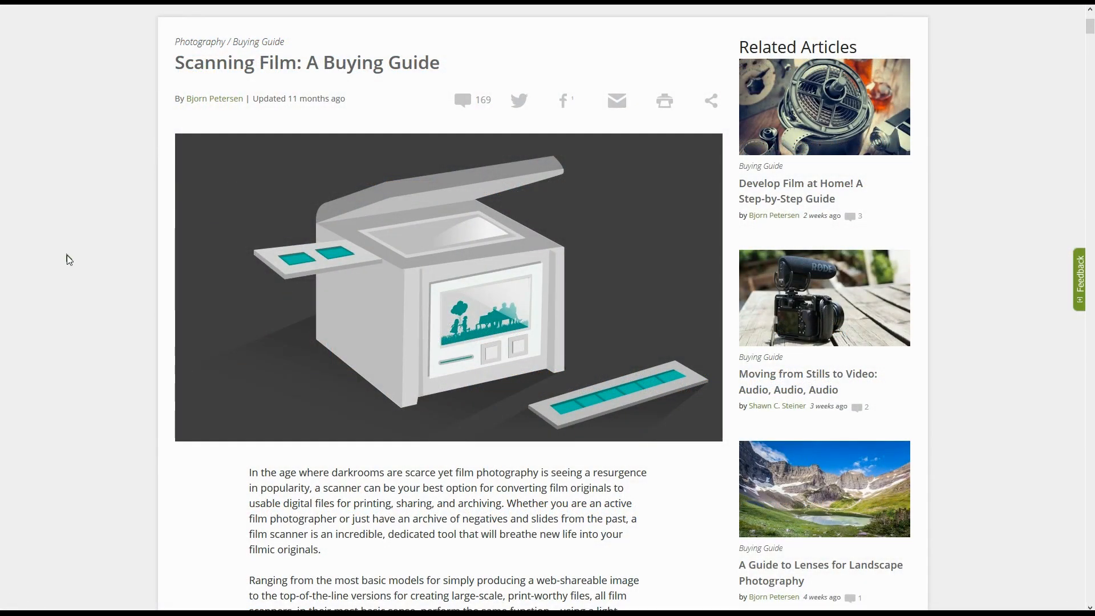
mouse_move(176, 110)
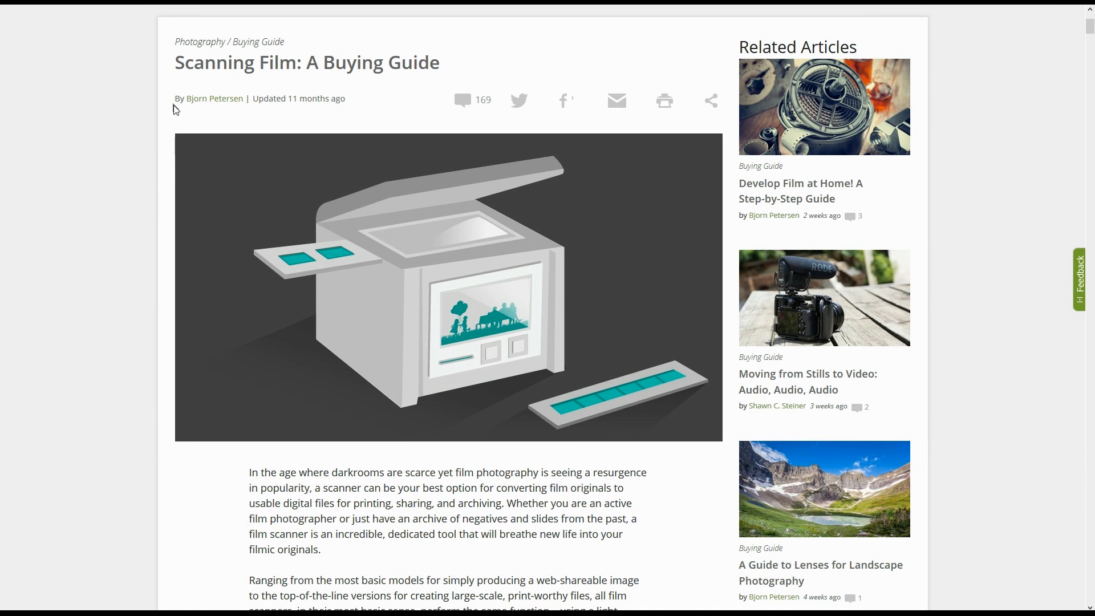
mouse_move(214, 80)
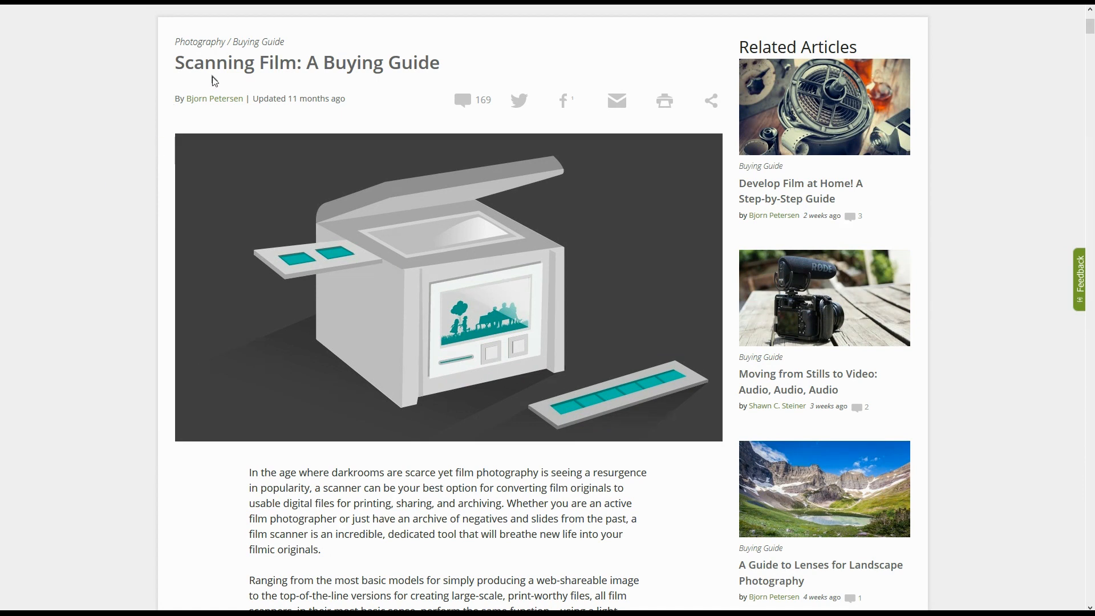
mouse_move(227, 67)
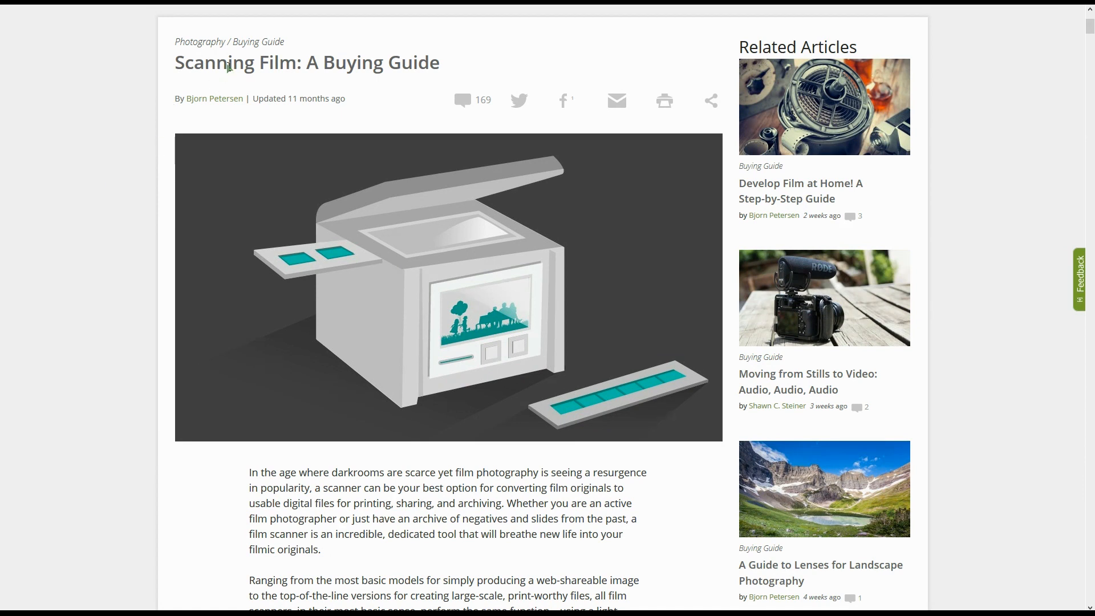
mouse_move(142, 183)
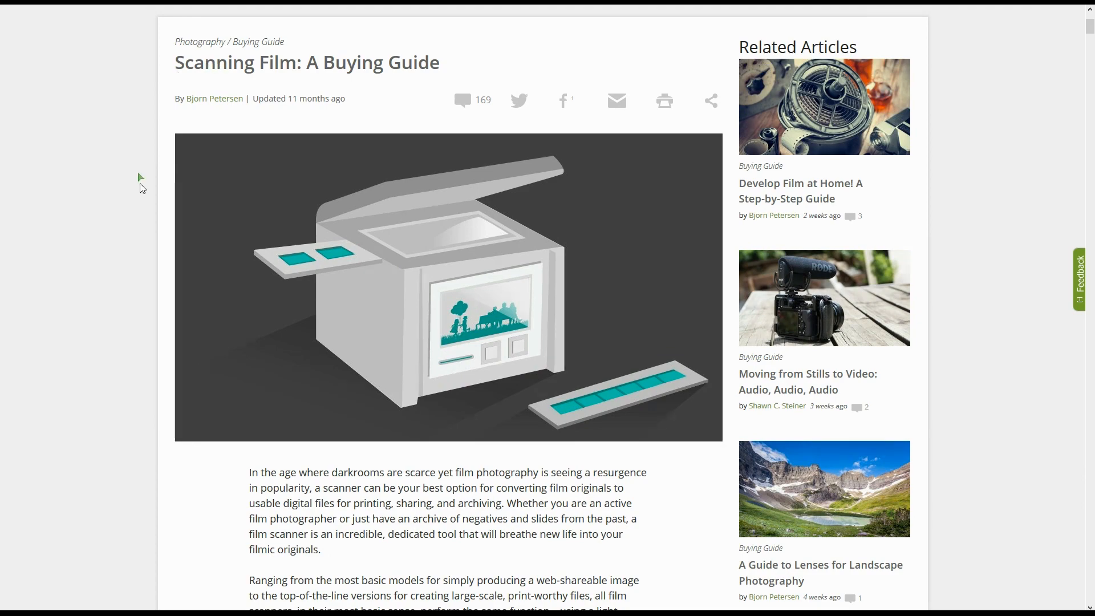
scroll("down", 3)
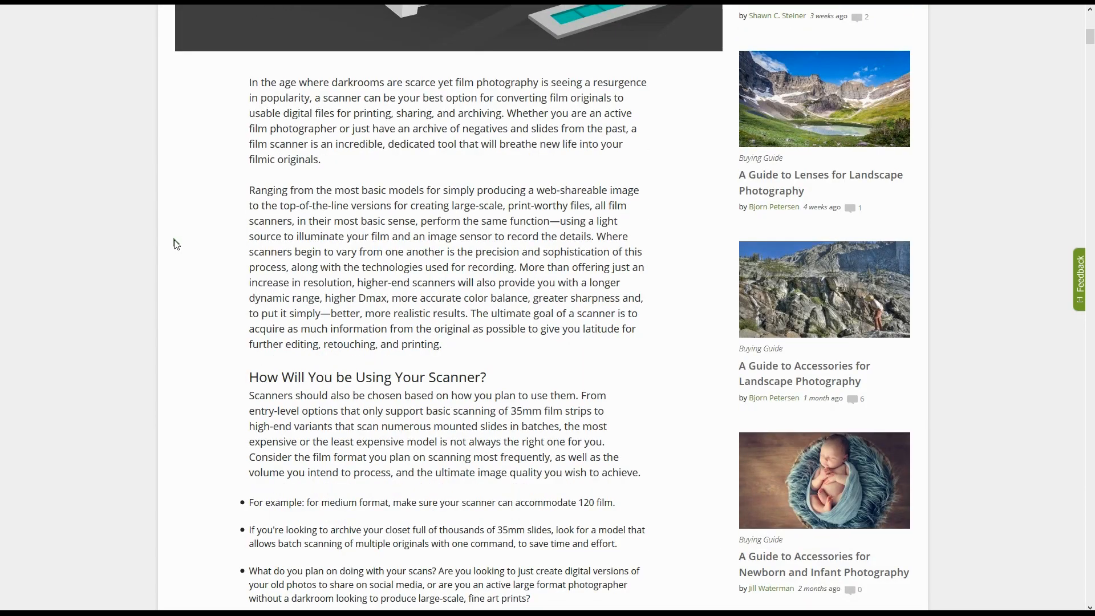
scroll("down", 3)
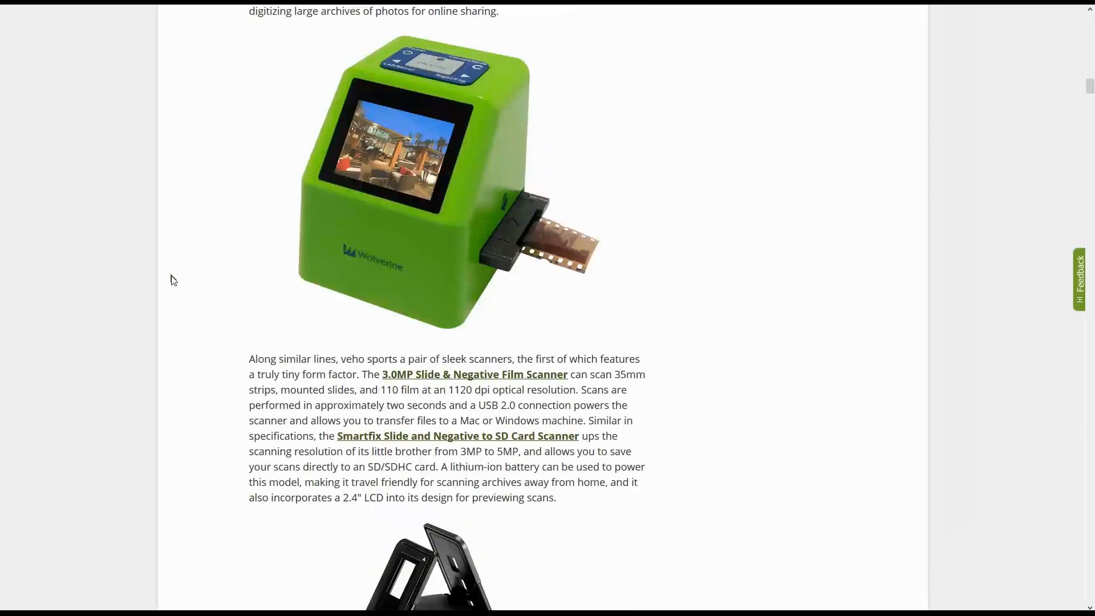
scroll("down", 3)
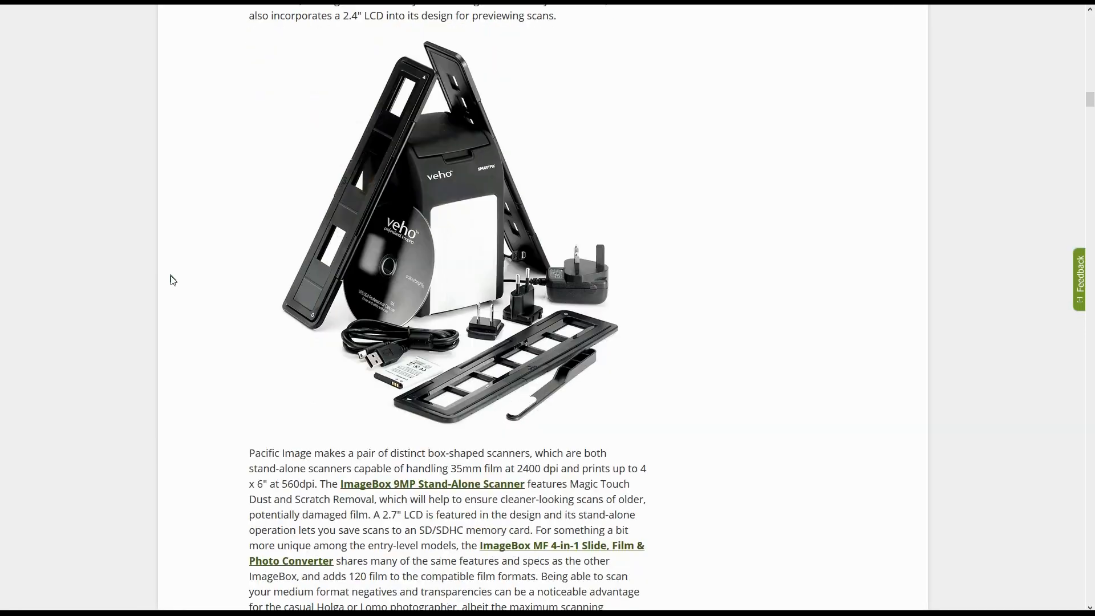
scroll("down", 3)
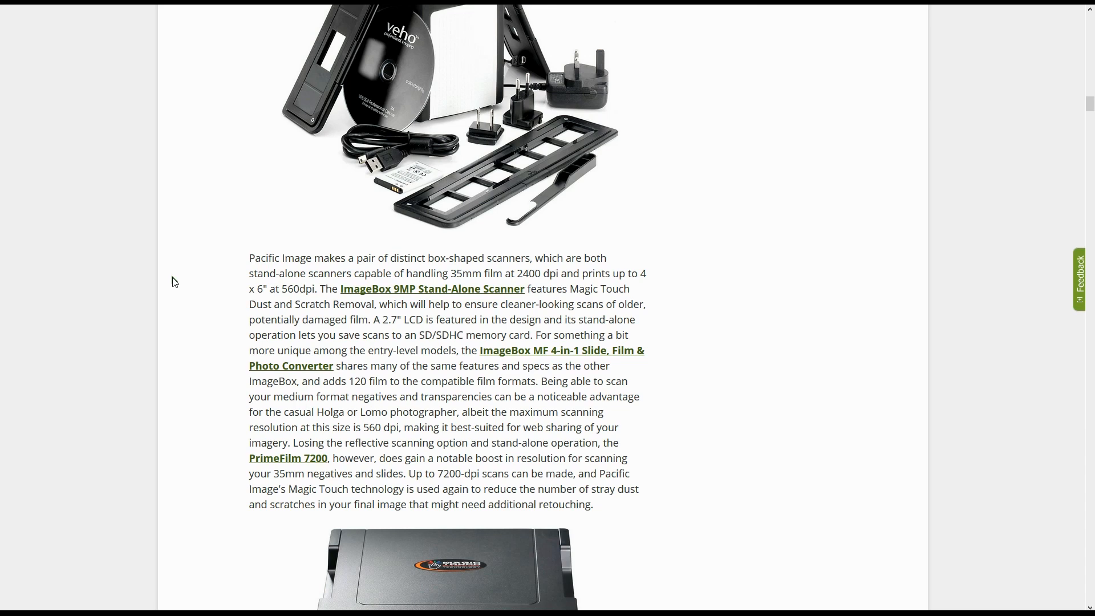
mouse_move(186, 285)
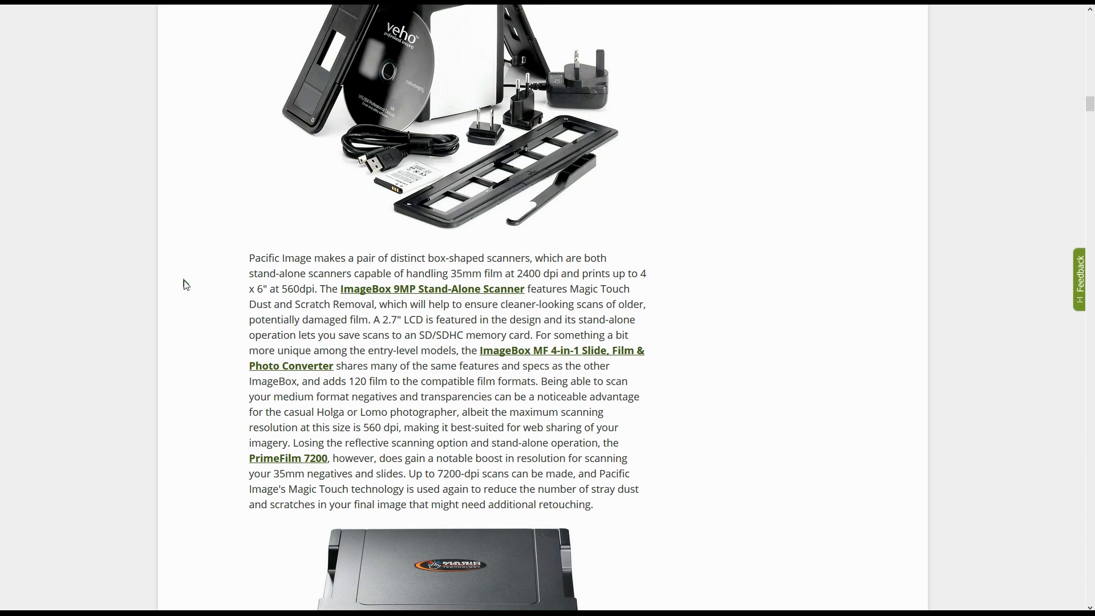
scroll("down", 3)
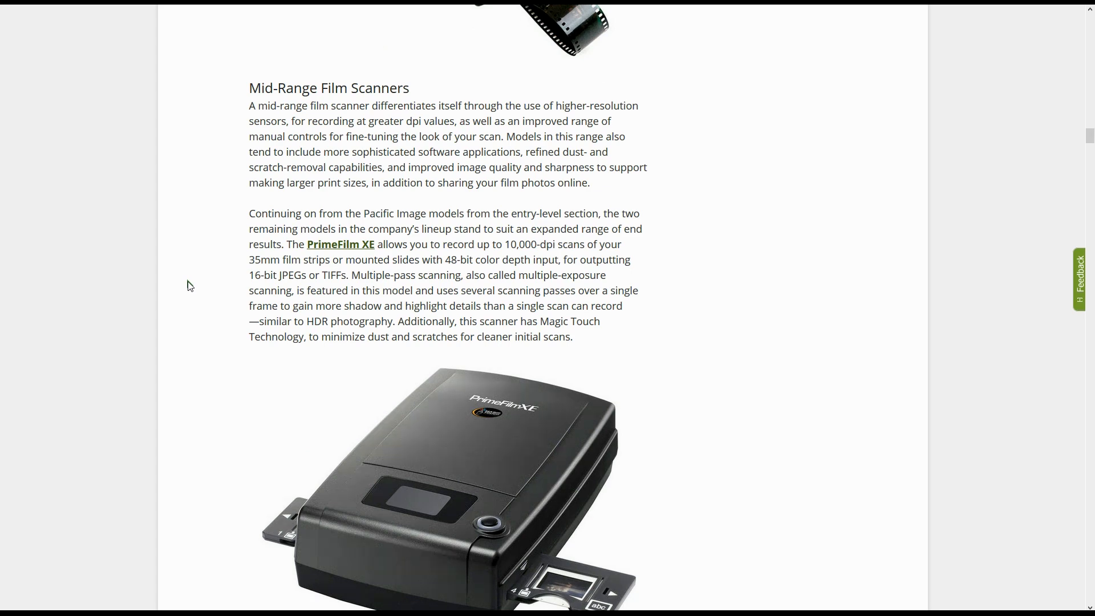
scroll("down", 3)
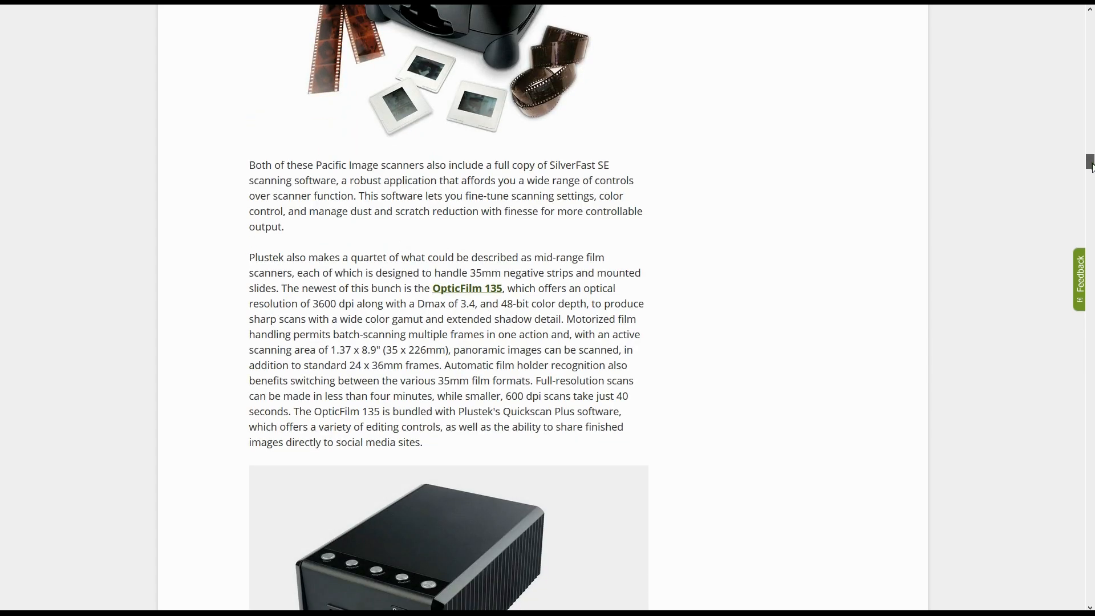
scroll("down", 3)
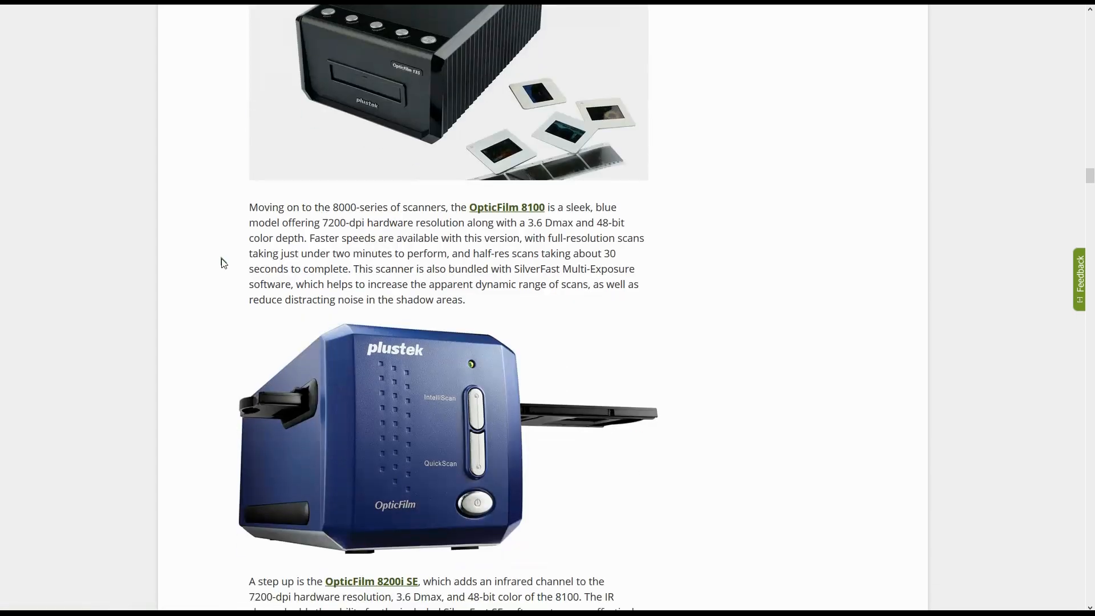
scroll("down", 3)
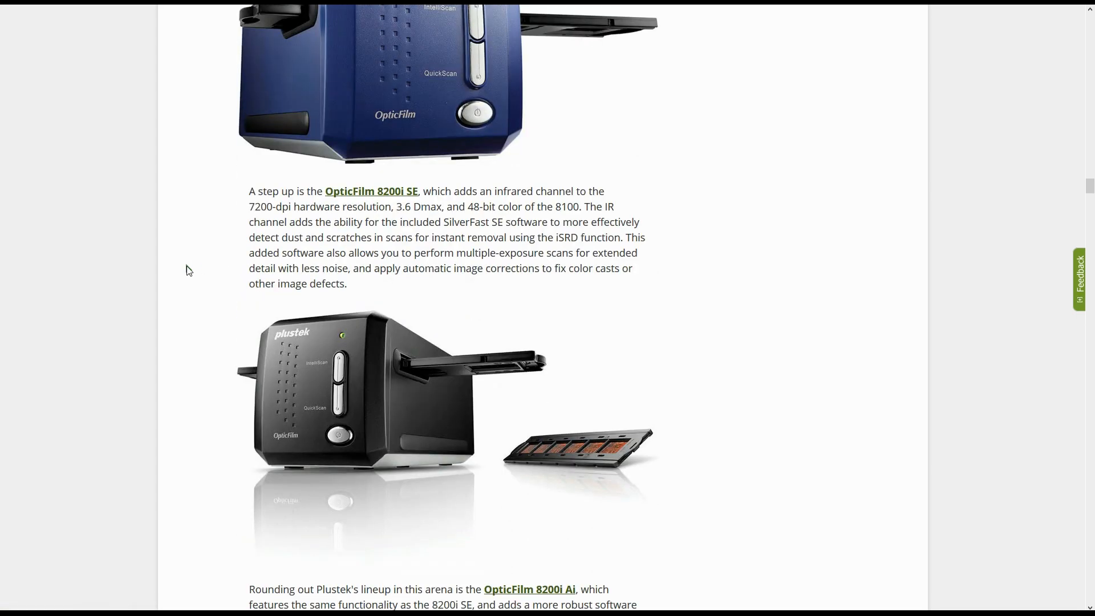
scroll("down", 3)
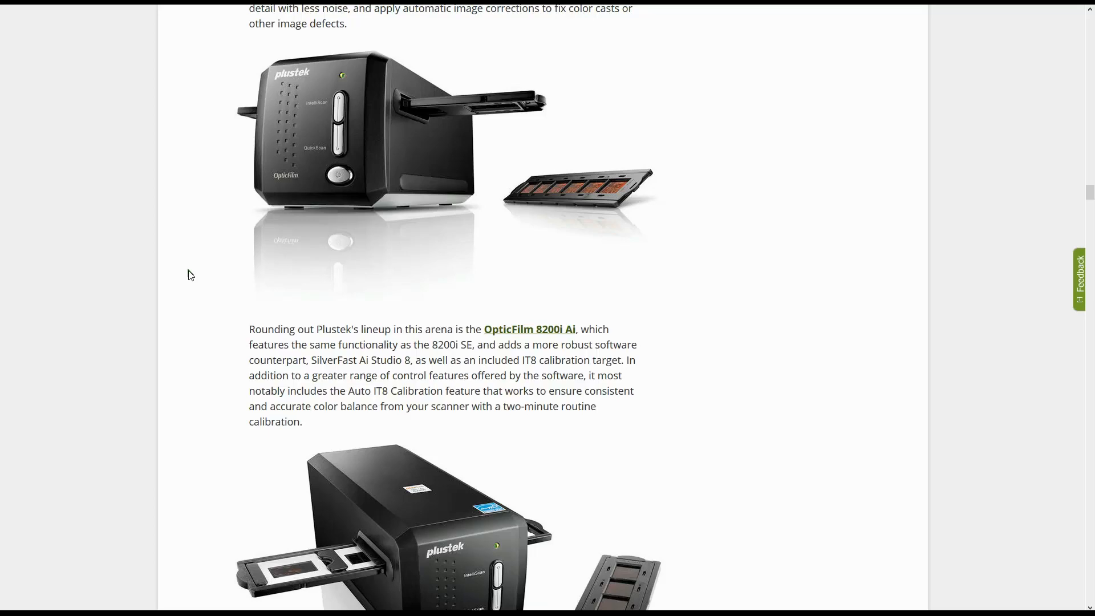
scroll("down", 3)
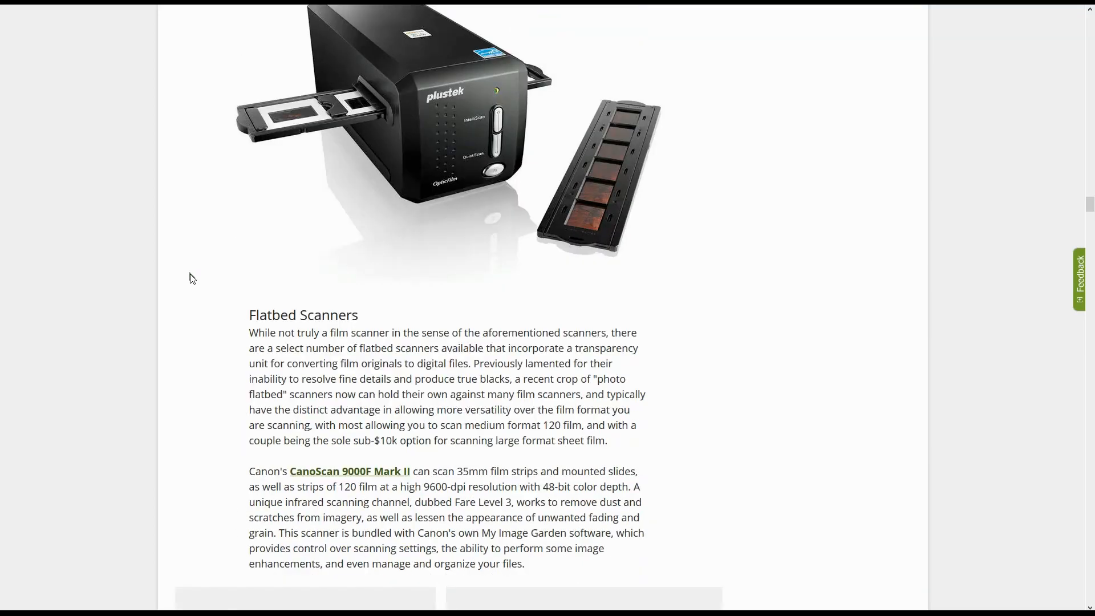
scroll("down", 3)
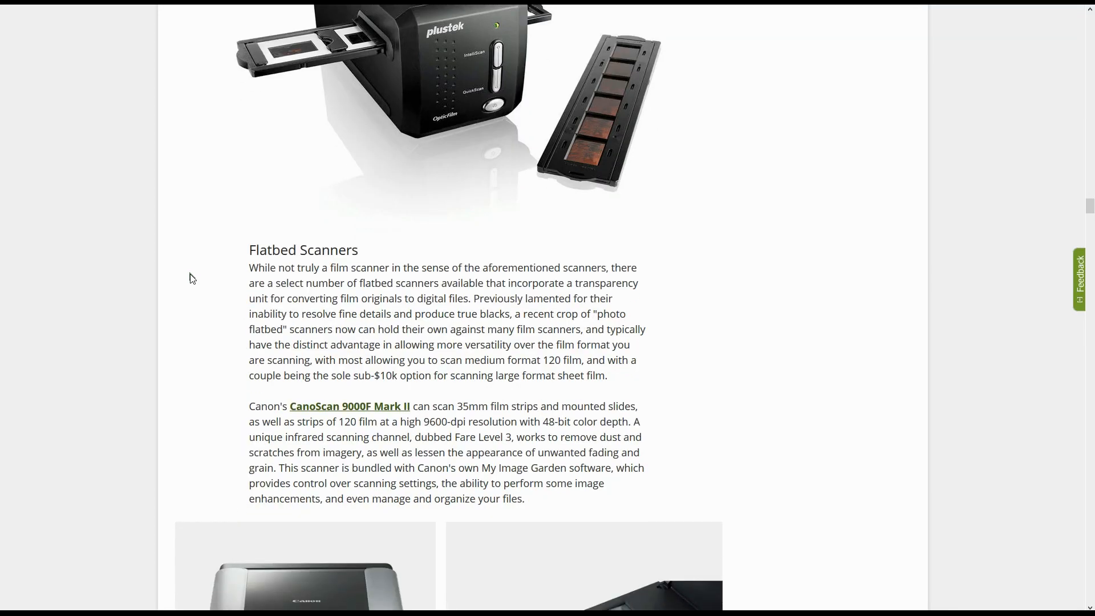
scroll("down", 3)
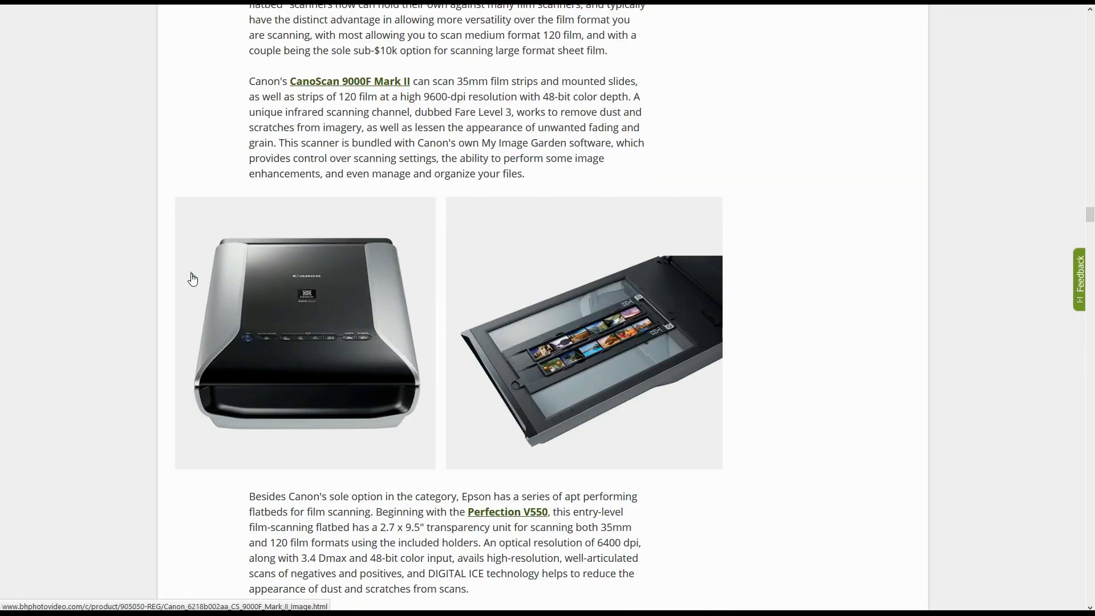
mouse_move(185, 236)
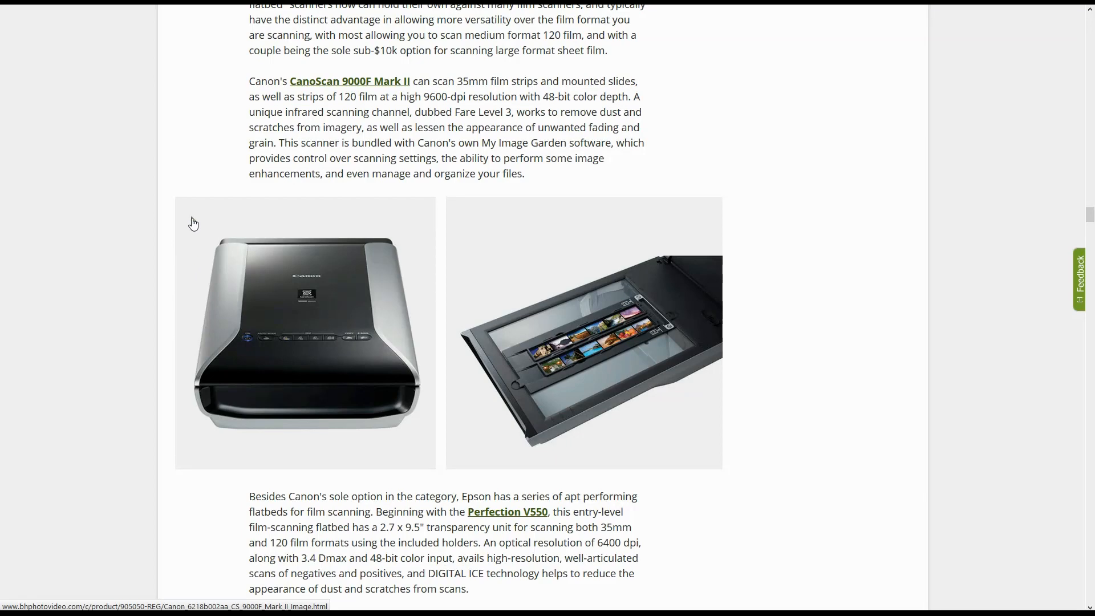
scroll("down", 3)
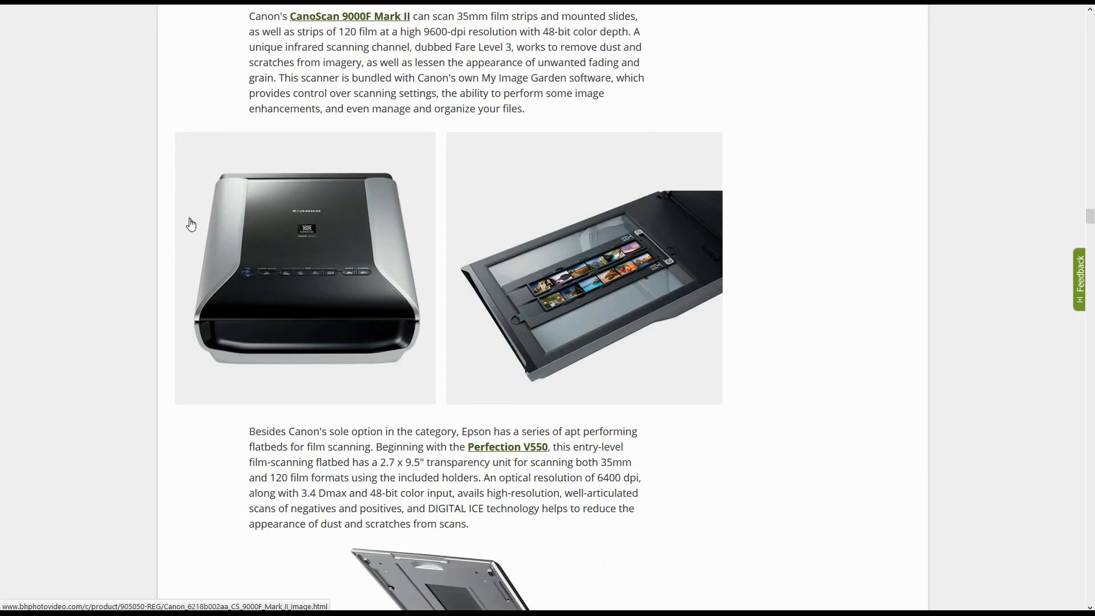
scroll("down", 3)
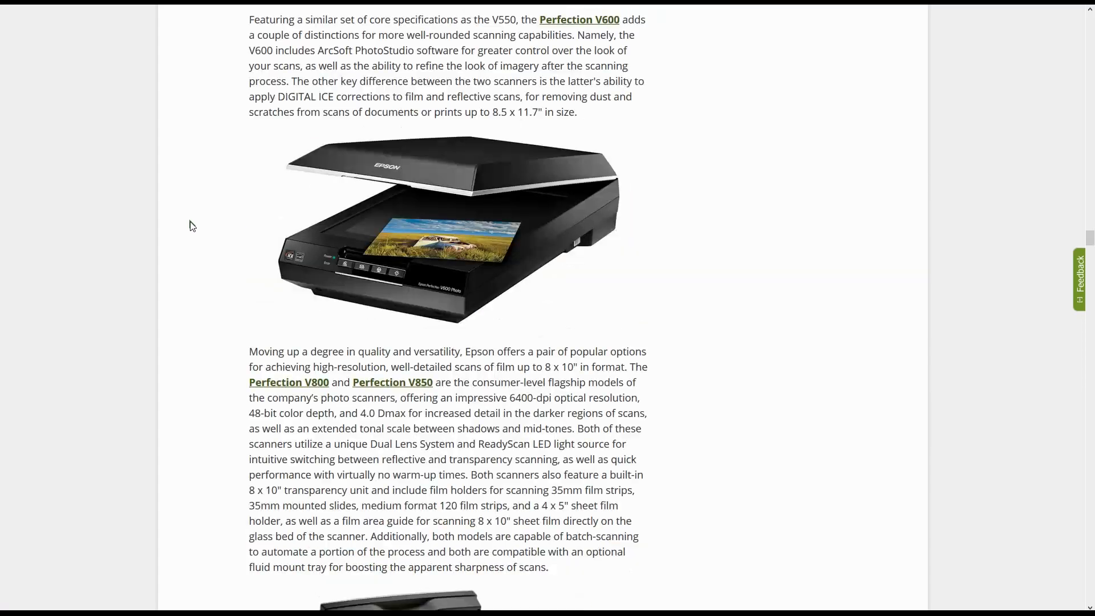
scroll("down", 3)
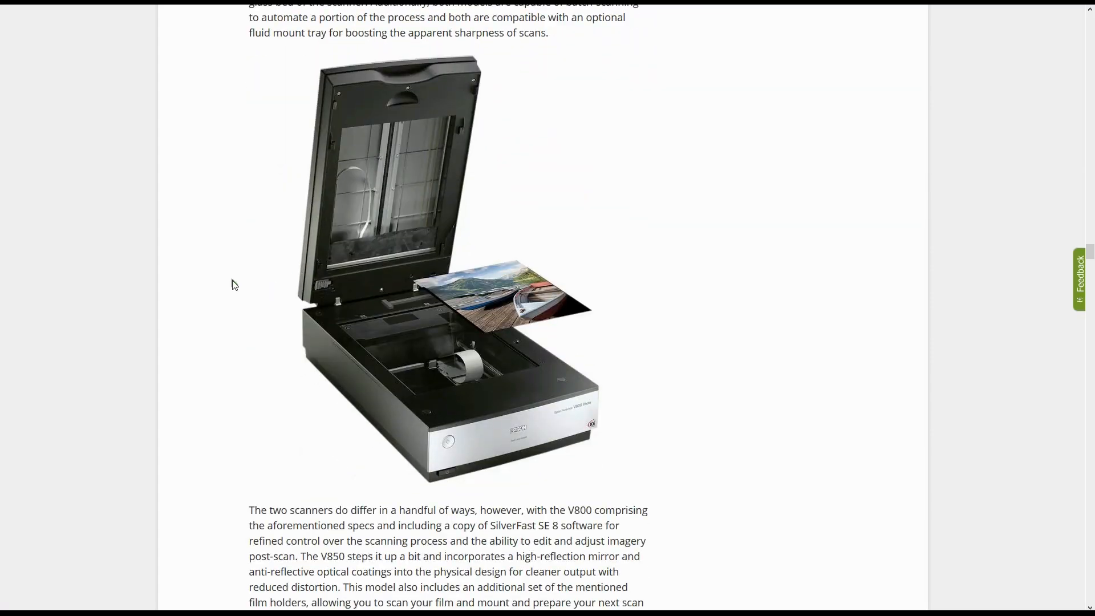
mouse_move(338, 135)
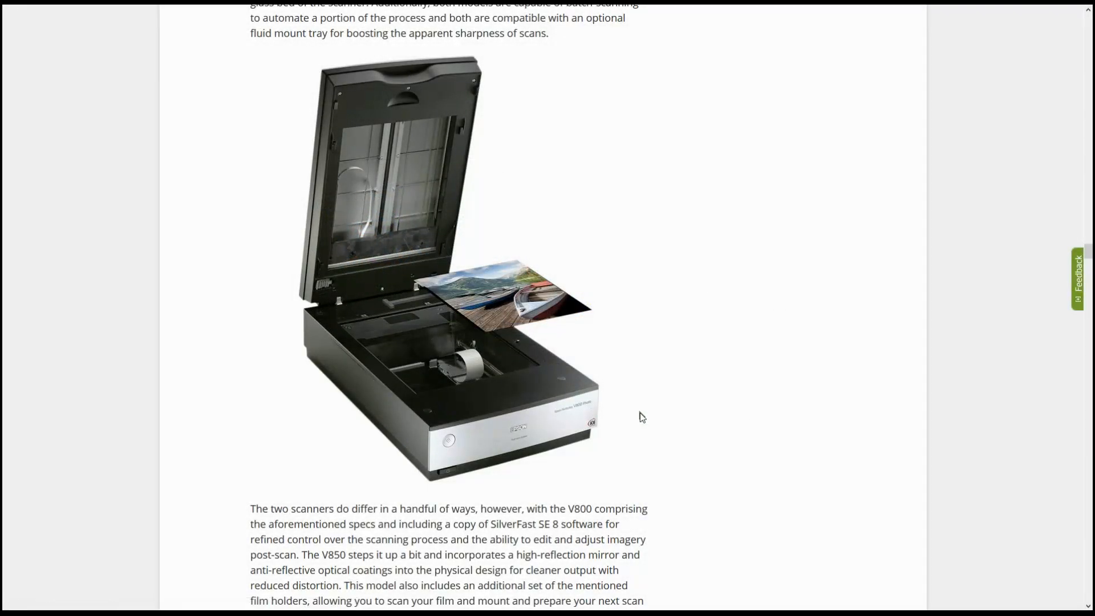
mouse_move(631, 286)
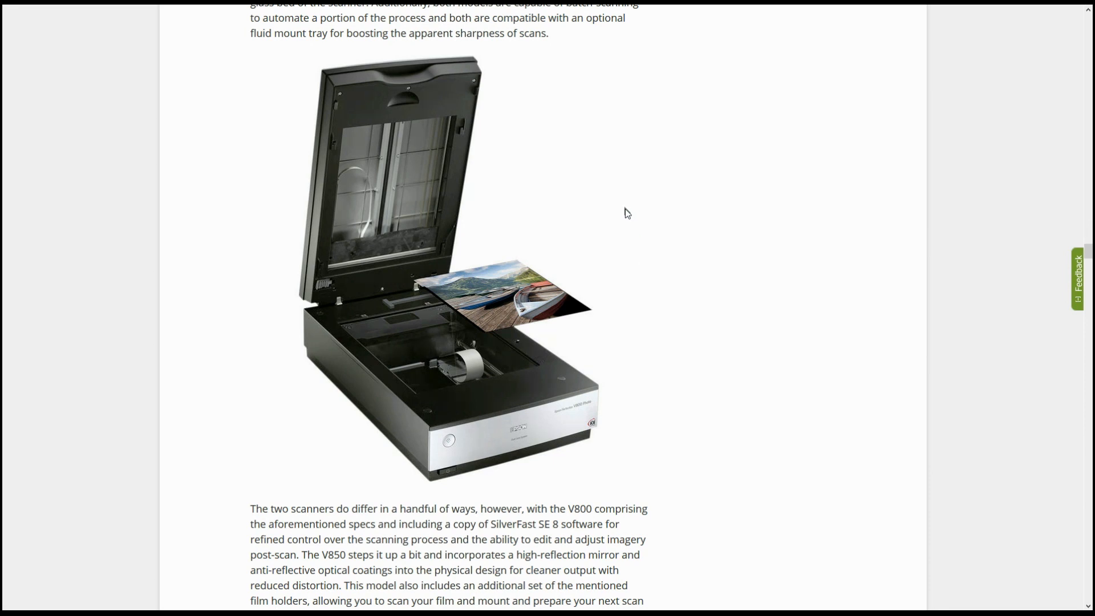
mouse_move(395, 271)
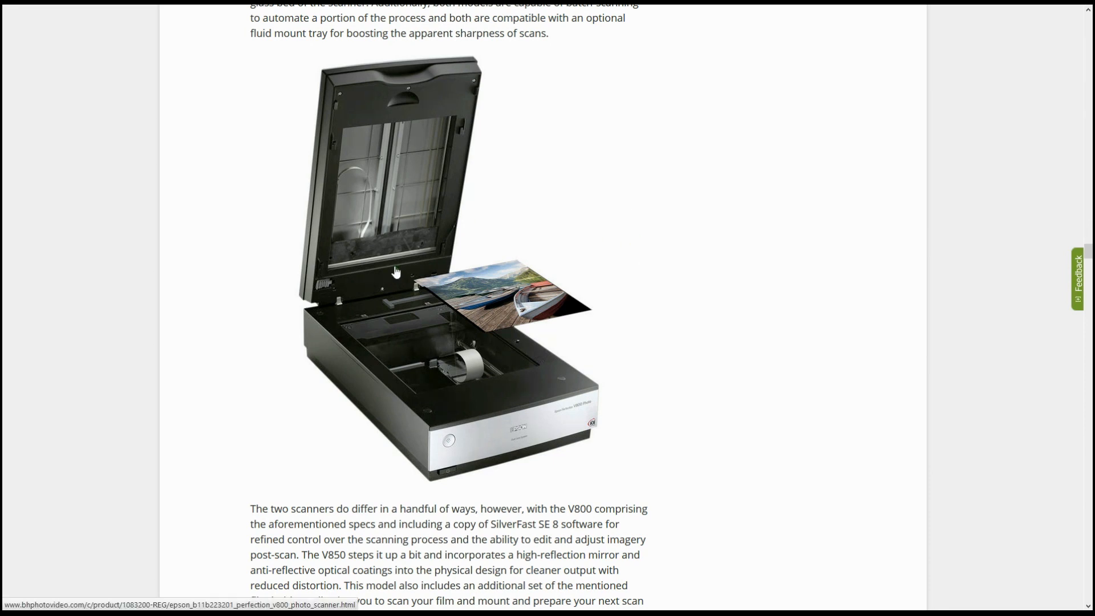
mouse_move(347, 198)
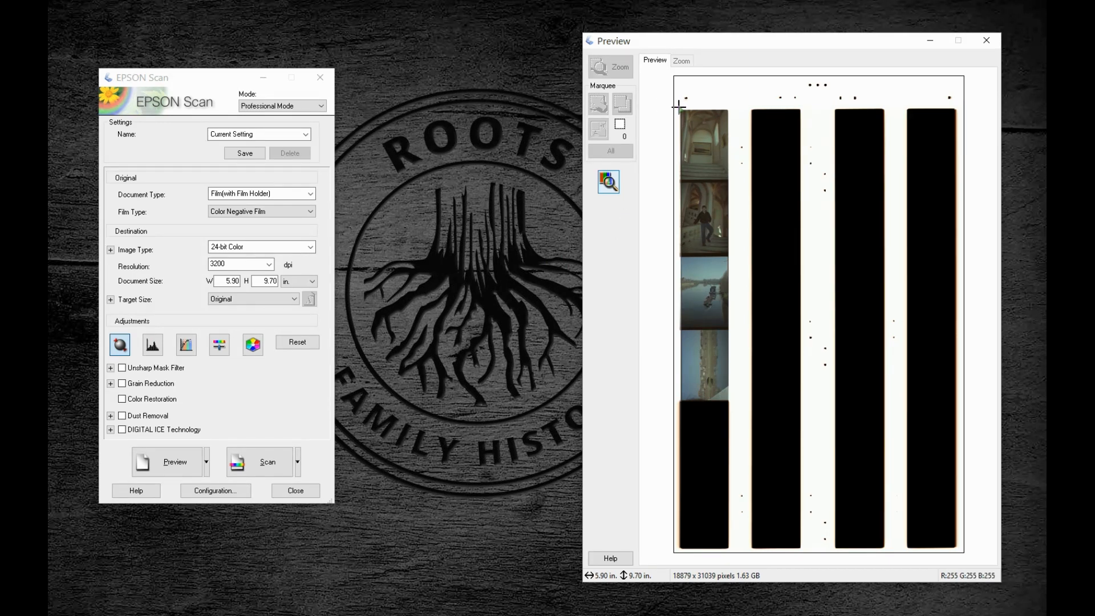
mouse_move(701, 106)
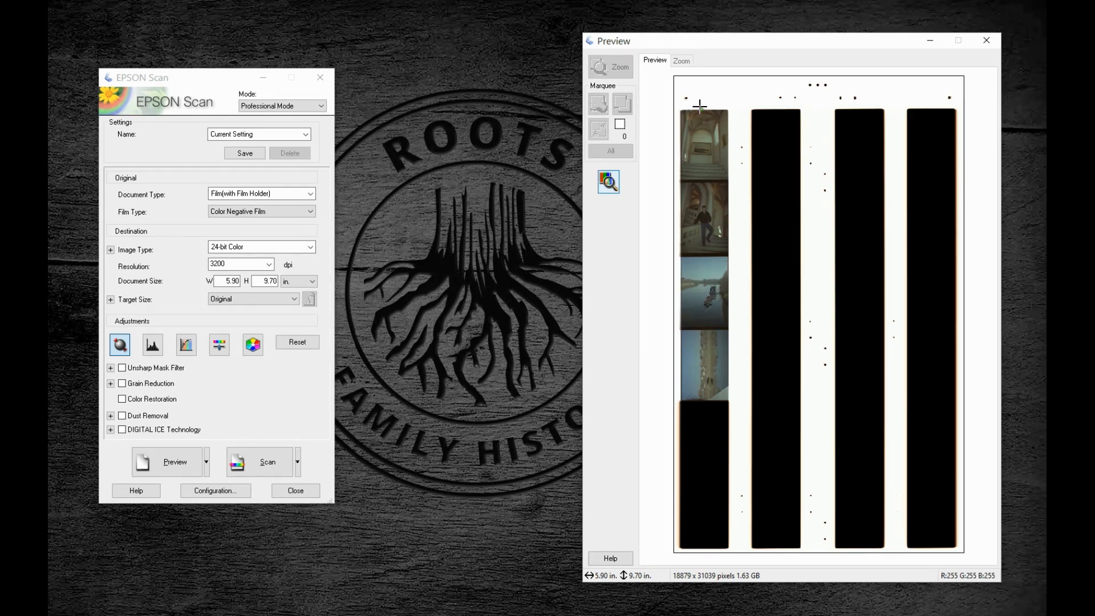
mouse_move(735, 106)
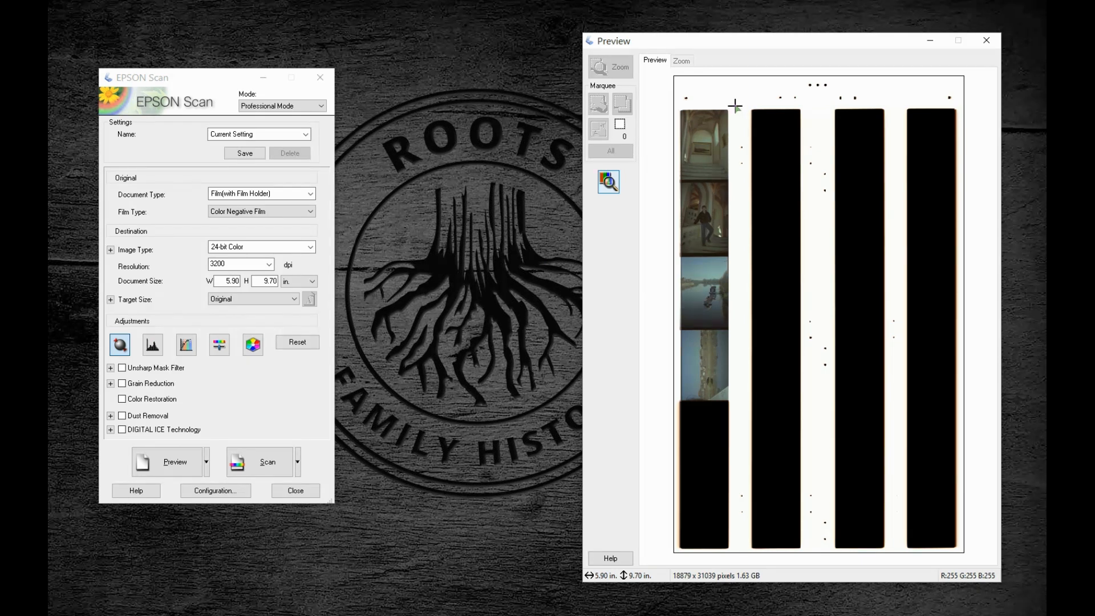
mouse_move(735, 103)
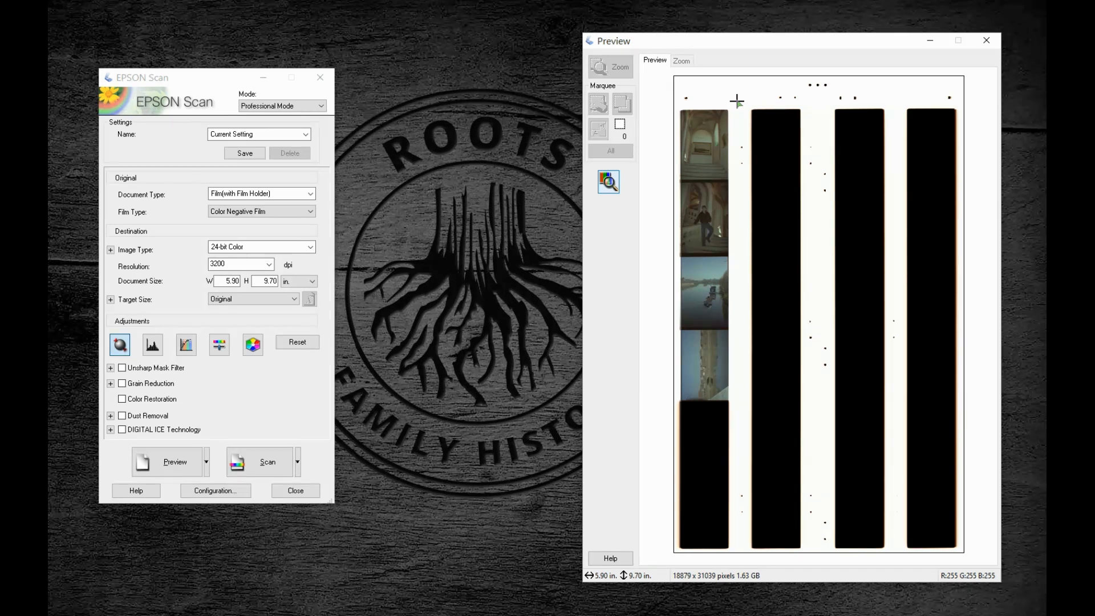
mouse_move(681, 96)
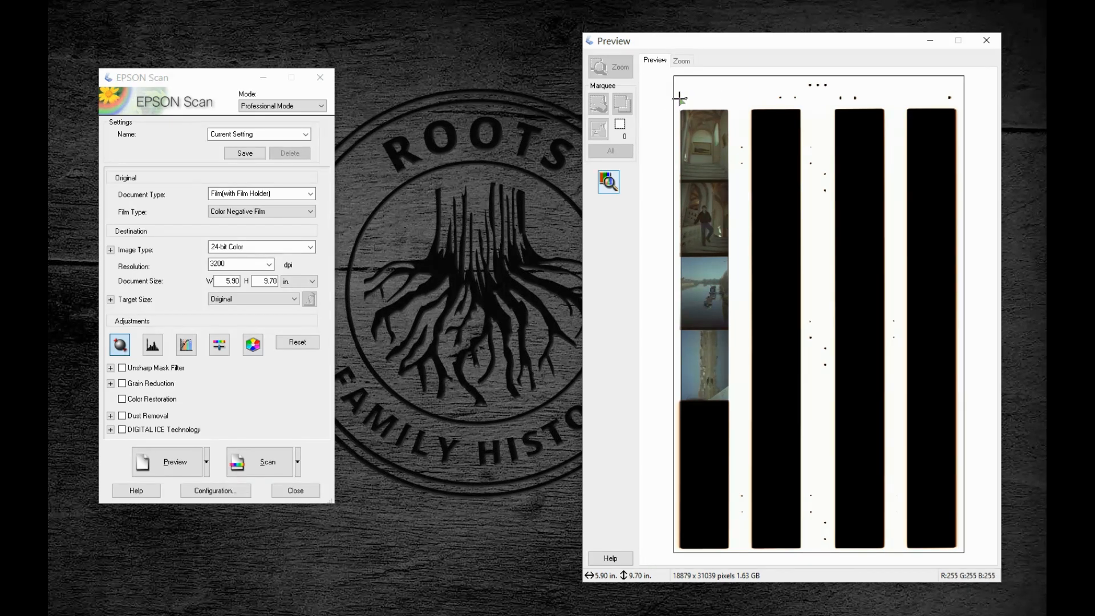
mouse_move(677, 105)
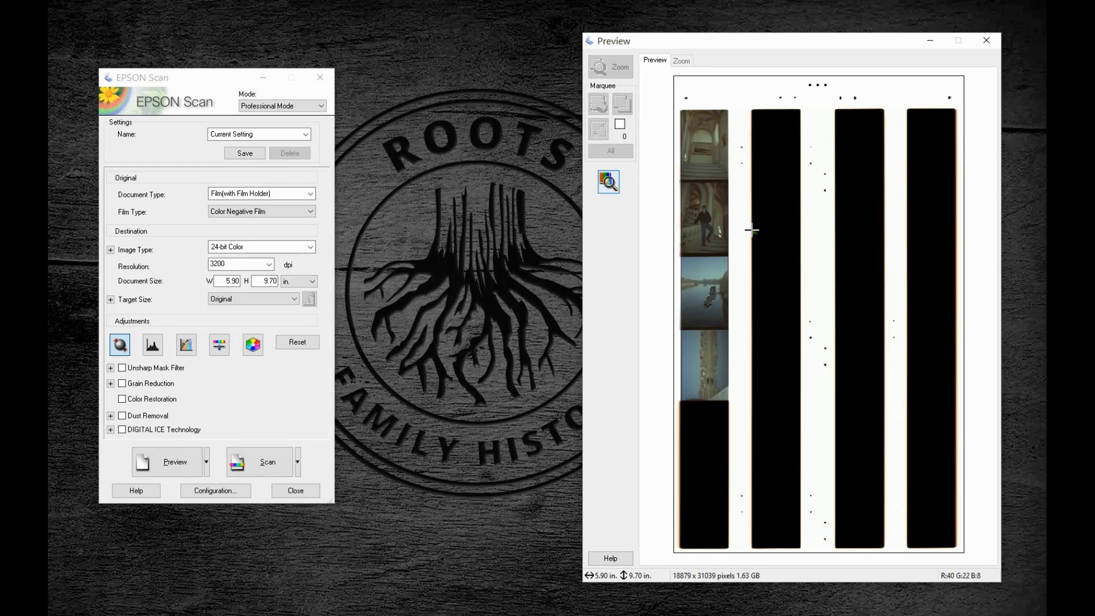
mouse_move(743, 222)
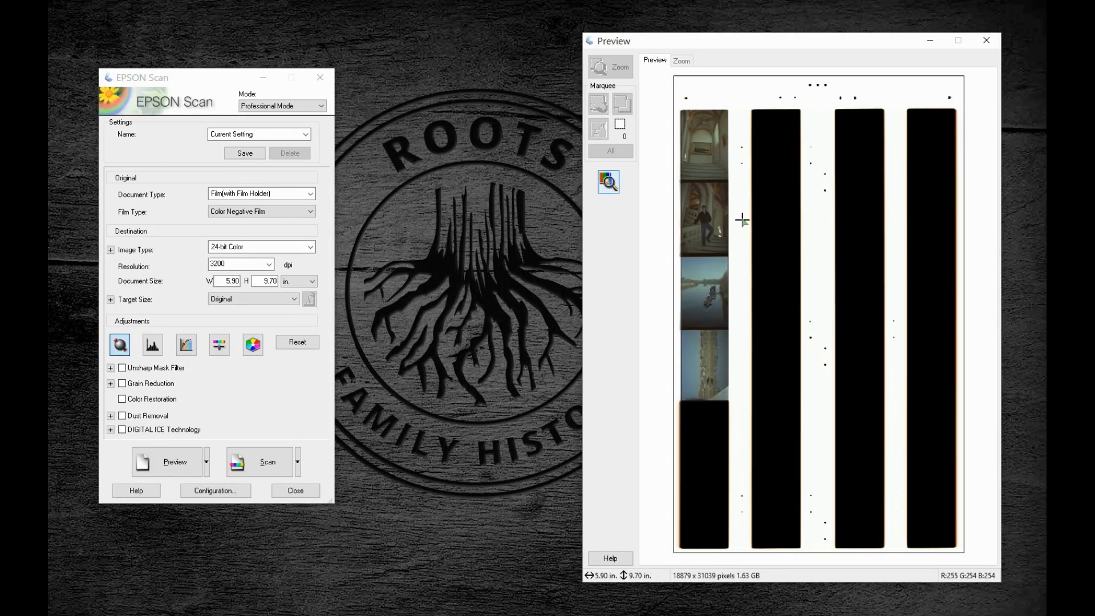
mouse_move(738, 228)
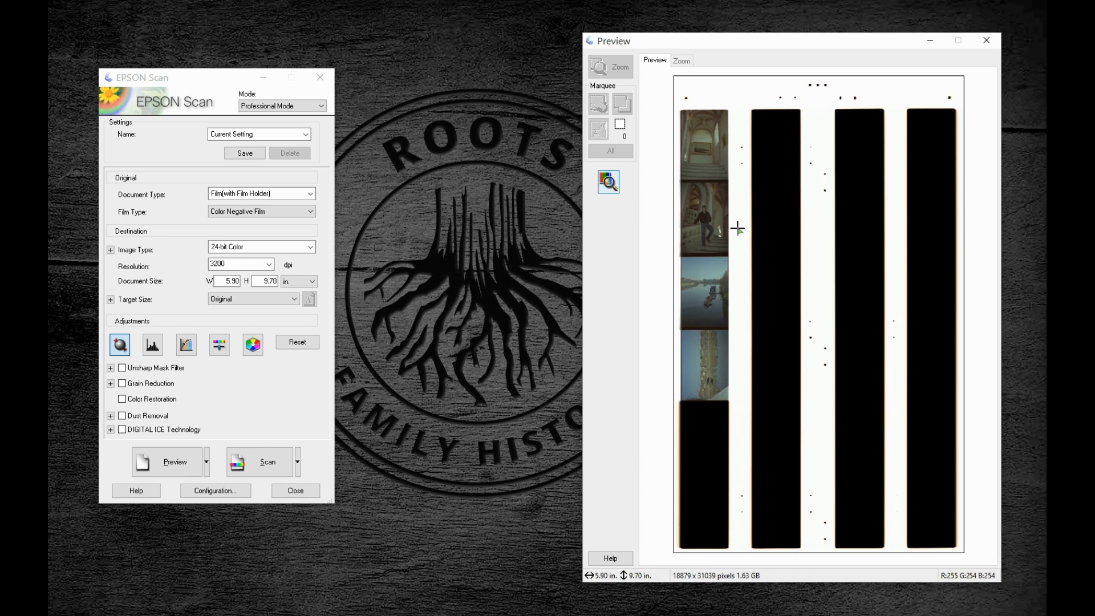
mouse_move(683, 130)
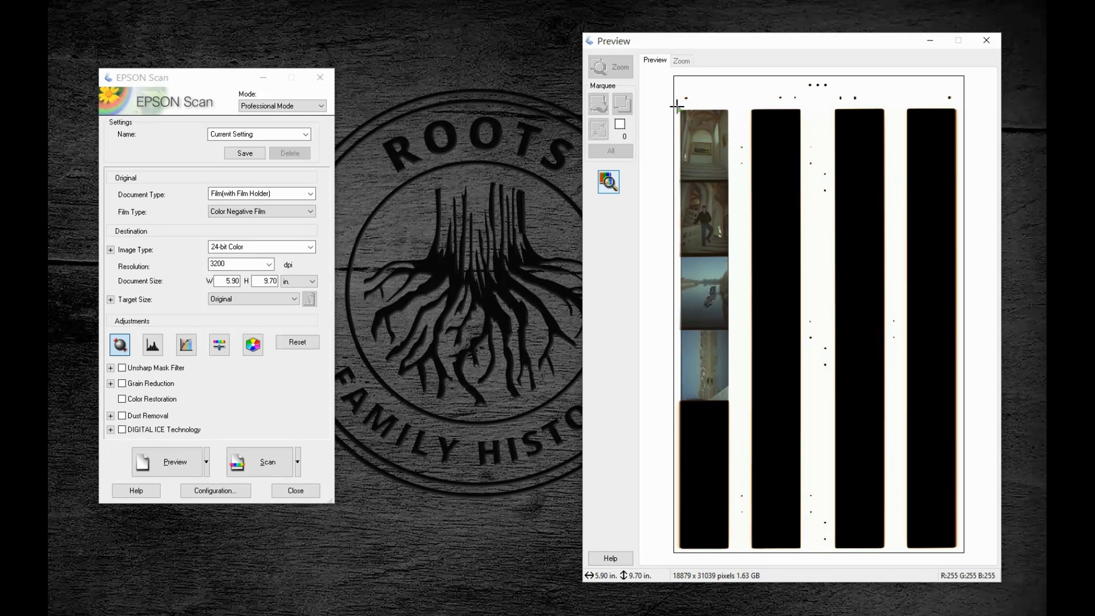
mouse_move(740, 167)
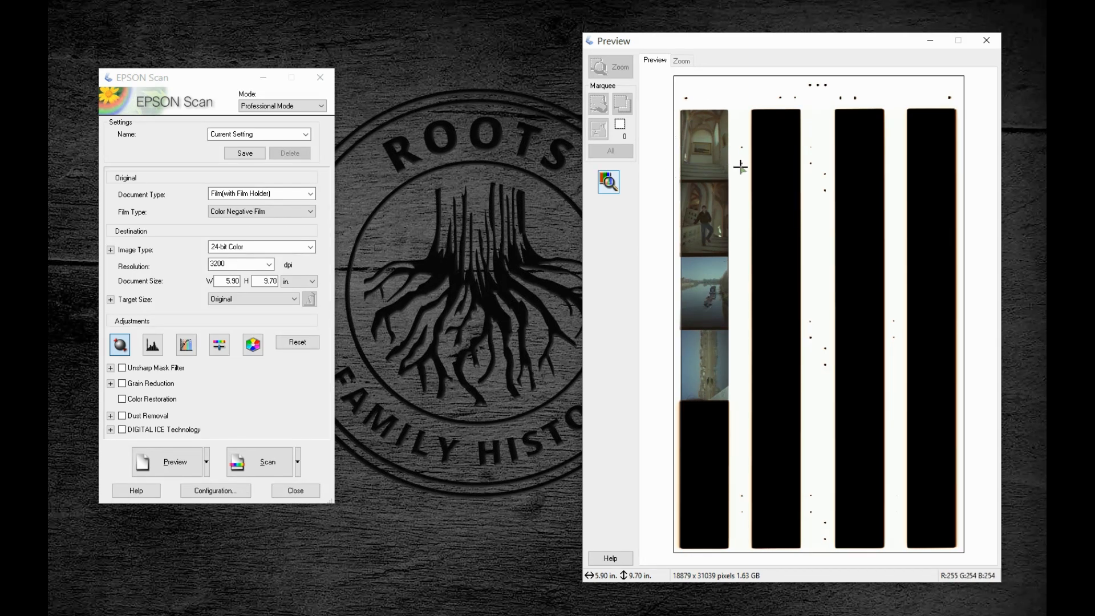
mouse_move(738, 145)
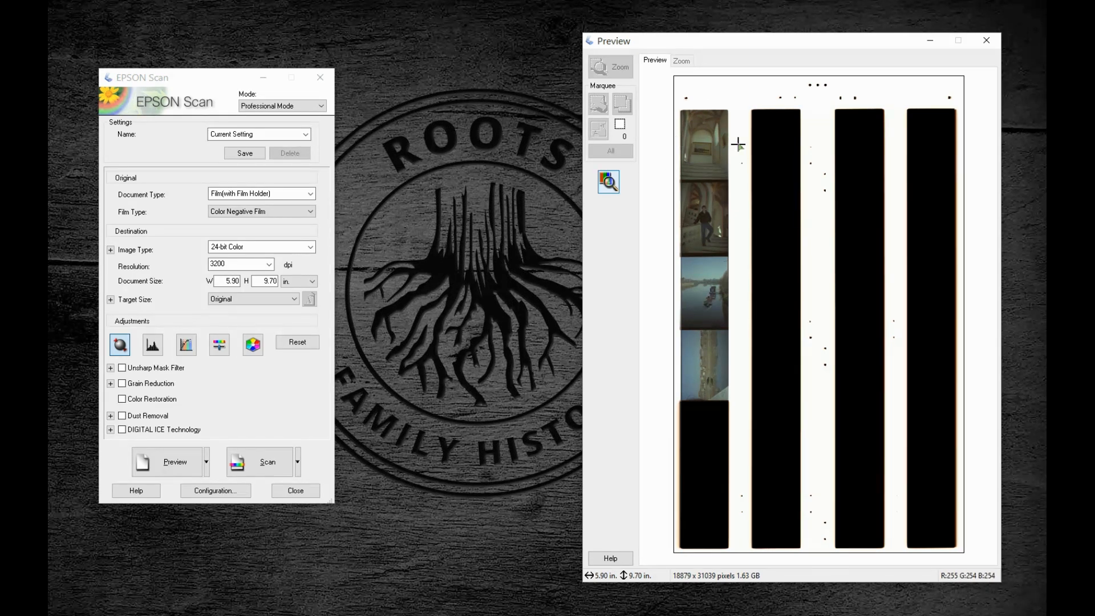
mouse_move(732, 108)
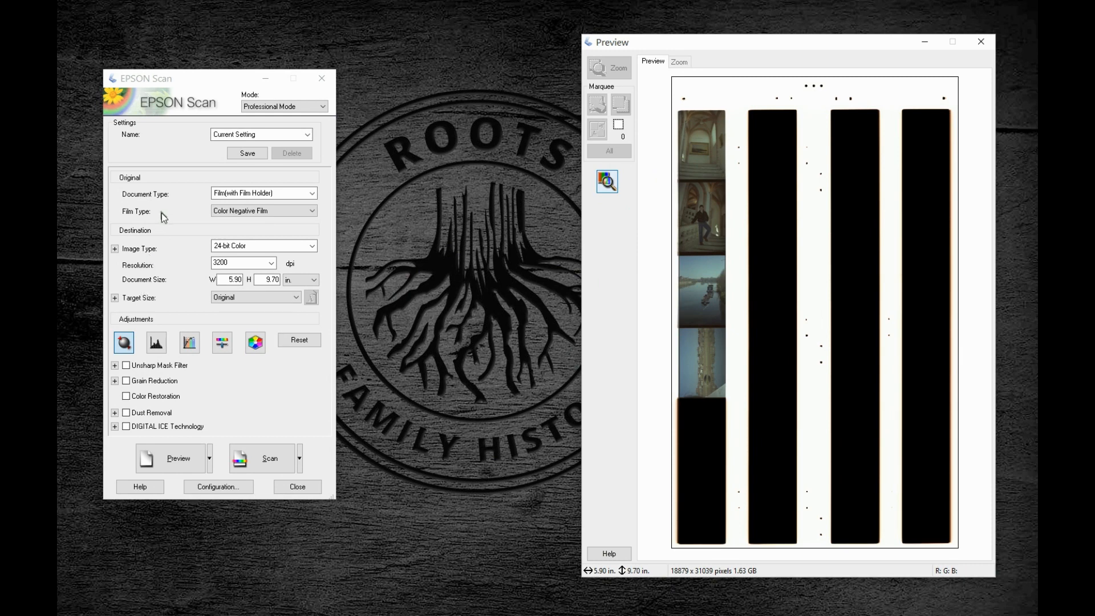
mouse_move(126, 136)
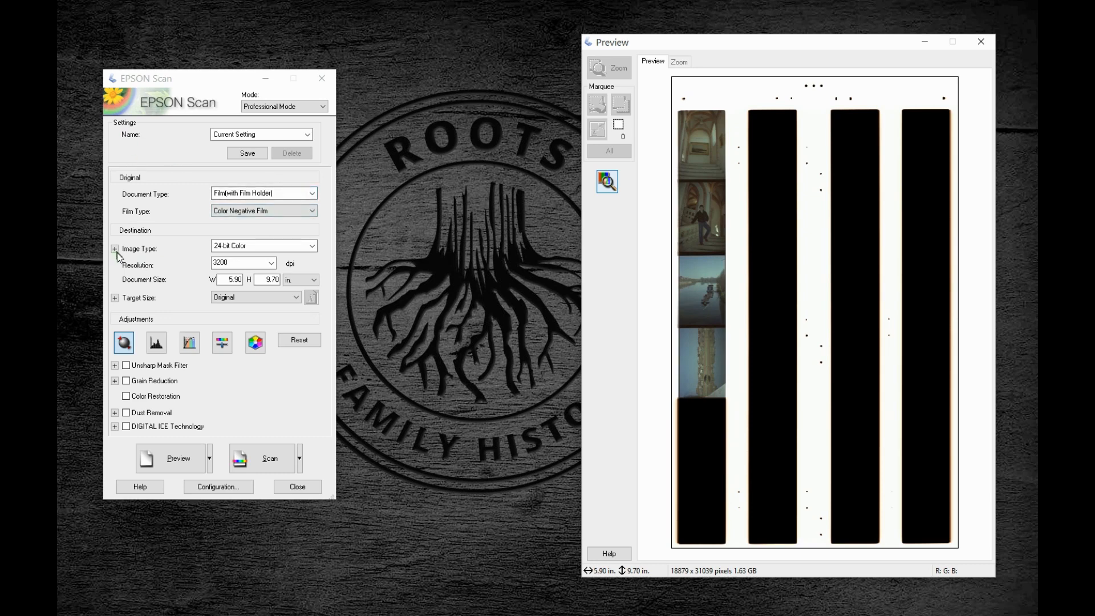
left_click(115, 249)
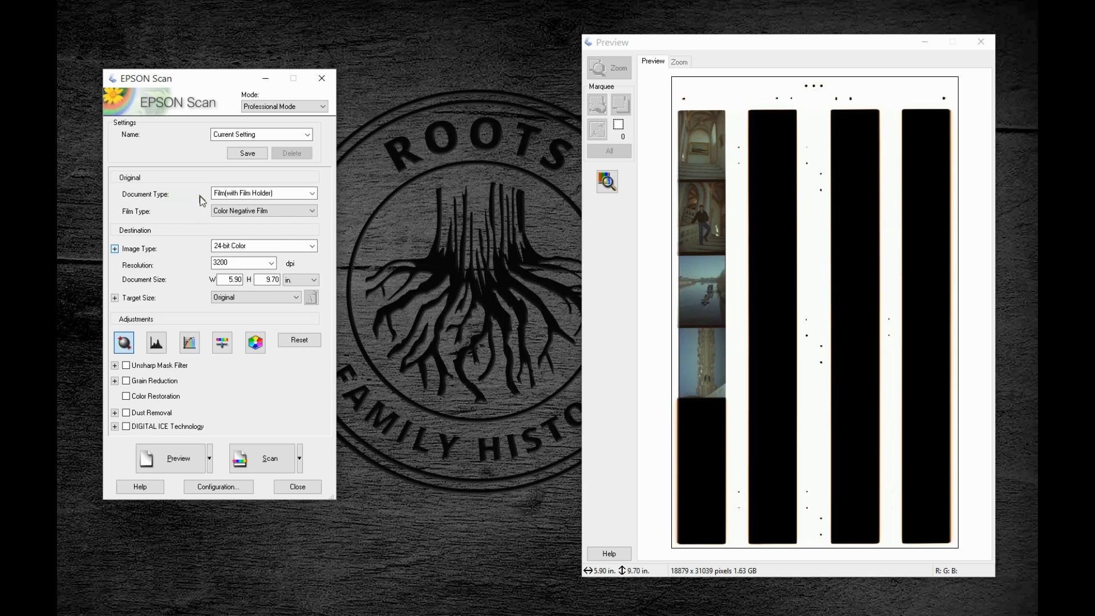
mouse_move(223, 213)
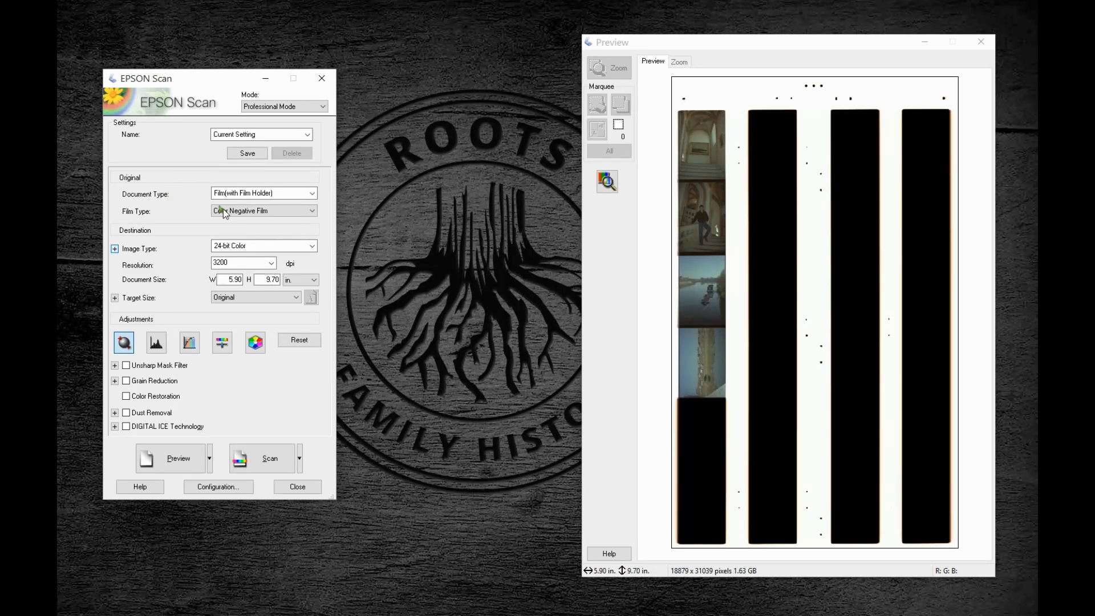
mouse_move(201, 223)
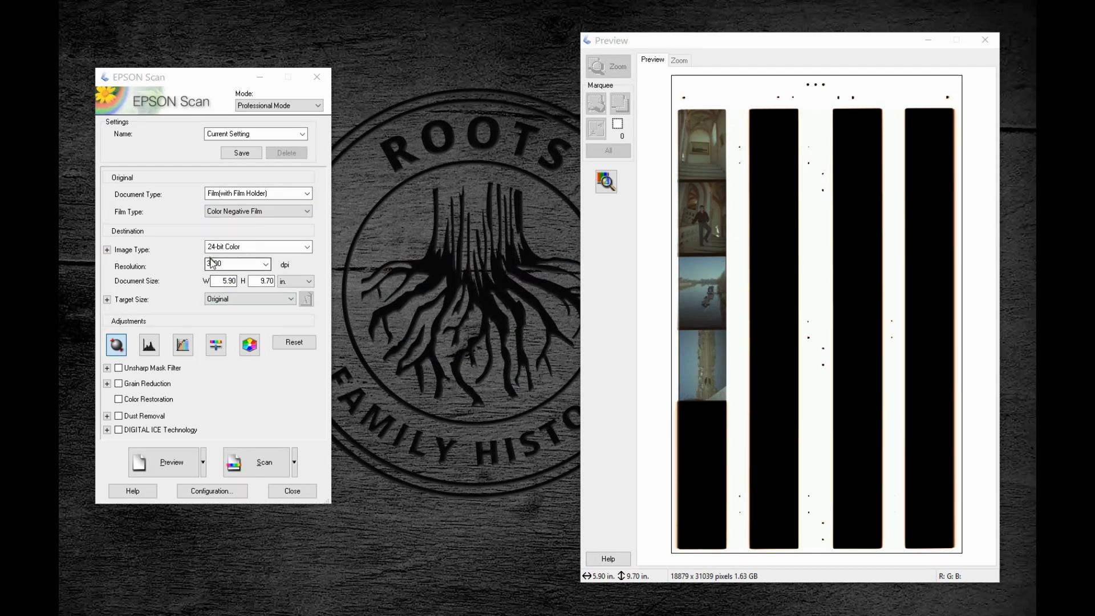
type("200")
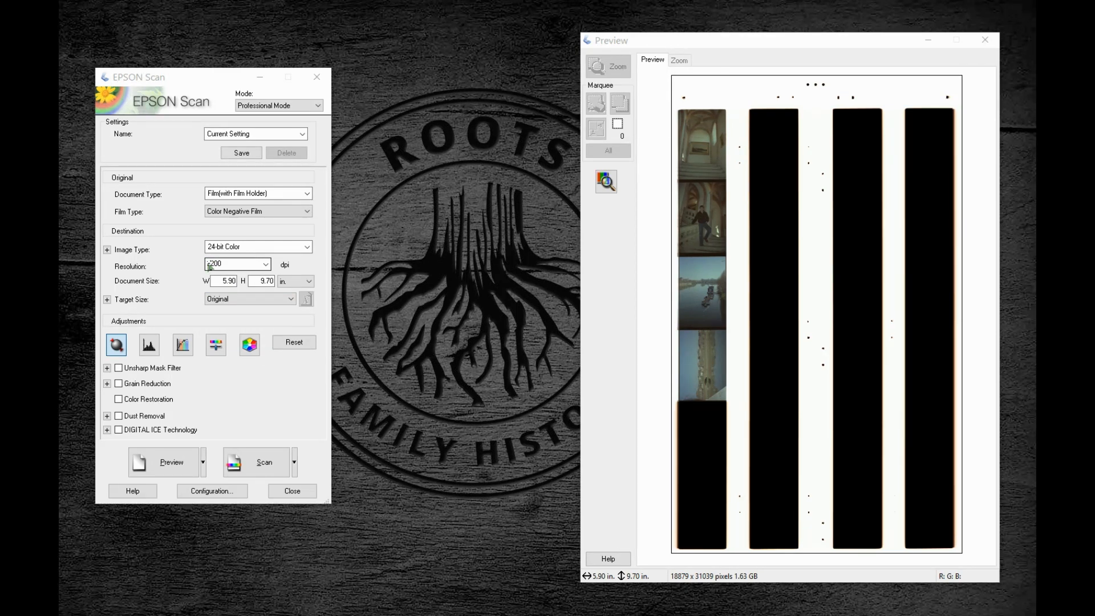
type("3200")
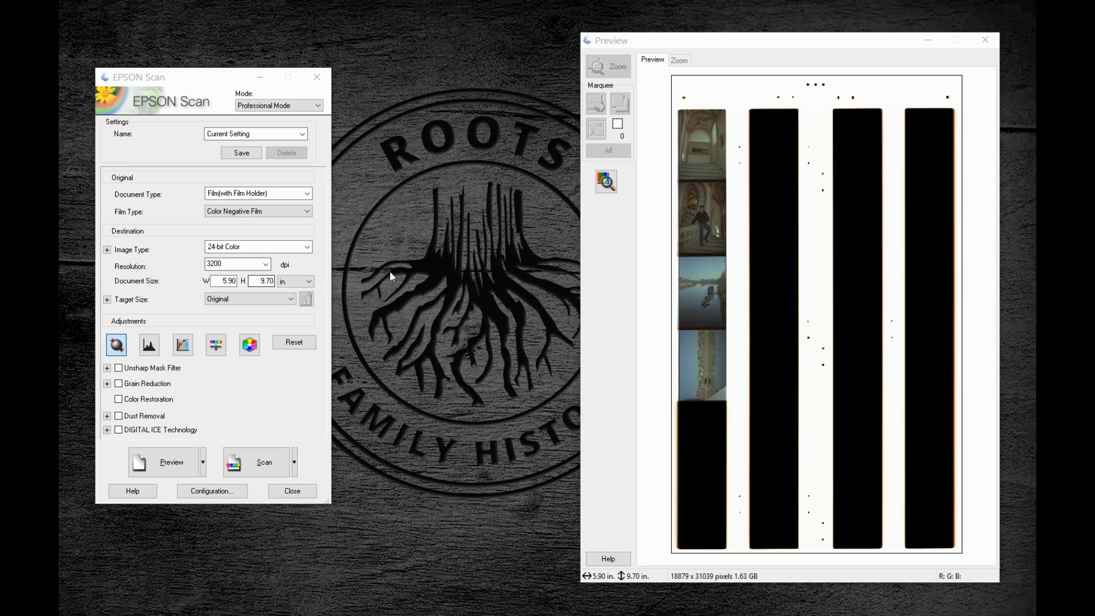
mouse_move(428, 289)
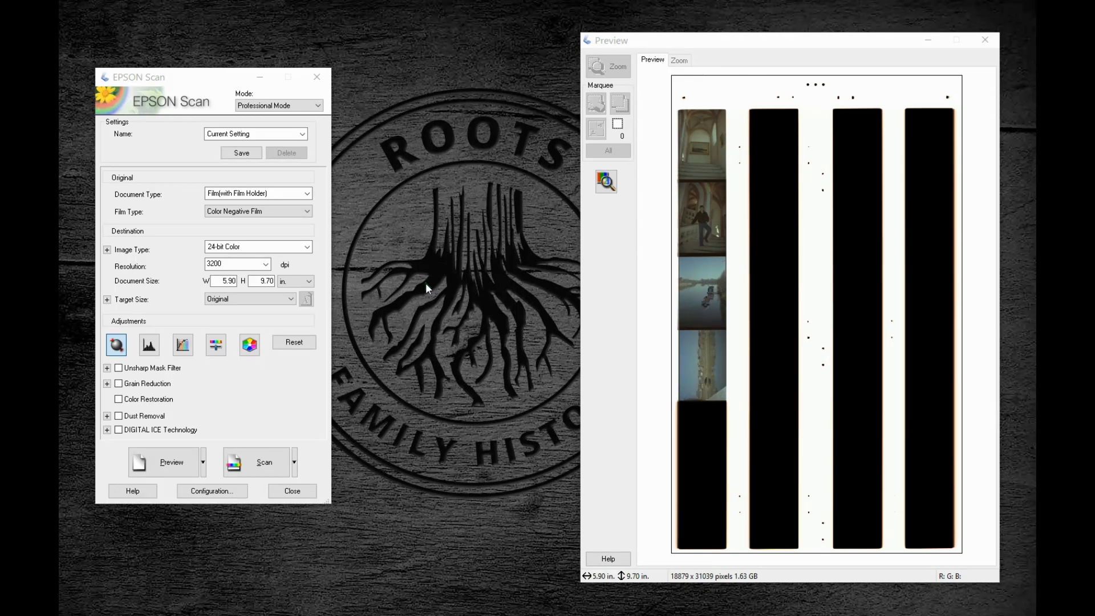
mouse_move(326, 280)
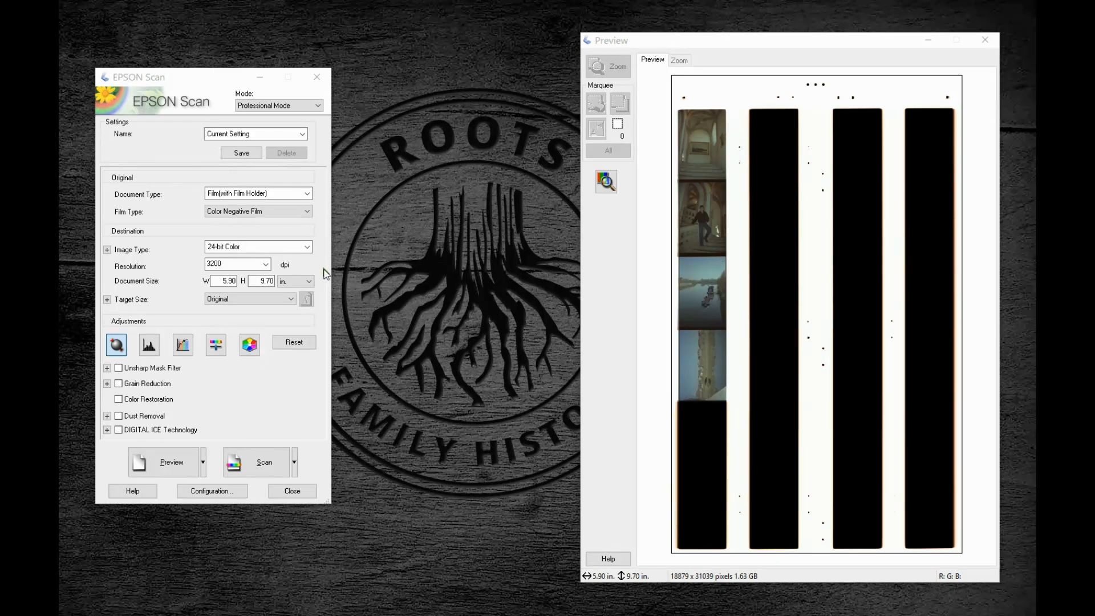
mouse_move(328, 286)
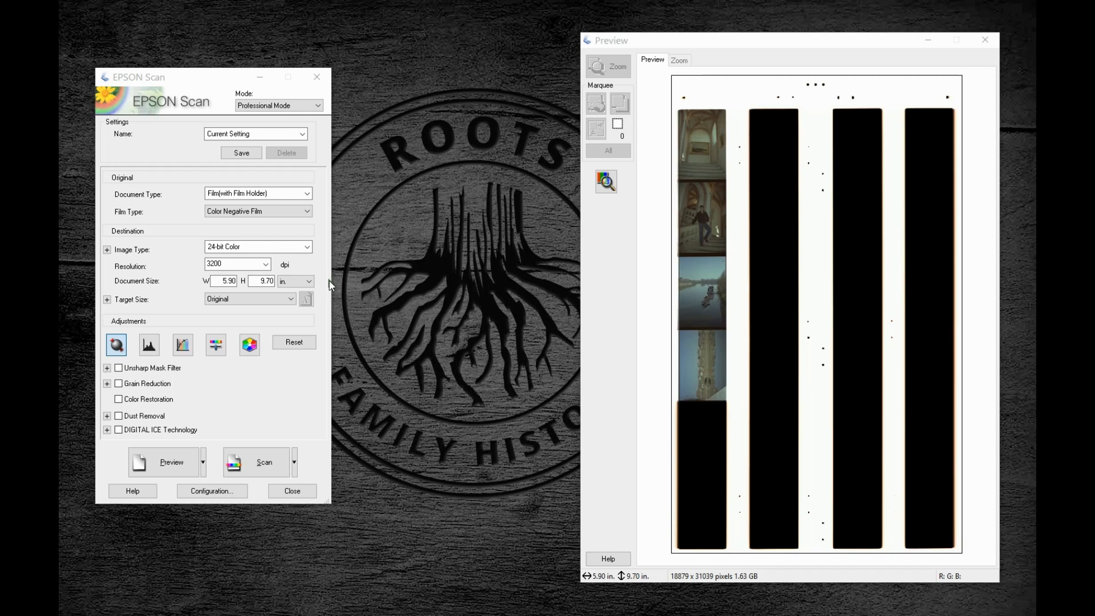
mouse_move(329, 311)
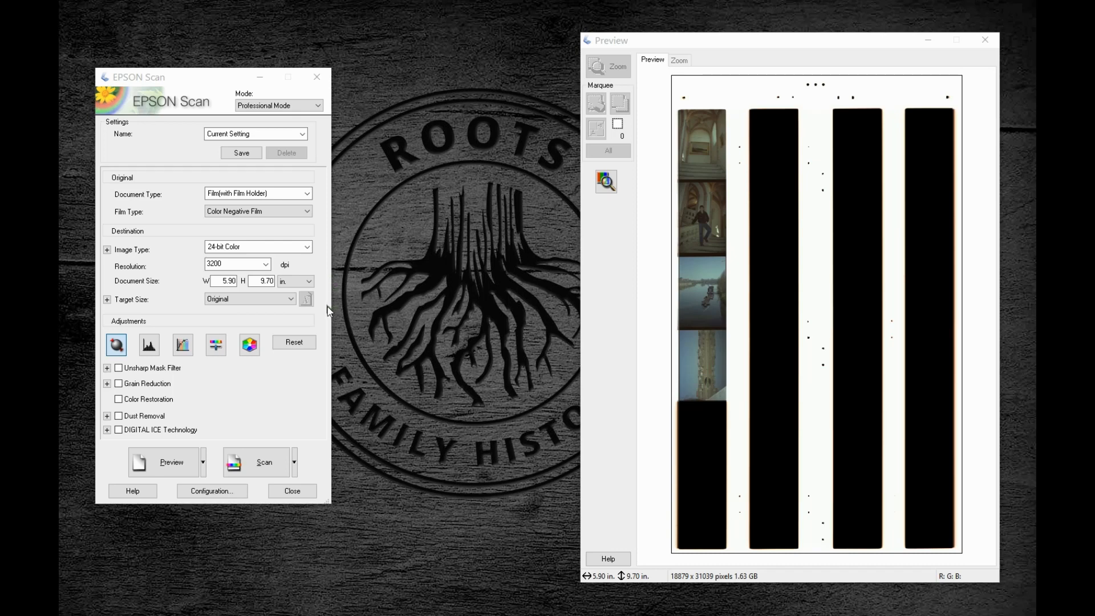
mouse_move(263, 322)
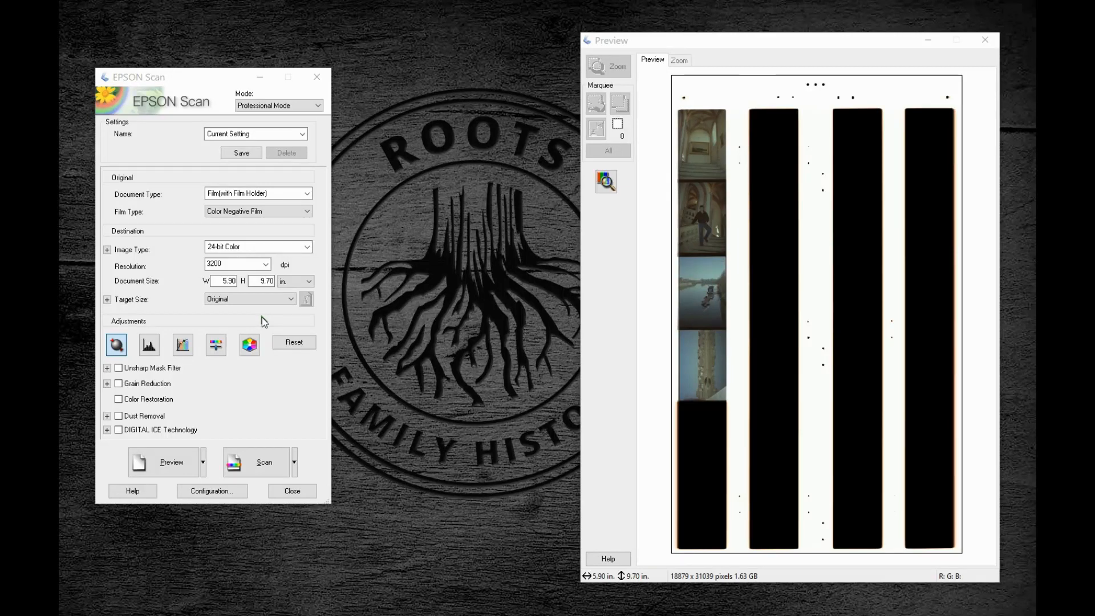
mouse_move(710, 174)
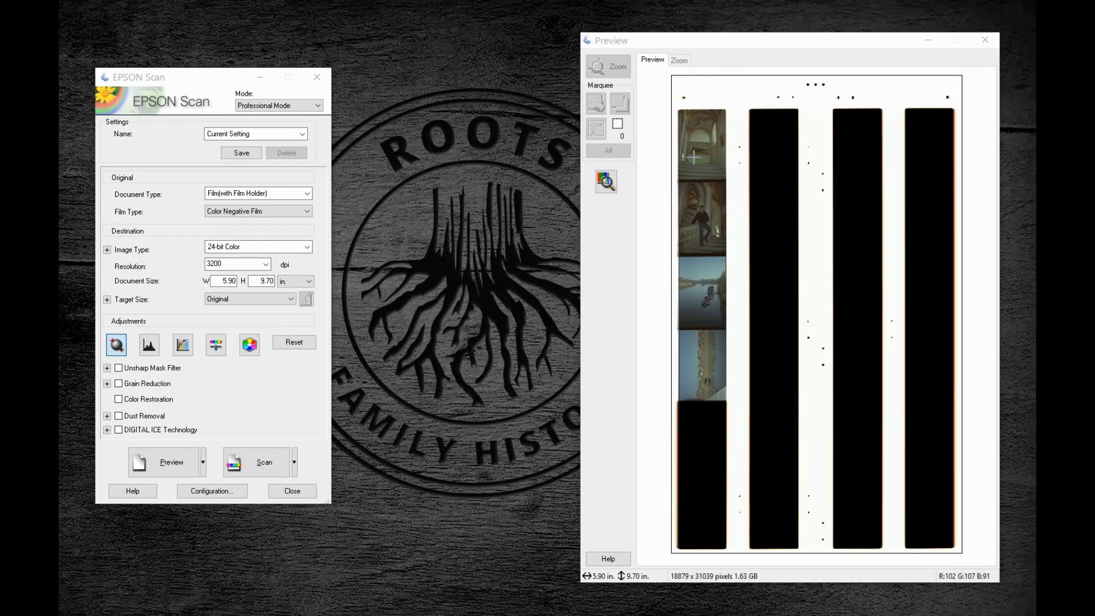
mouse_move(696, 177)
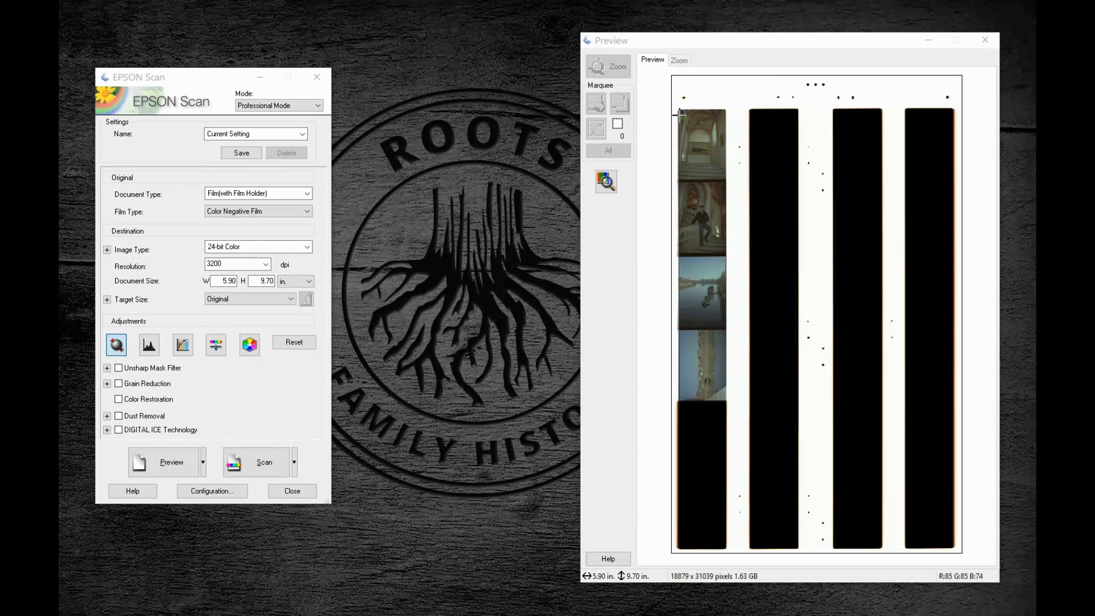
mouse_move(741, 212)
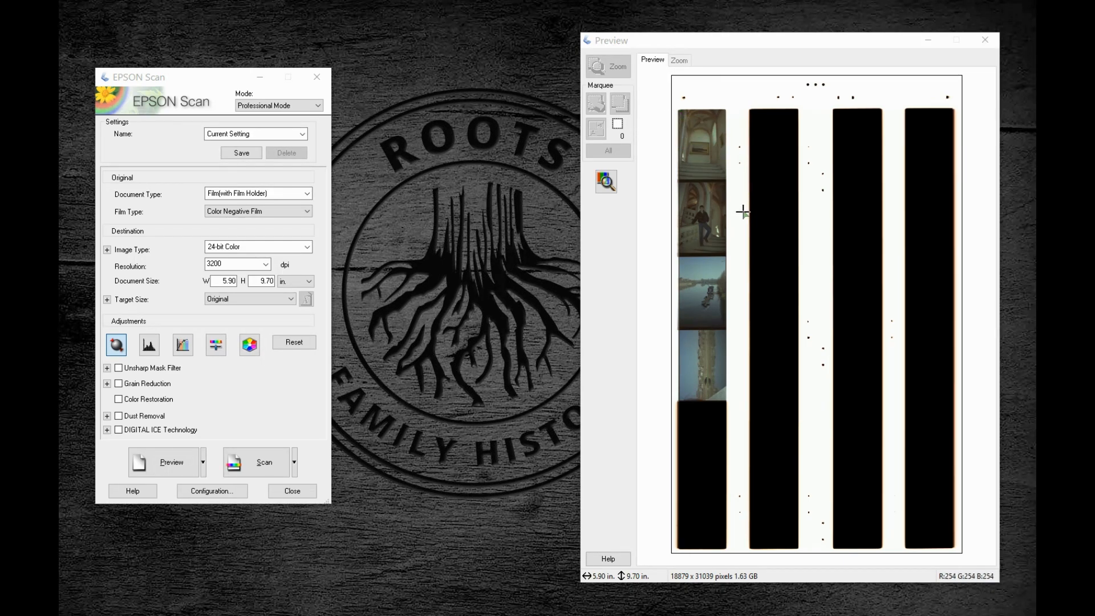
mouse_move(746, 220)
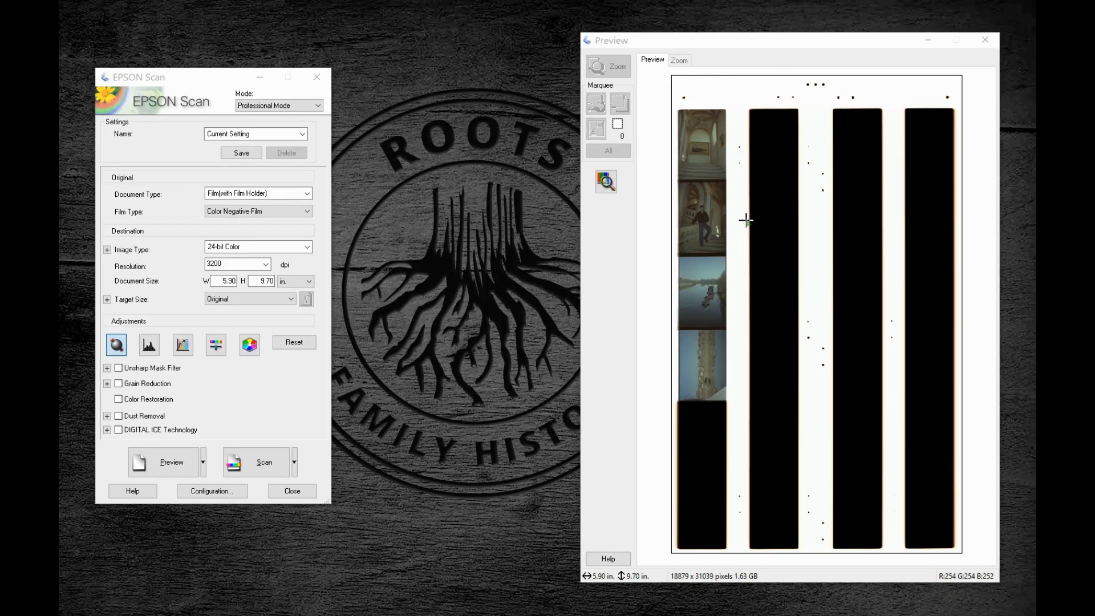
mouse_move(731, 230)
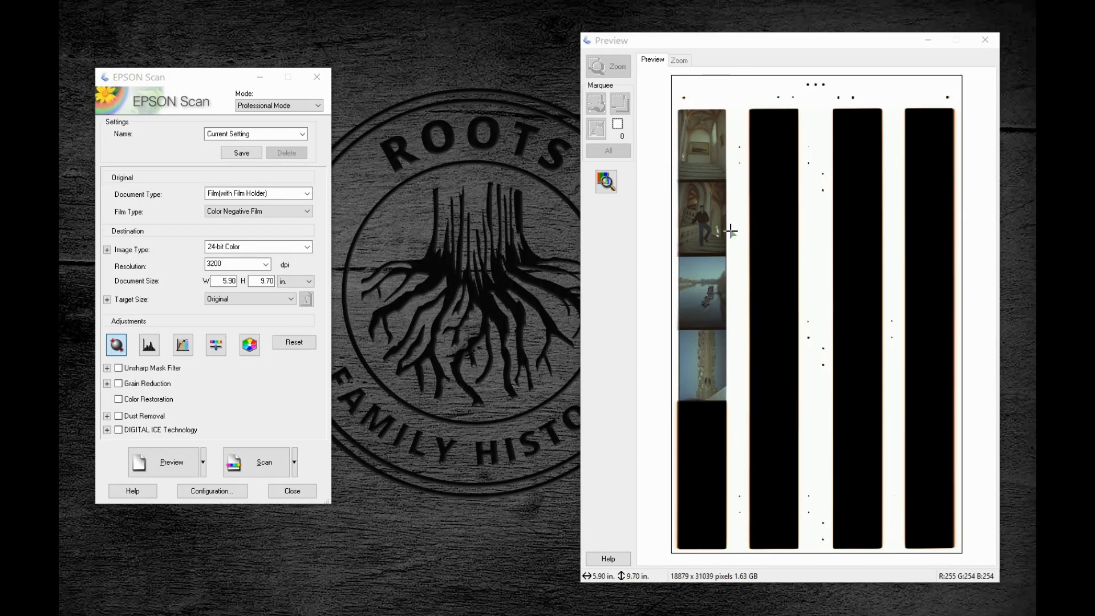
mouse_move(684, 156)
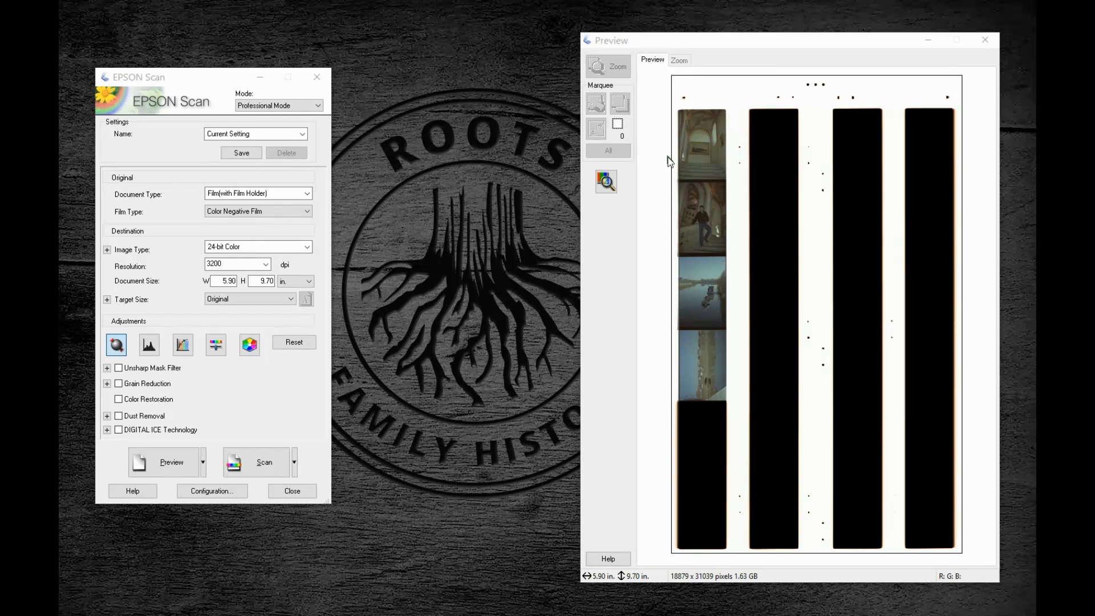
mouse_move(671, 151)
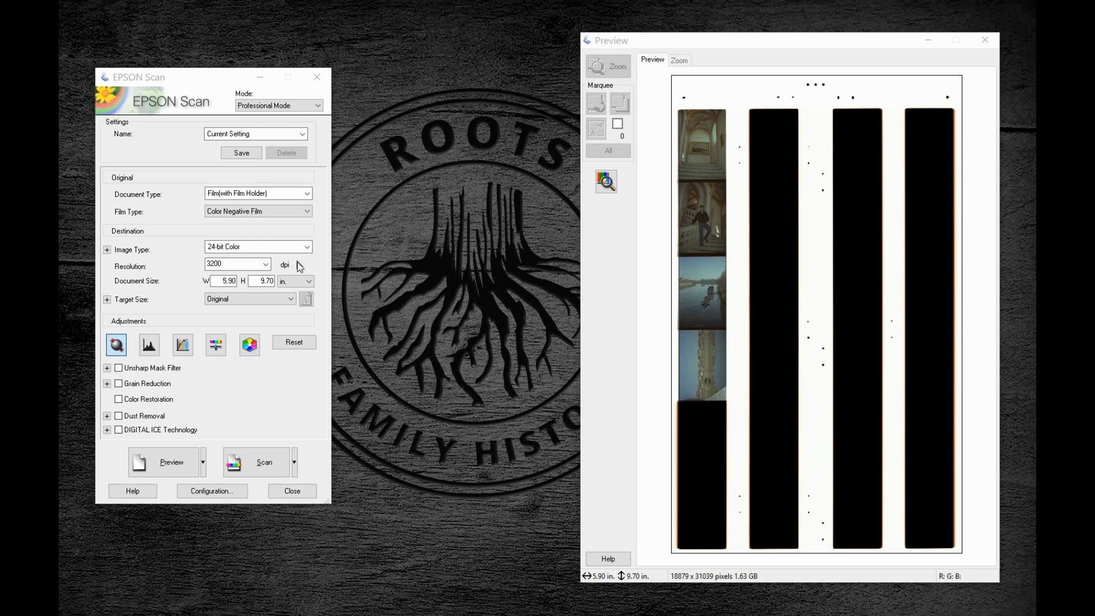
left_click(263, 264)
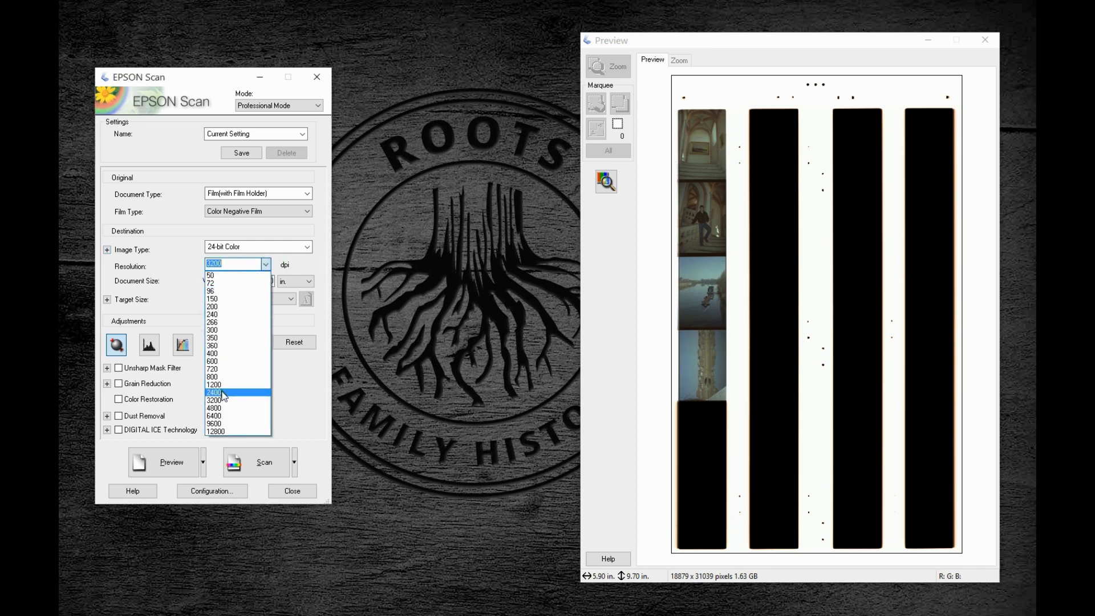
left_click(213, 393)
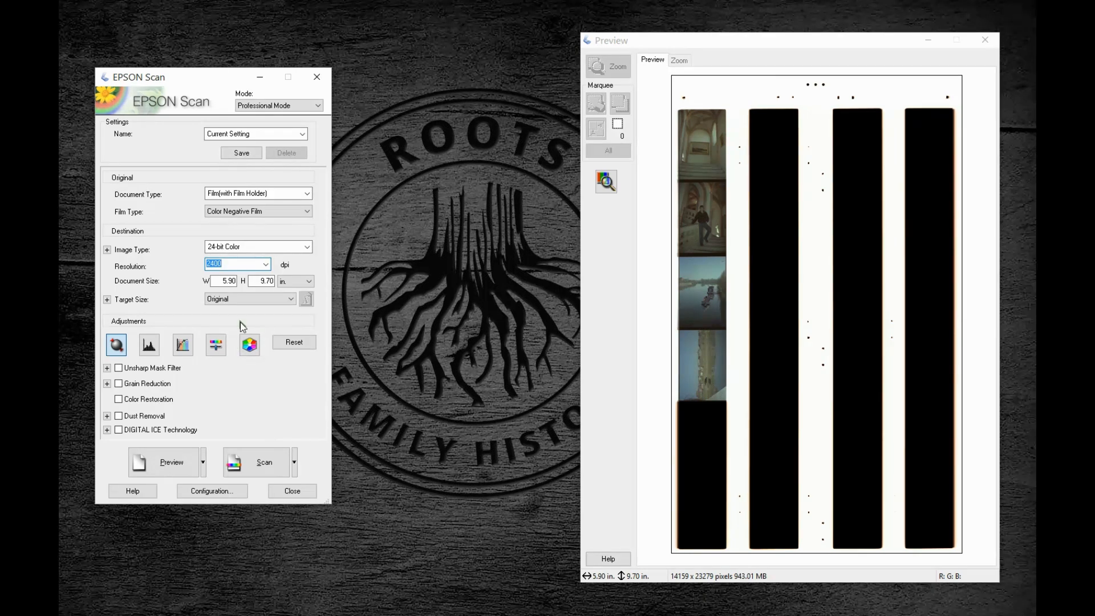
mouse_move(505, 271)
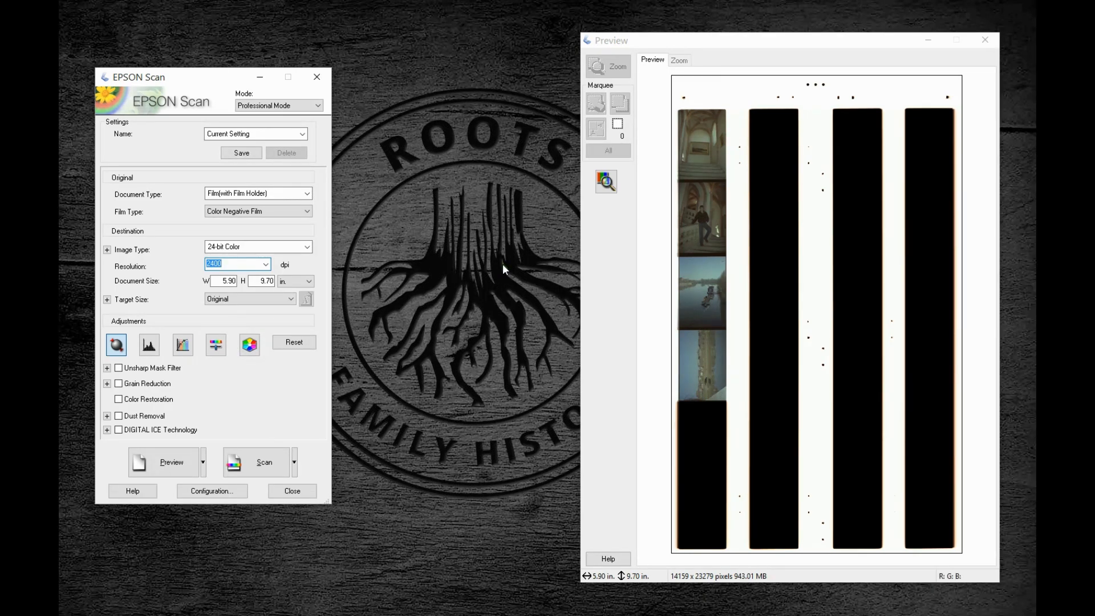
mouse_move(506, 300)
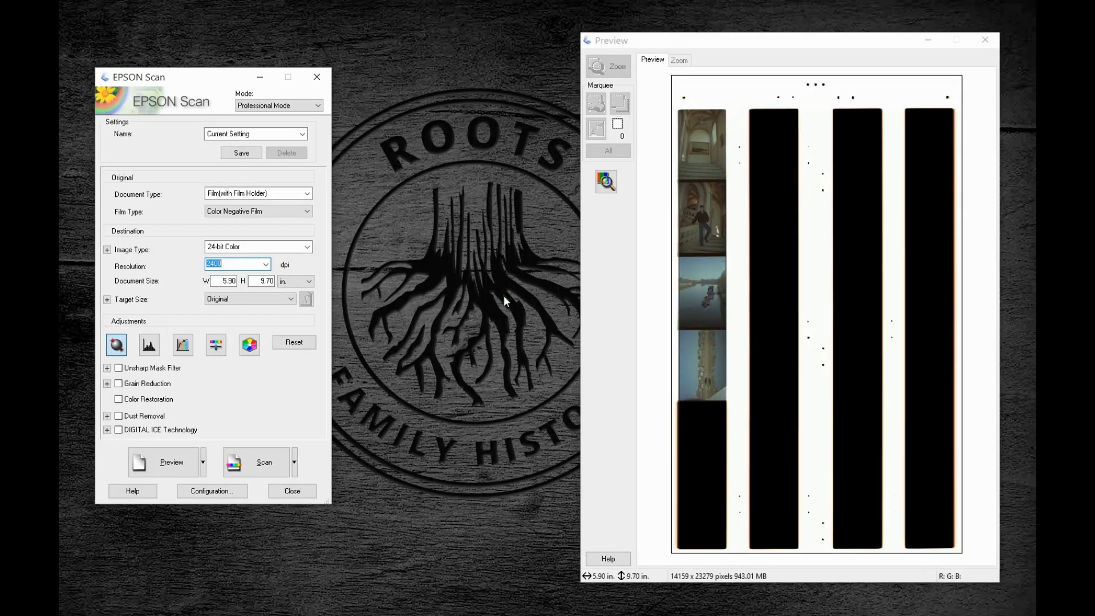
mouse_move(501, 313)
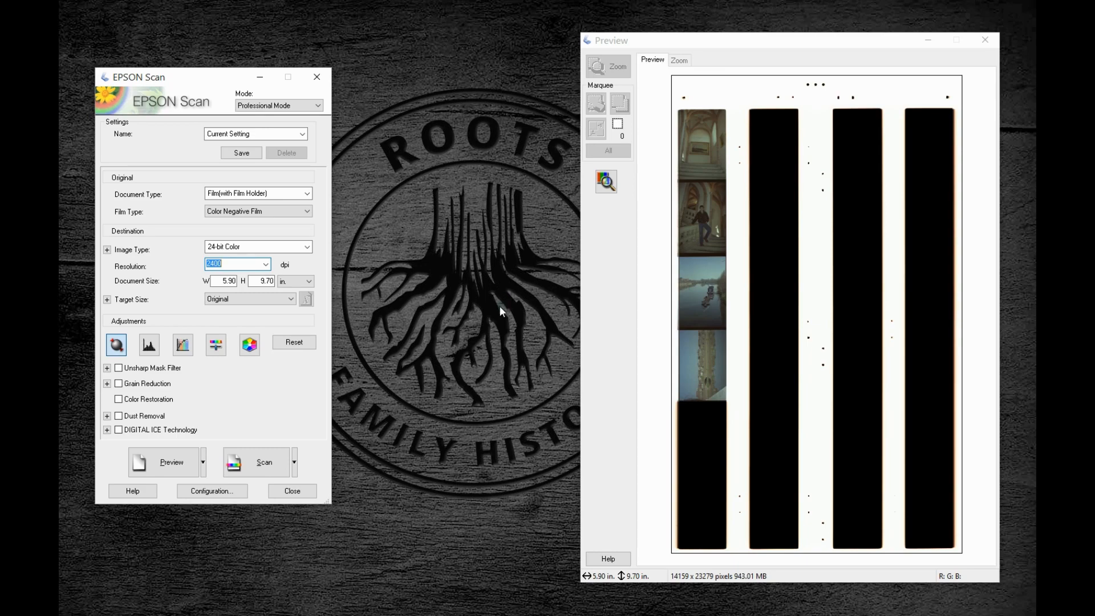
- Set Resolution to 3200 dpi and marquee the top frame of the left negative strip (0.92 × 1.34 in, ~36 MB)
type("3200")
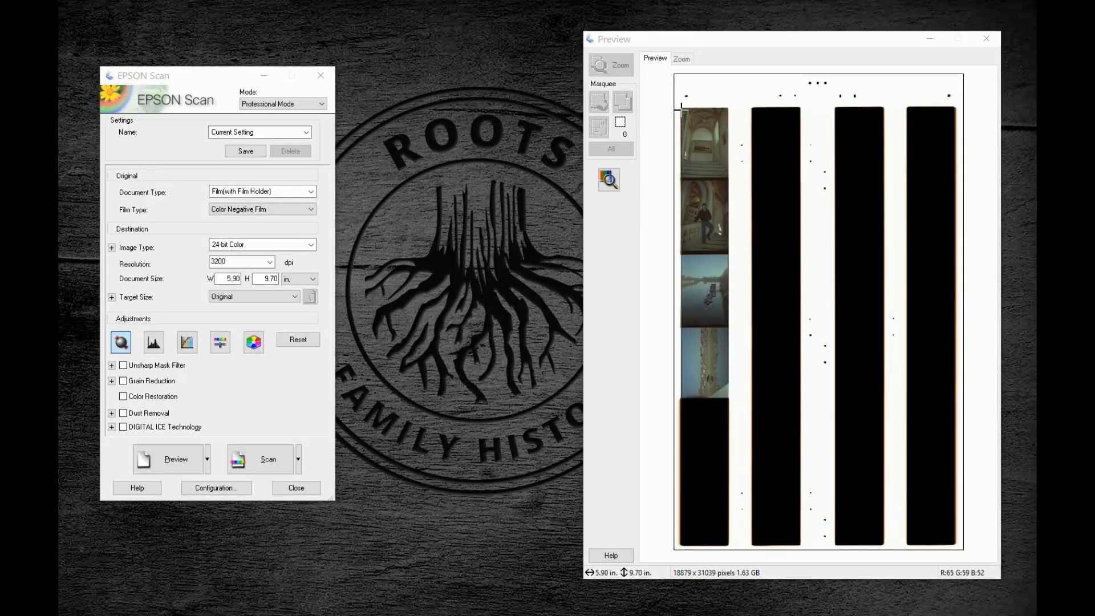
left_click_drag(681, 105, 729, 178)
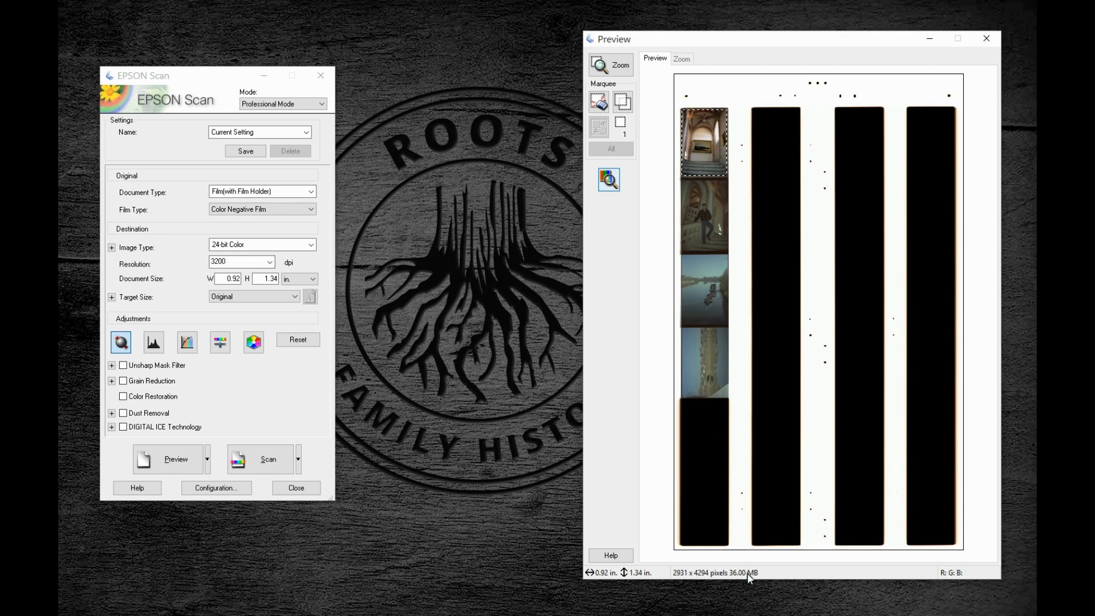
mouse_move(607, 356)
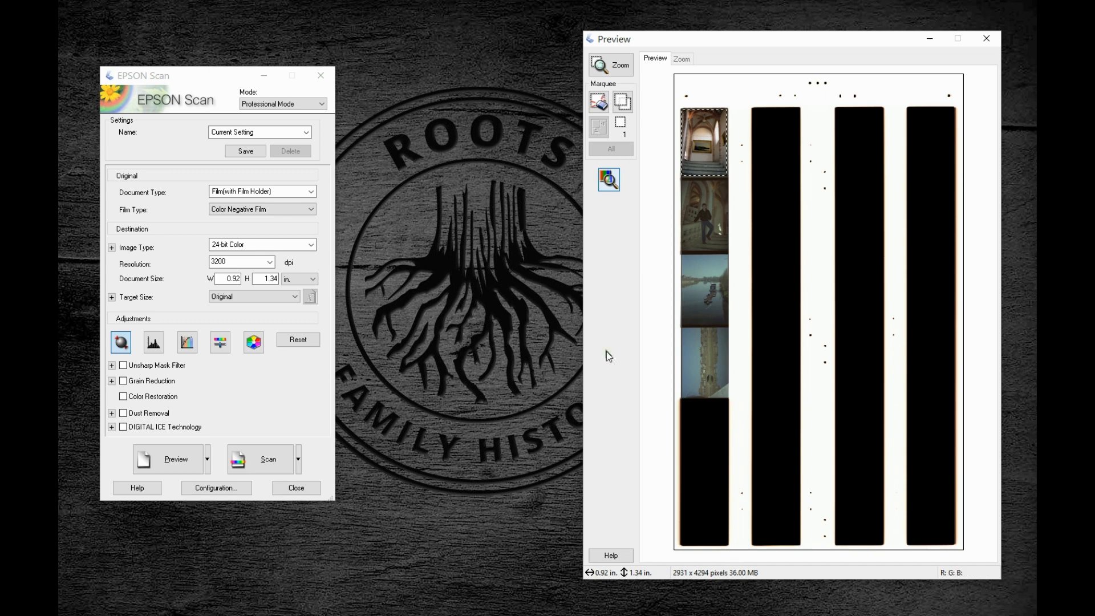
mouse_move(646, 468)
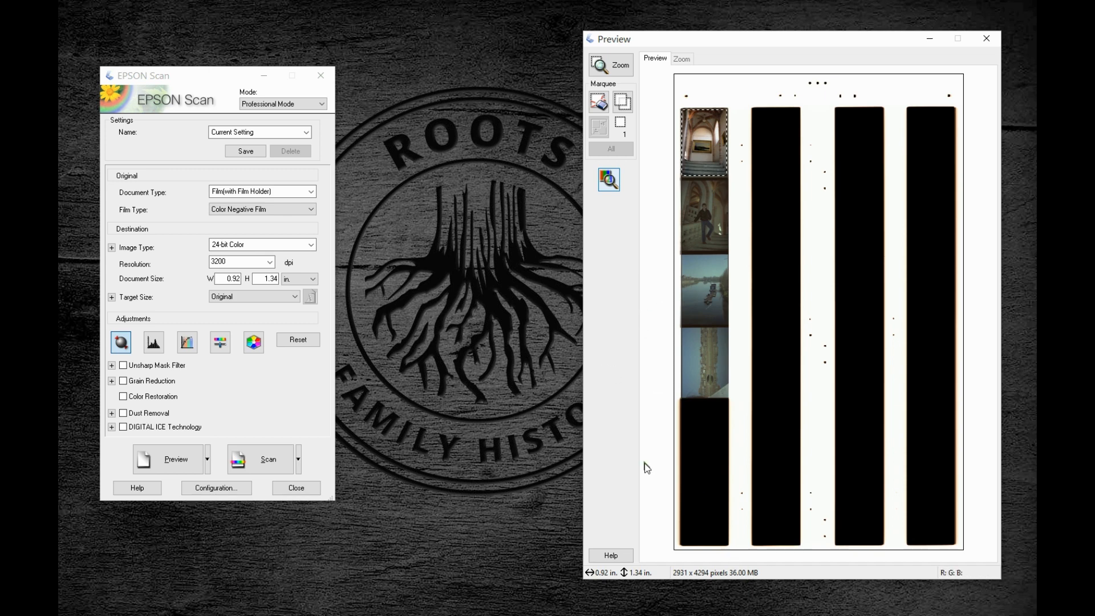
mouse_move(661, 438)
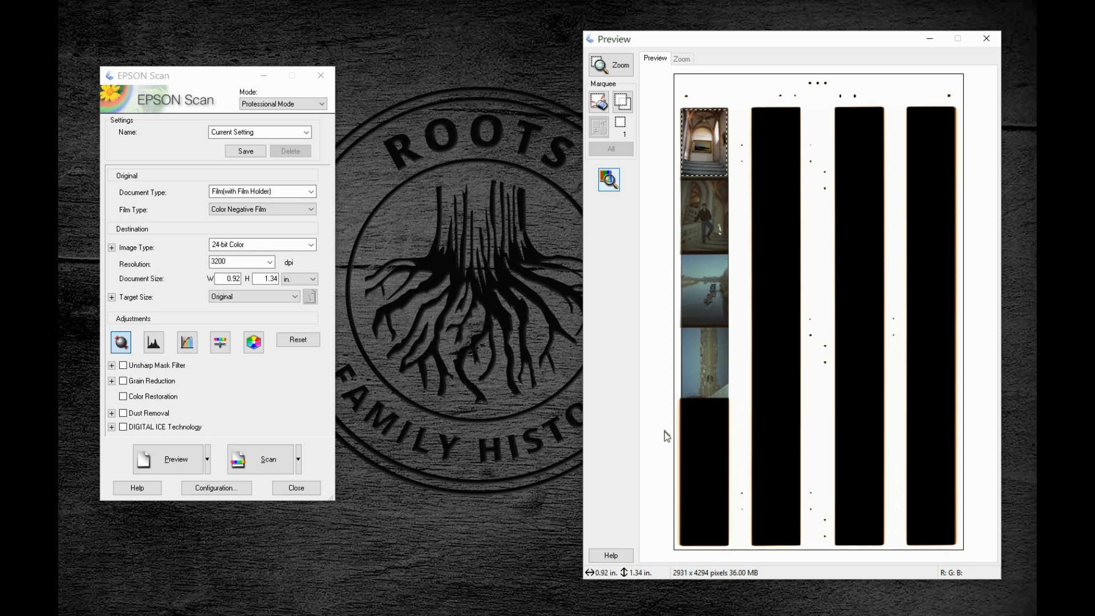
mouse_move(661, 408)
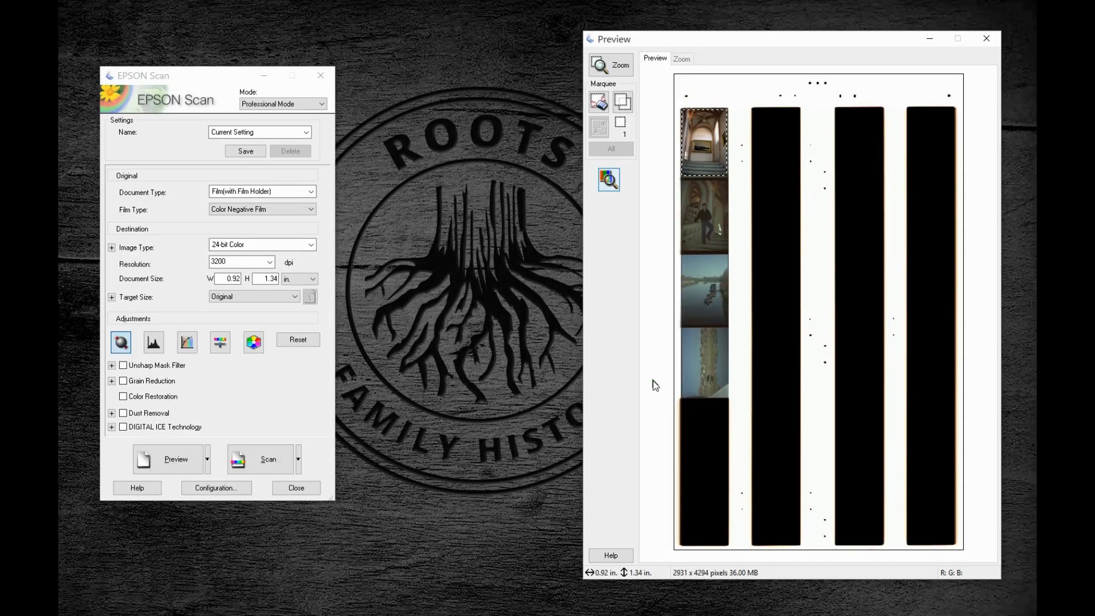
mouse_move(508, 217)
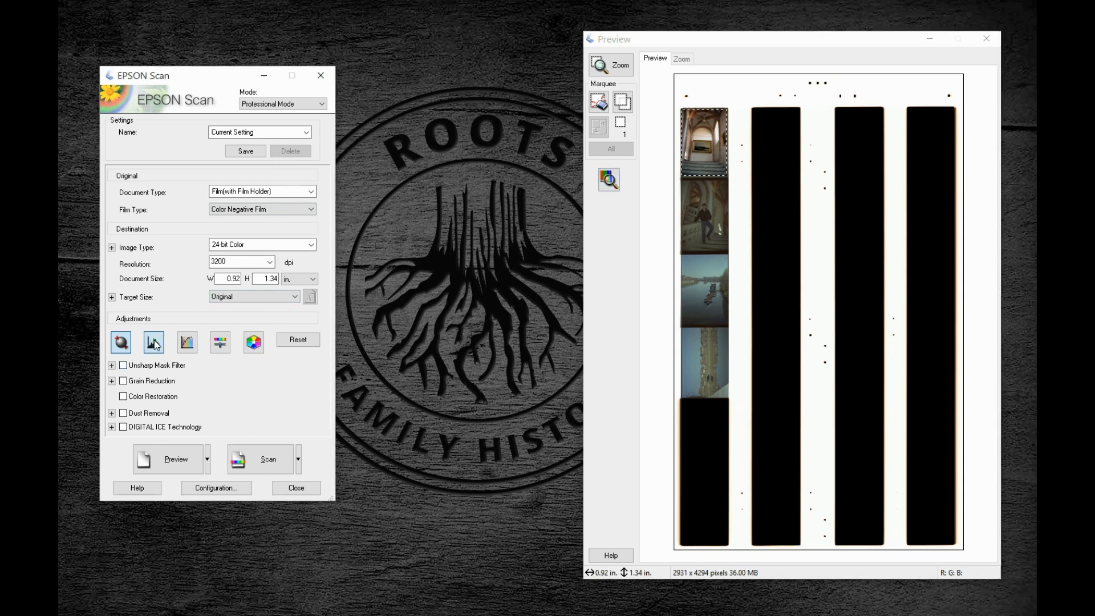
- Bring up Histogram Adjustment for the cropped frame, showing input levels 119, 1.09 and 207
left_click(120, 342)
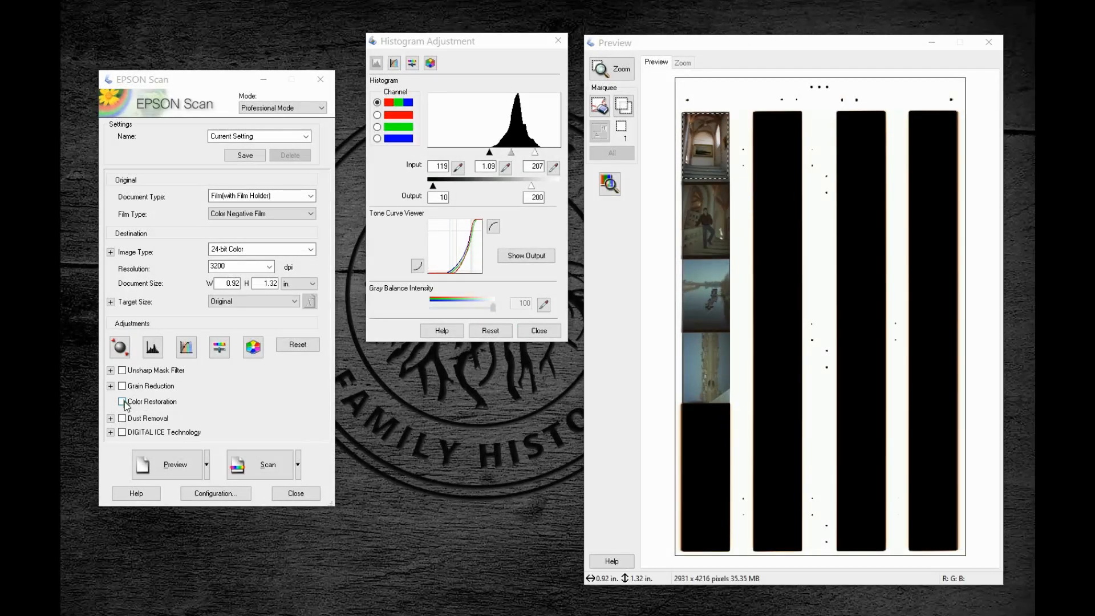
- Compare Color Restoration on and off for the first frame, then add a second marquee over frame two
left_click(122, 401)
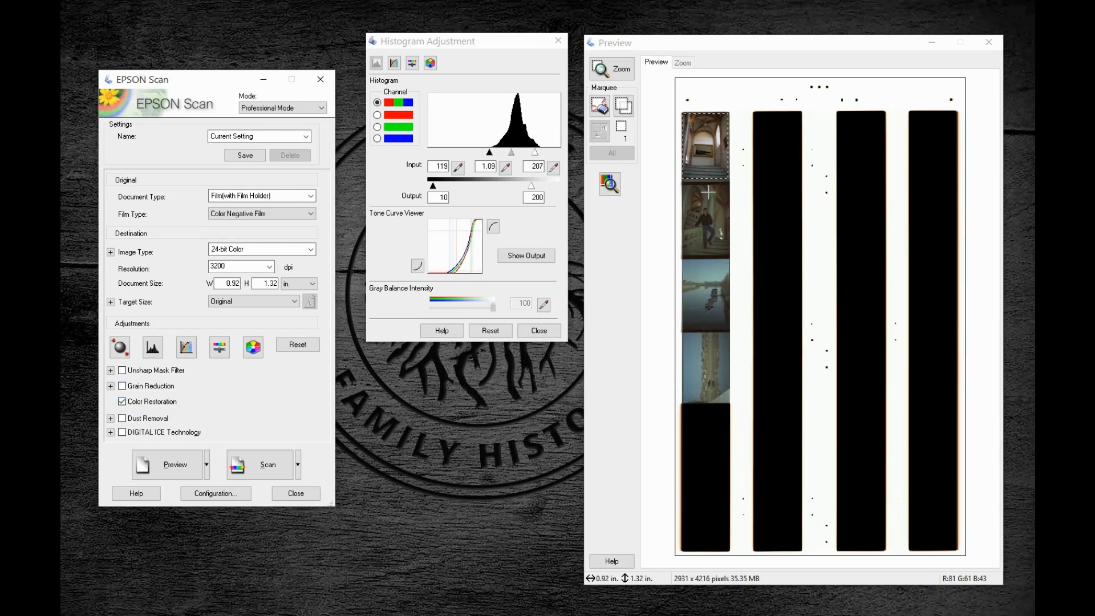
left_click(122, 402)
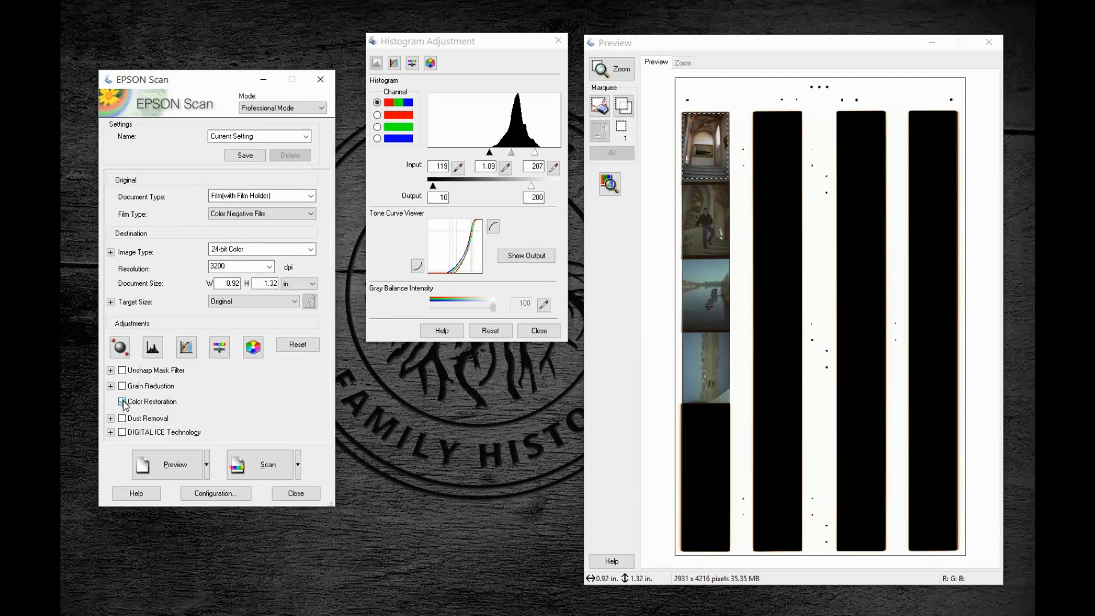
left_click(122, 402)
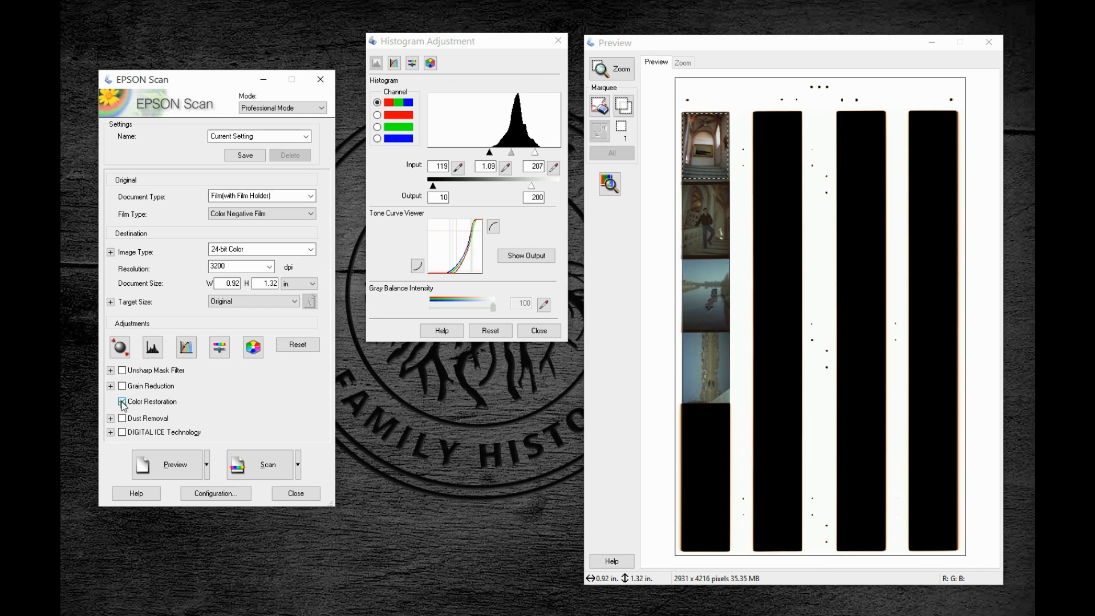
left_click(122, 400)
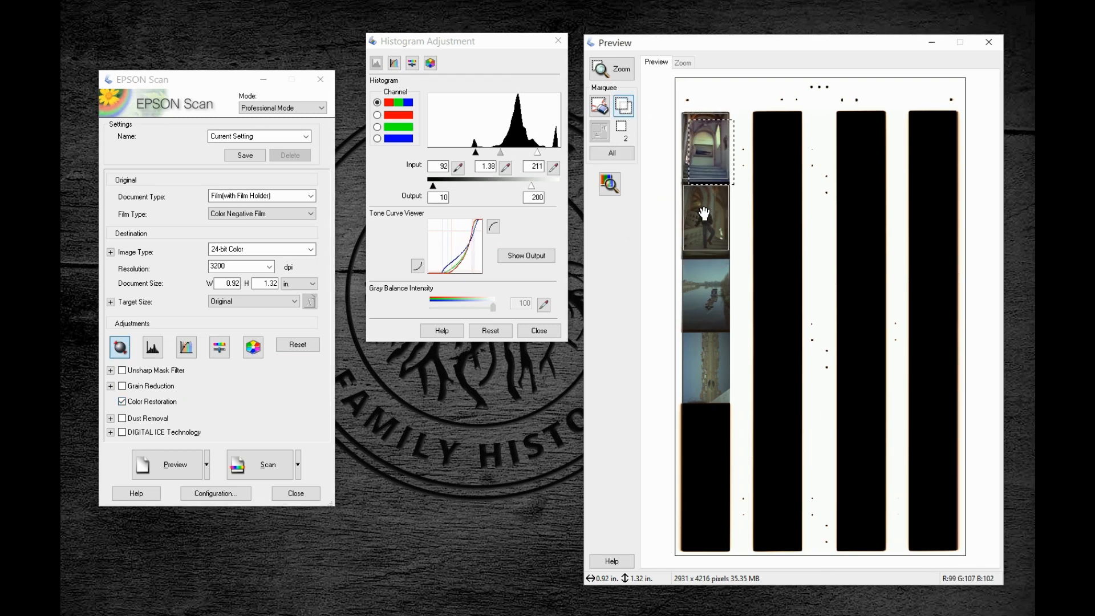
left_click(705, 217)
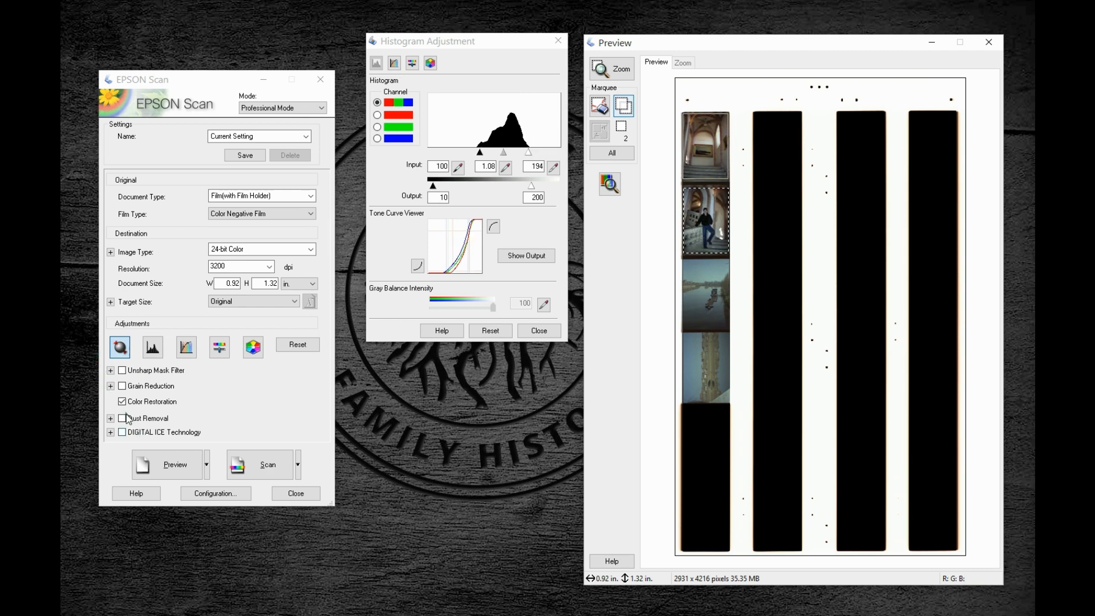
- Compare Color Restoration on and off for the second frame (levels 98, 1.15, 193) and leave it unchecked
left_click(122, 400)
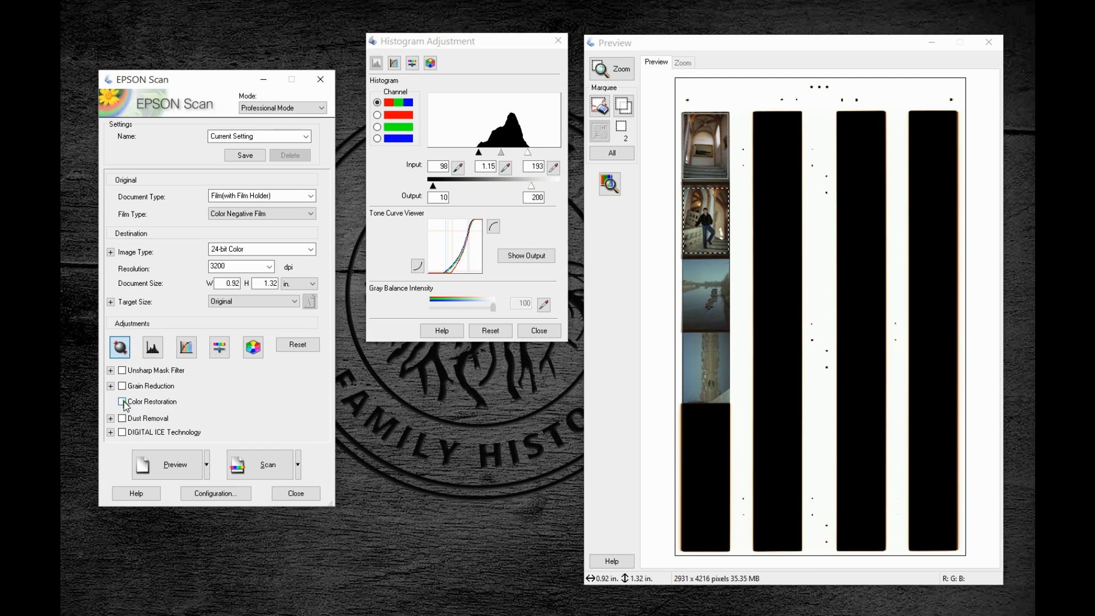
left_click(122, 401)
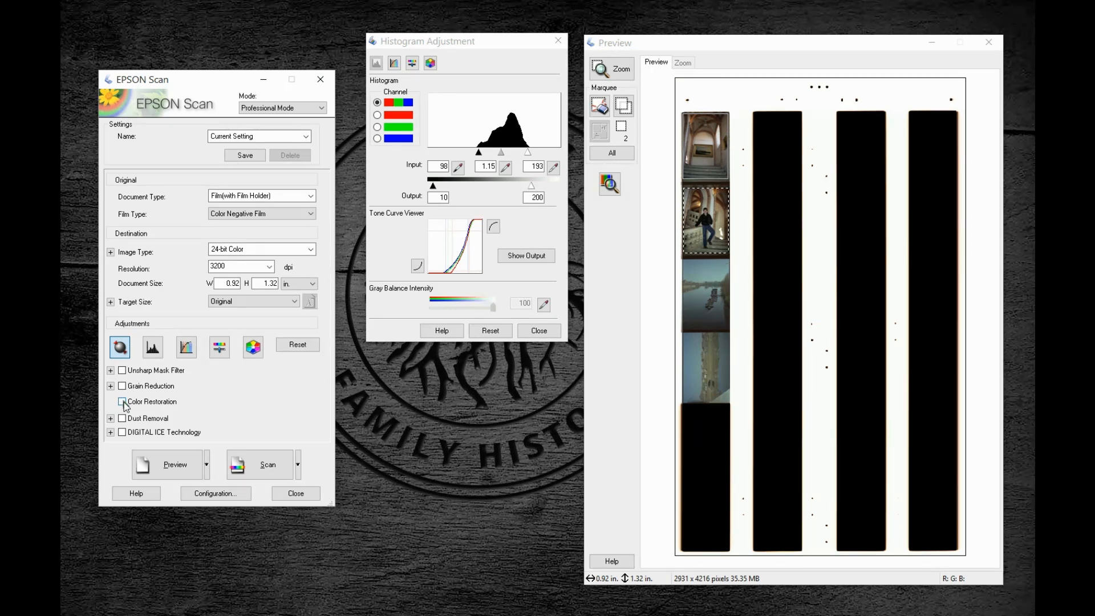
left_click(122, 402)
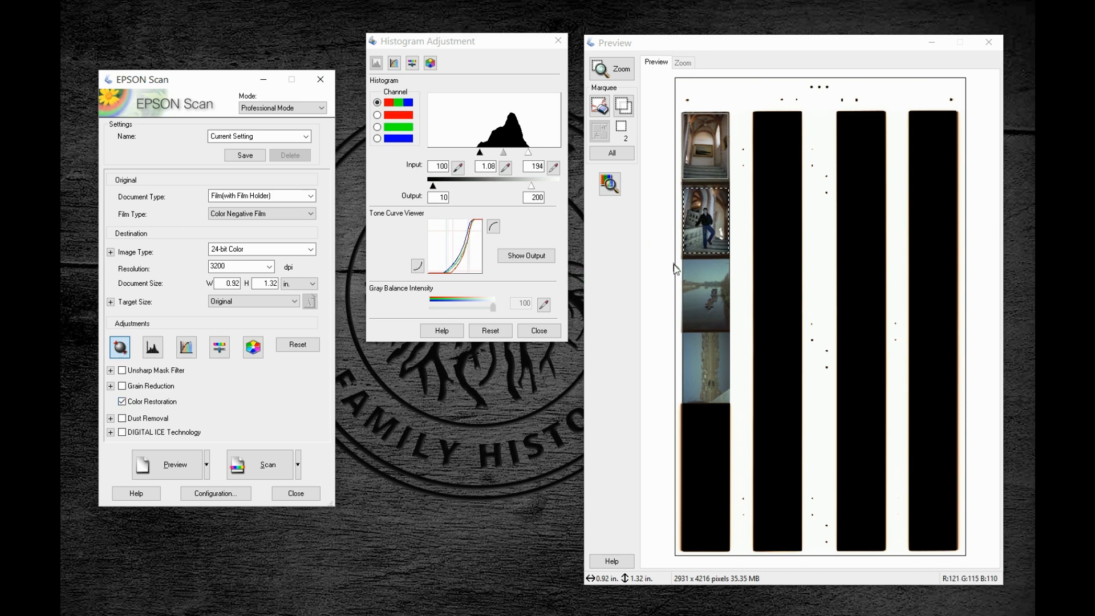
left_click(123, 402)
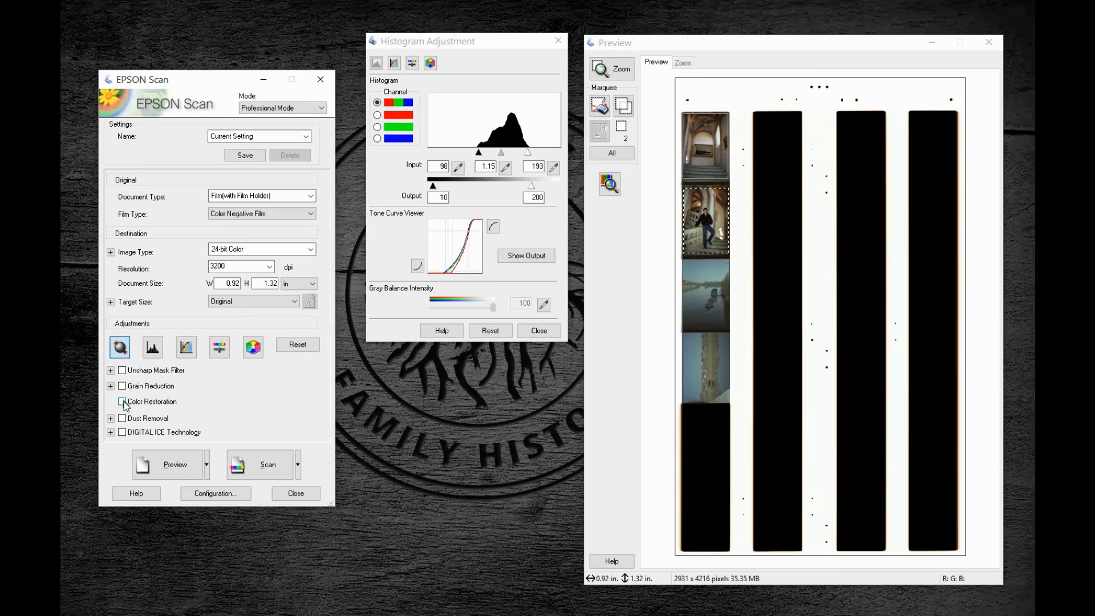
left_click(122, 401)
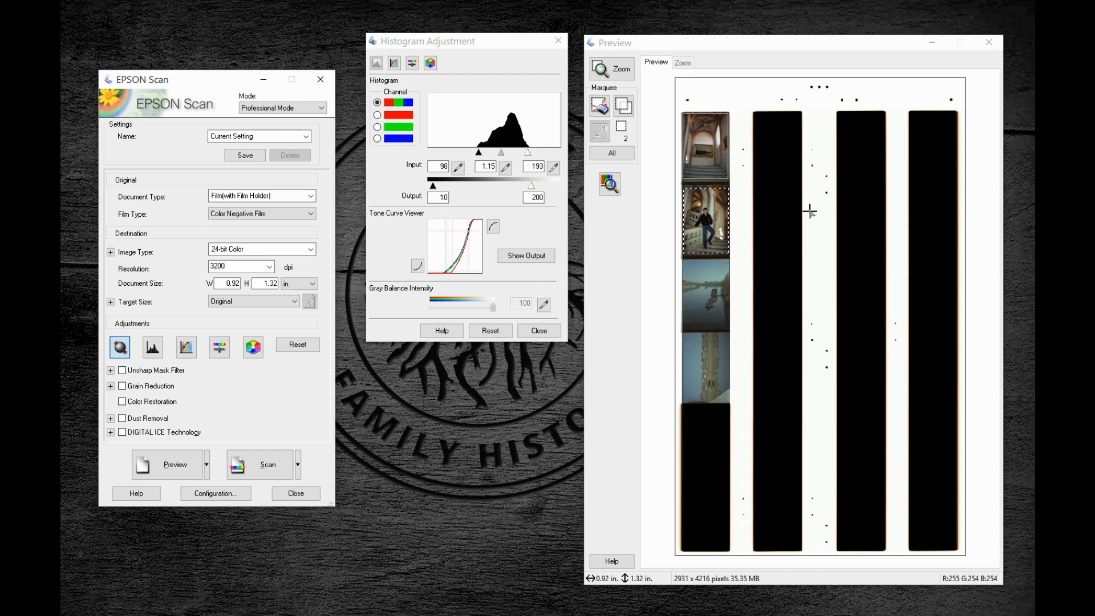
- Add marquees for frames three and four, select the first marquee and leave Color Restoration unchecked
left_click(623, 105)
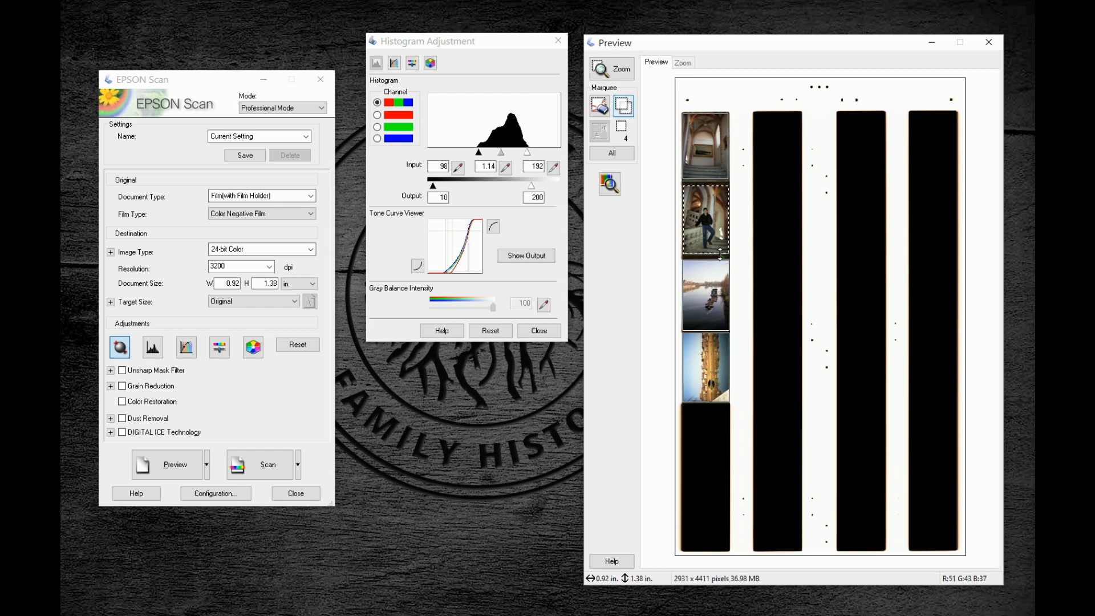
left_click(122, 402)
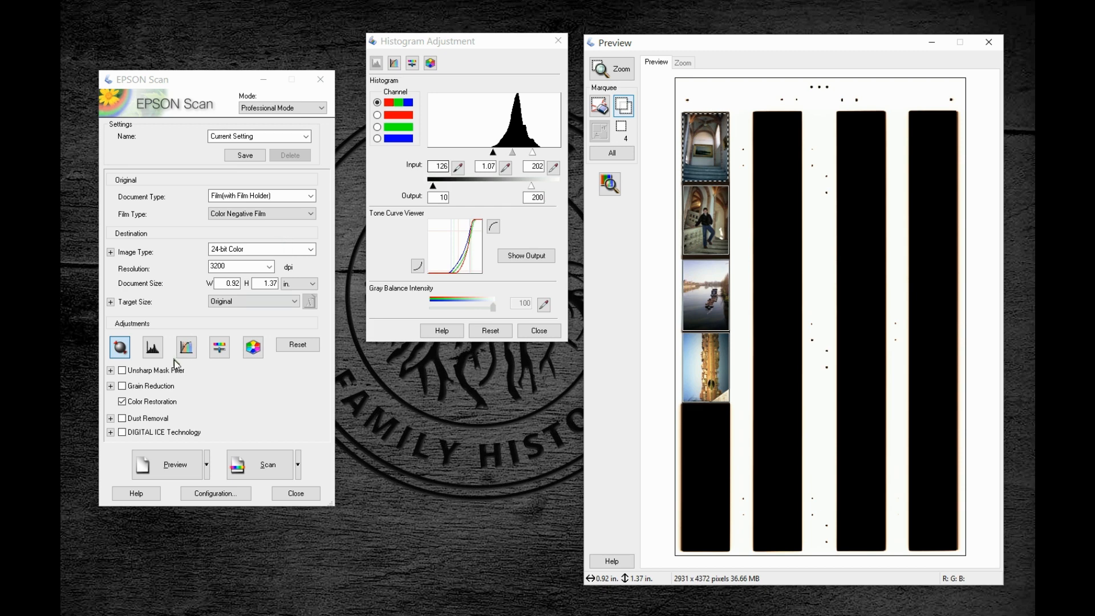
left_click(122, 400)
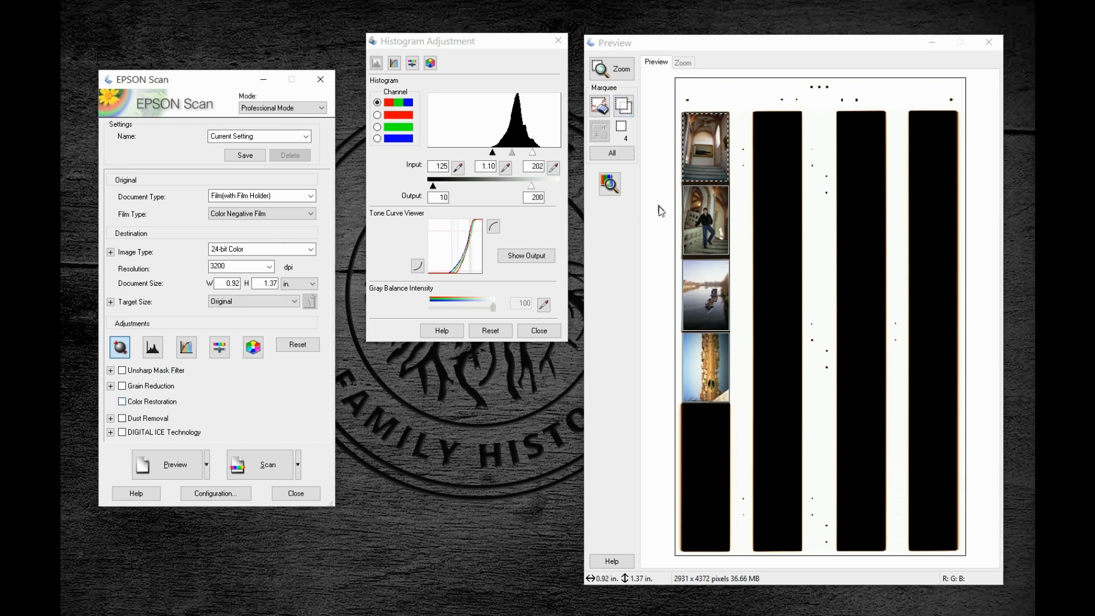
left_click(705, 293)
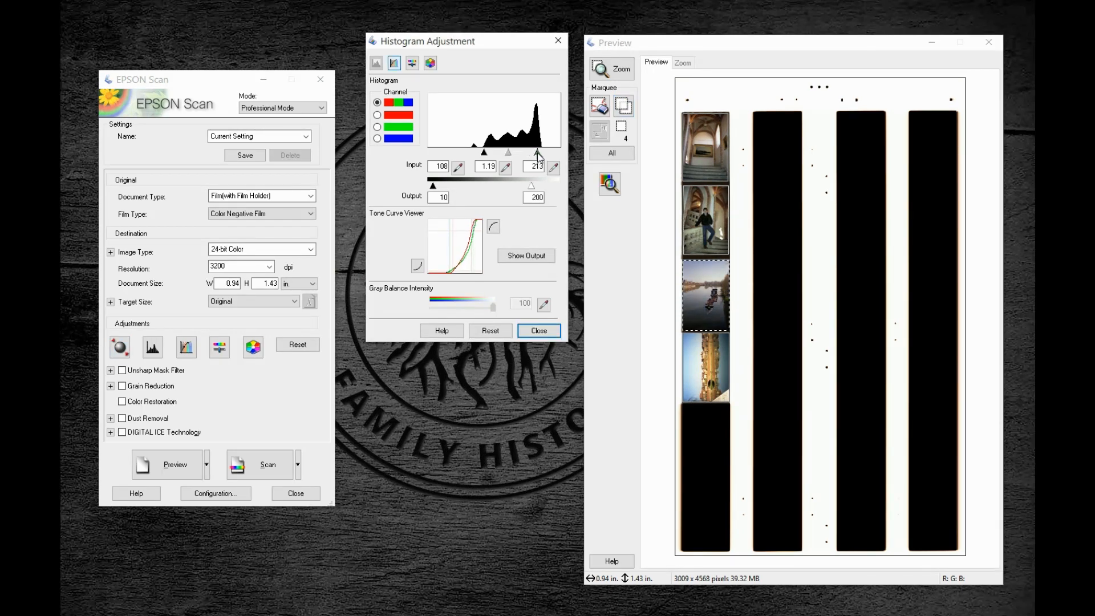
- Drag the fourth frame's histogram input sliders to 135 / 0.91 / 209 with Color Restoration off
left_click_drag(538, 154, 539, 154)
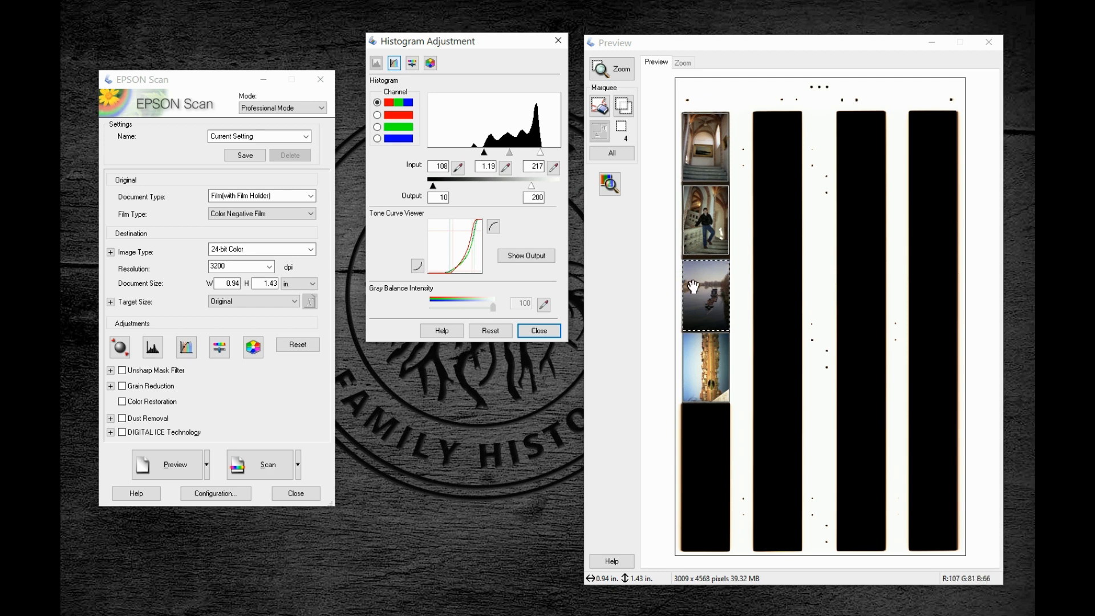
left_click_drag(538, 153, 534, 152)
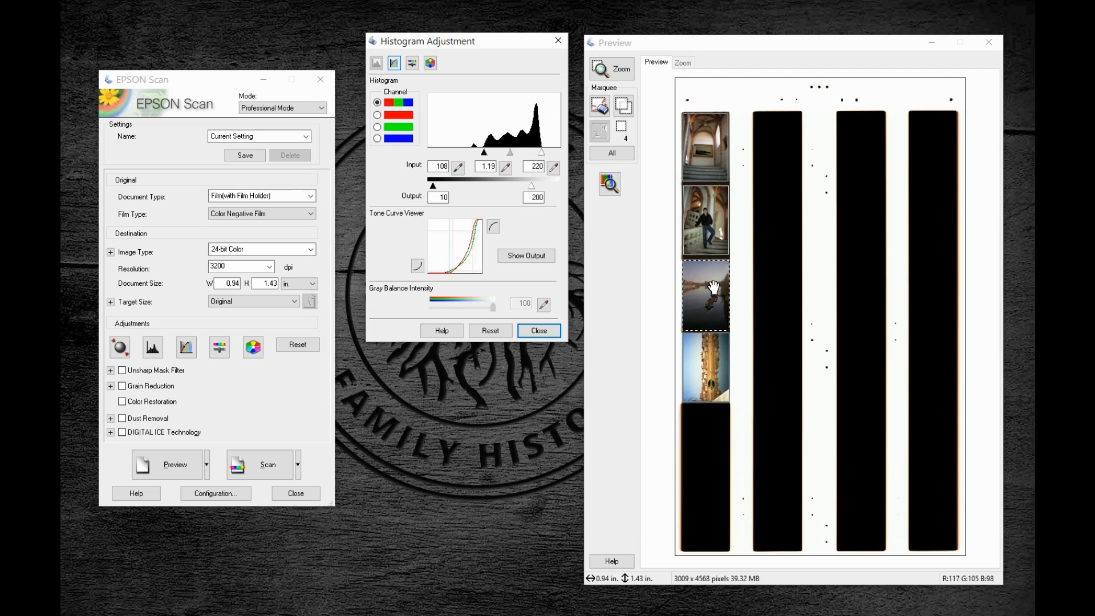
mouse_move(708, 277)
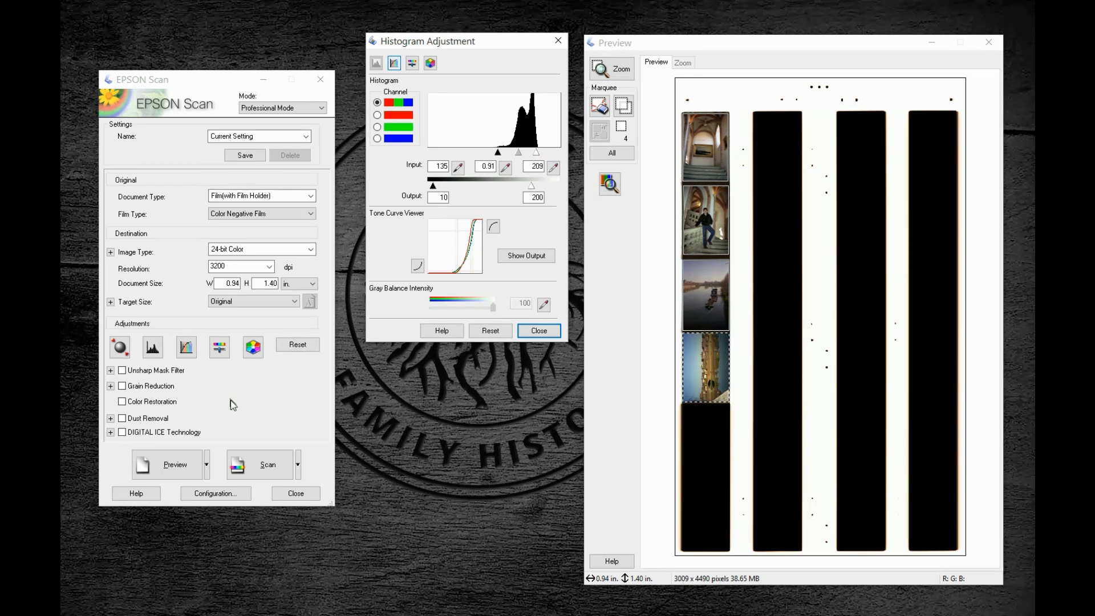
left_click(122, 402)
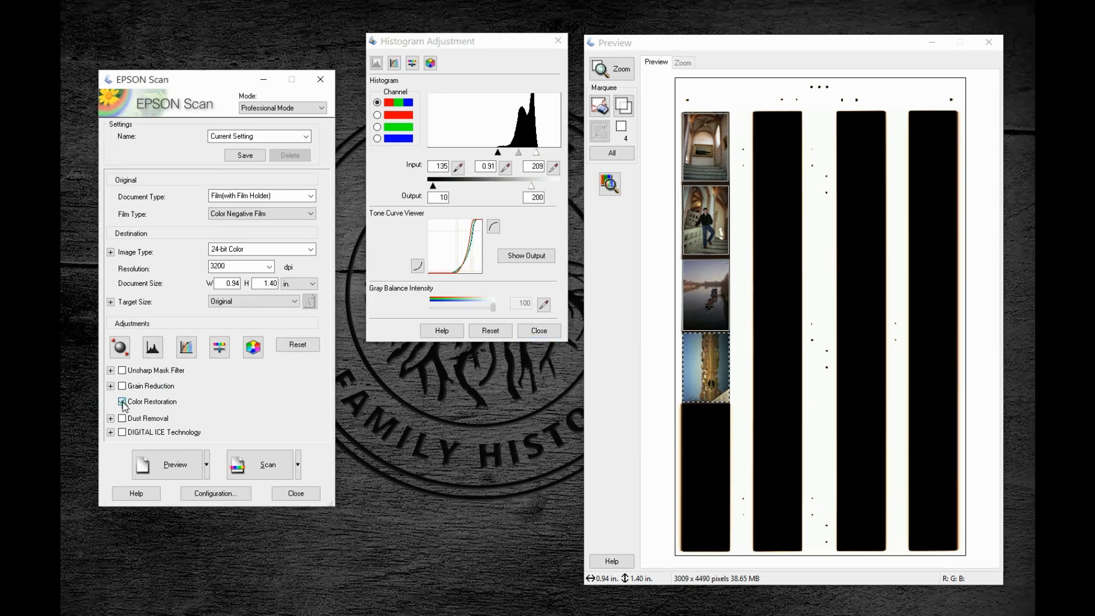
left_click(122, 400)
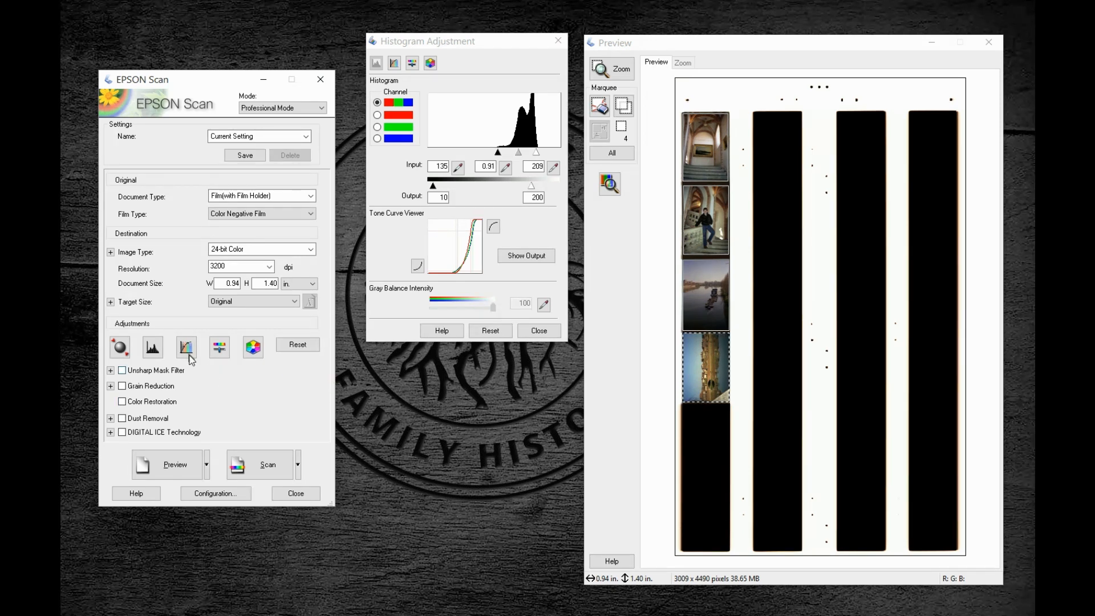
- In Tone Correction, shape the Red channel curve to a slight midtone lift for the fourth frame
left_click(186, 347)
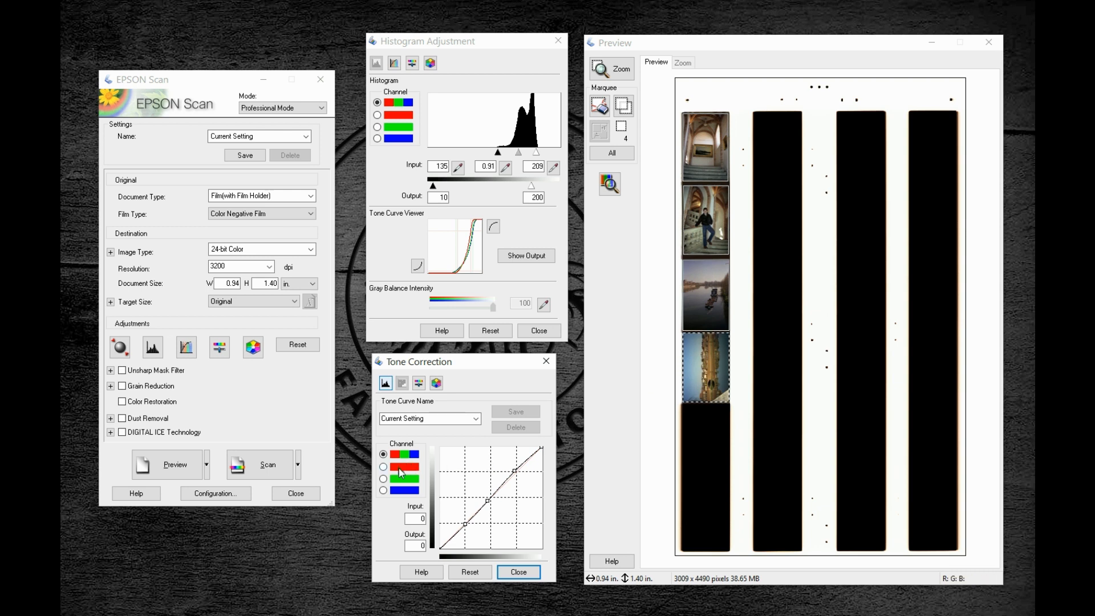
left_click(384, 478)
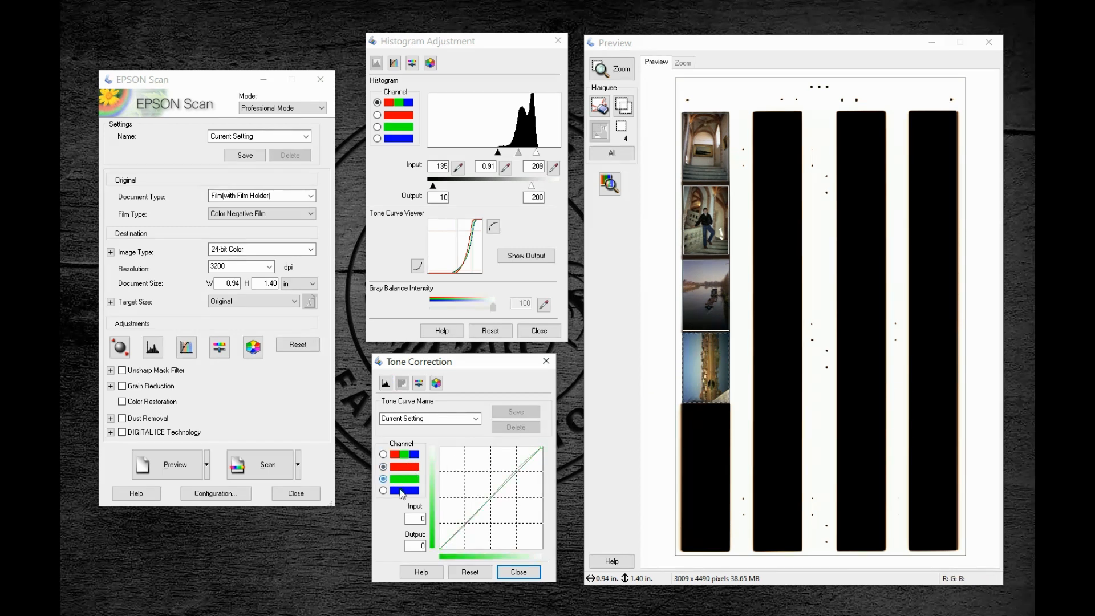
left_click(384, 465)
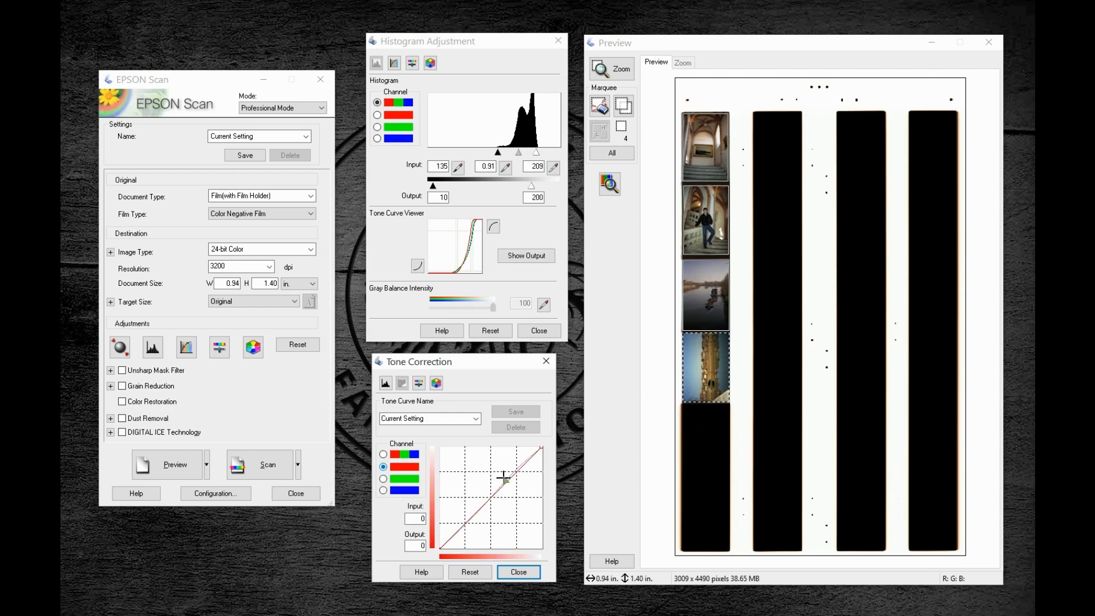
left_click_drag(504, 478, 491, 497)
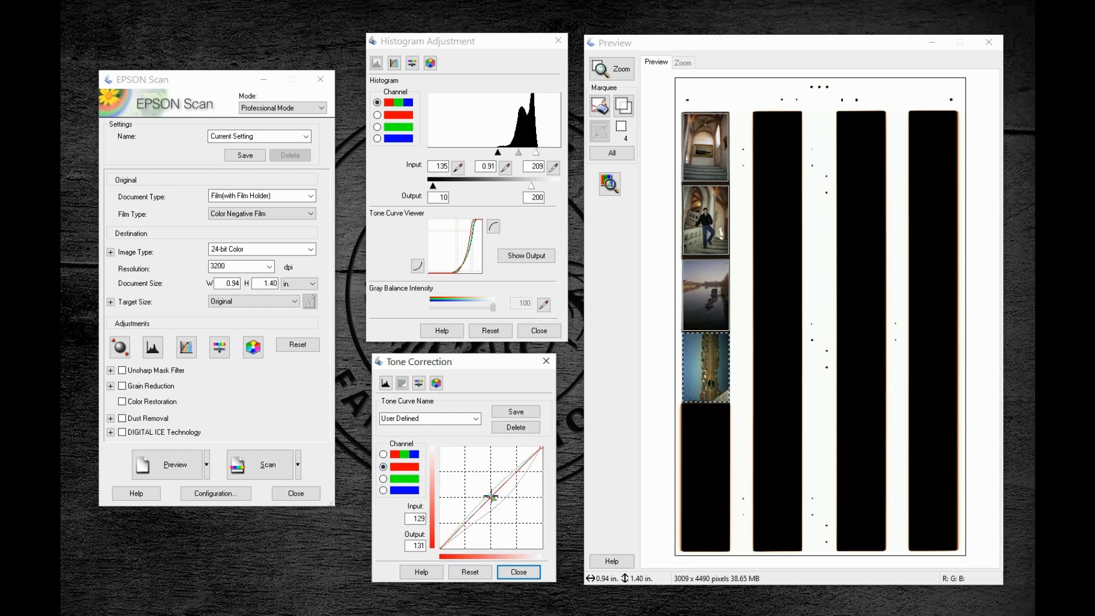
left_click_drag(493, 497, 482, 484)
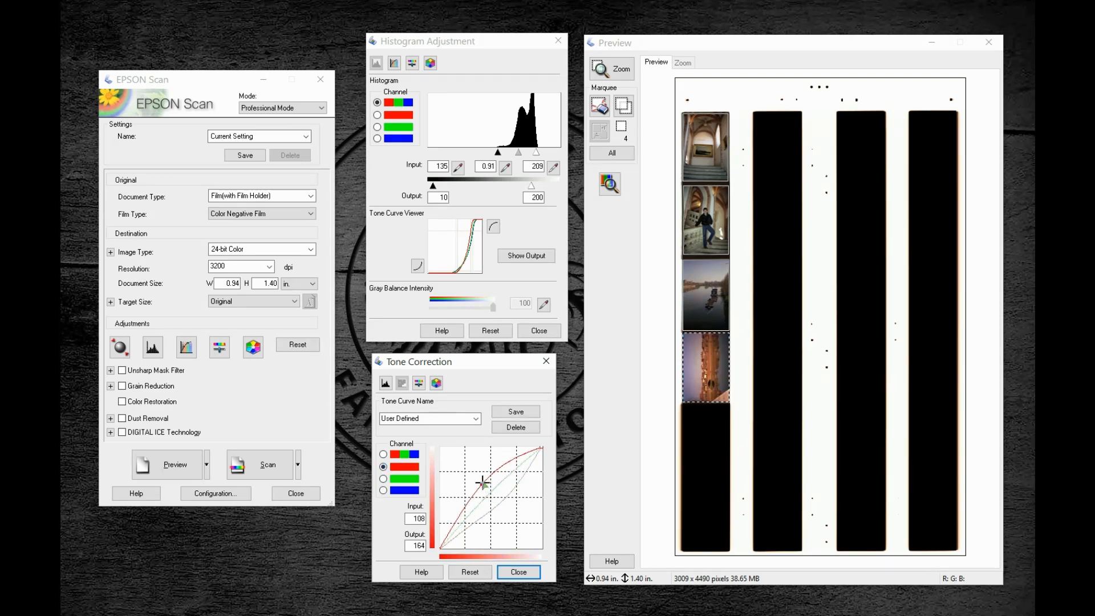
left_click_drag(482, 483, 489, 490)
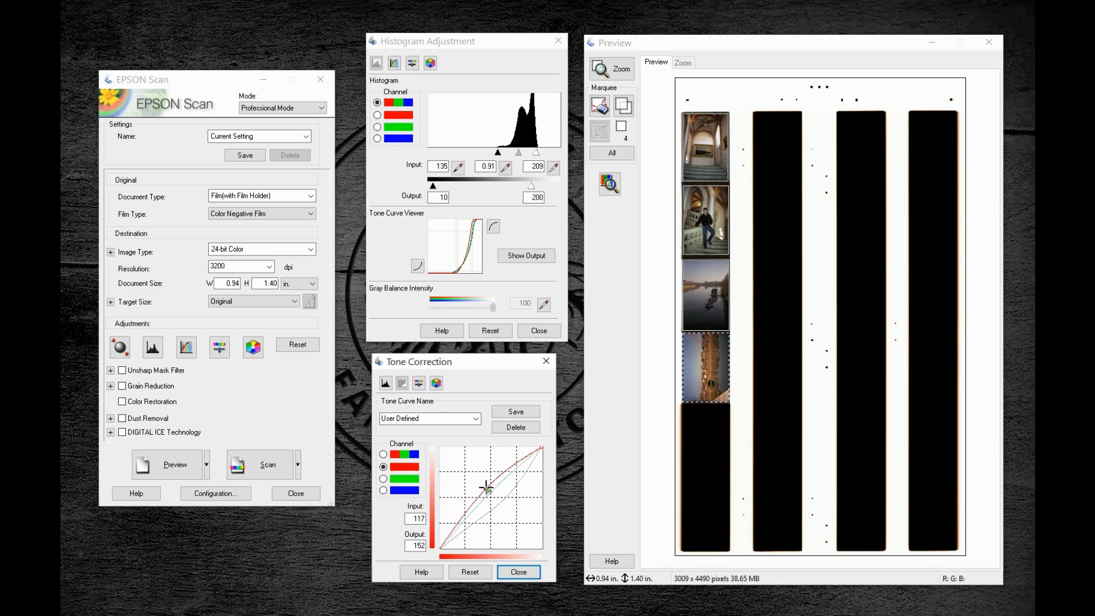
left_click_drag(487, 489, 498, 503)
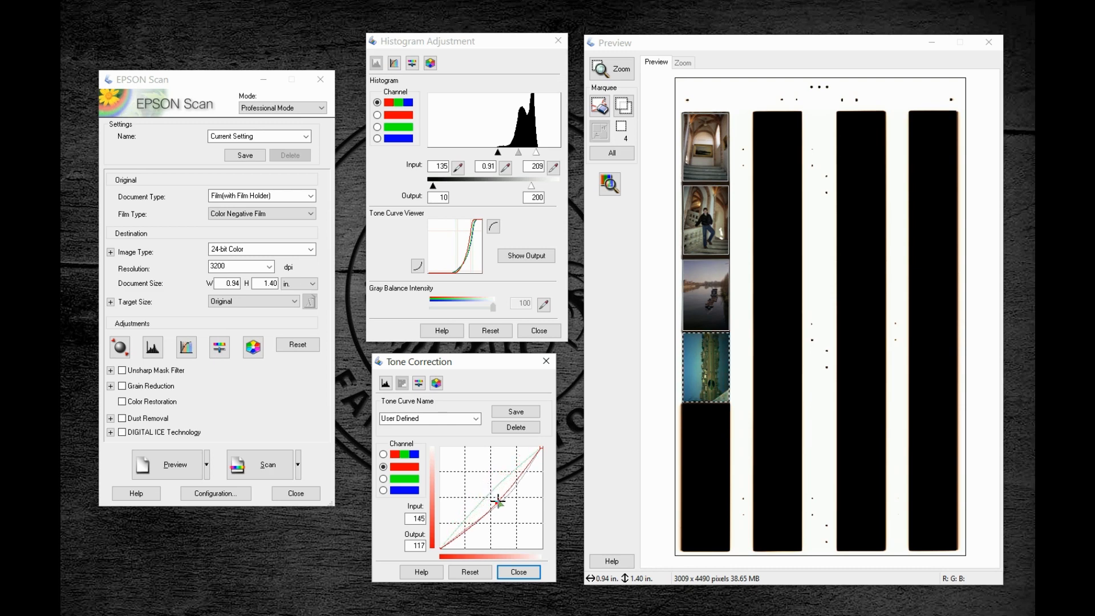
left_click_drag(500, 502, 491, 493)
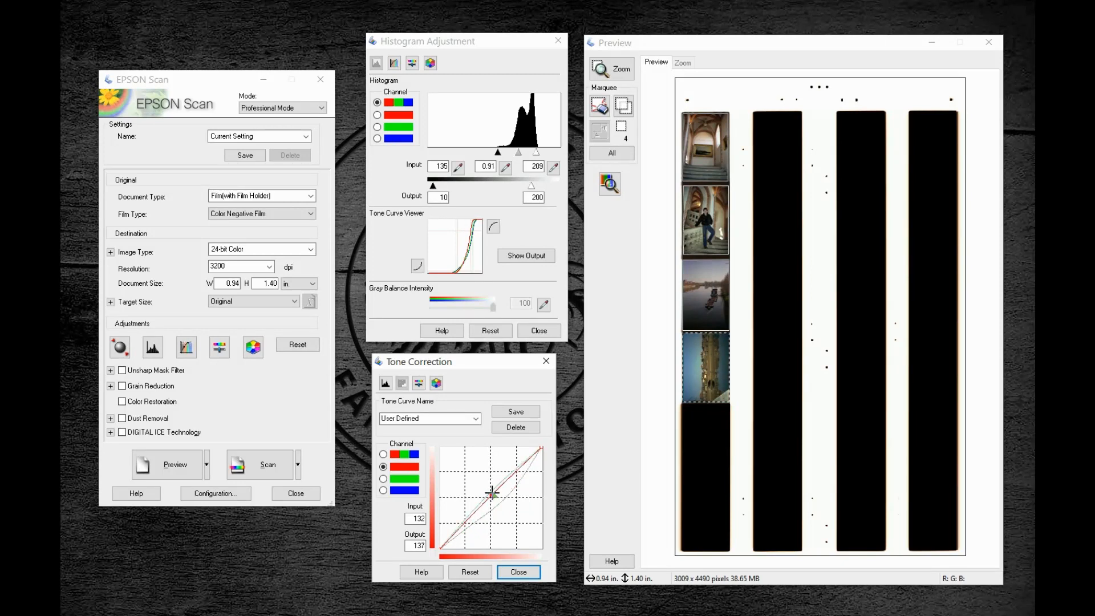
left_click_drag(491, 492, 489, 494)
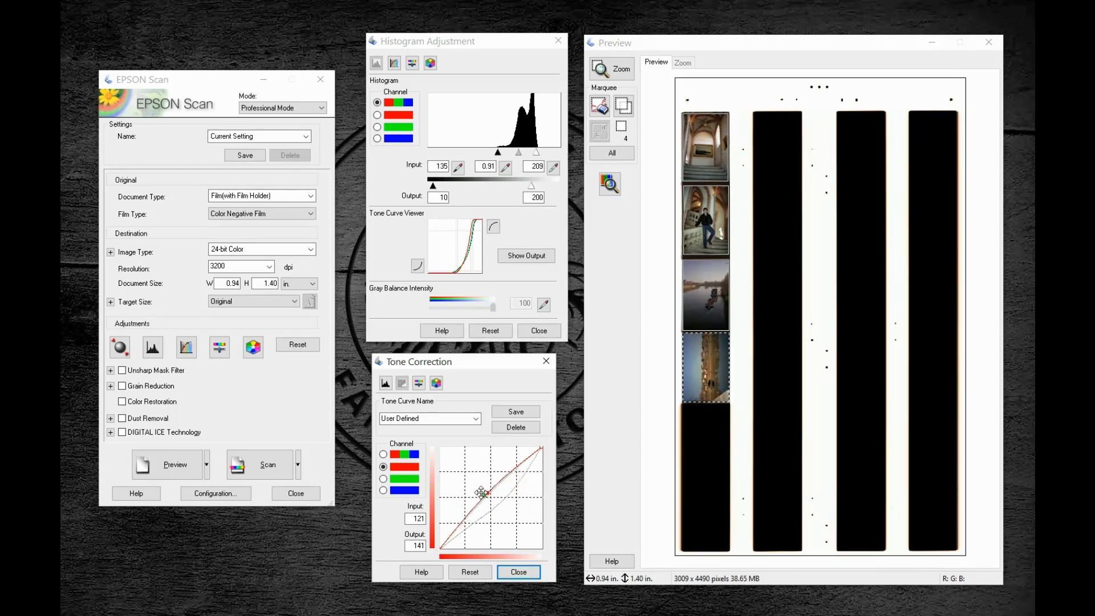
- Give the Green curve a slight midtone lift and raise the Blue curve's midtones
left_click(384, 479)
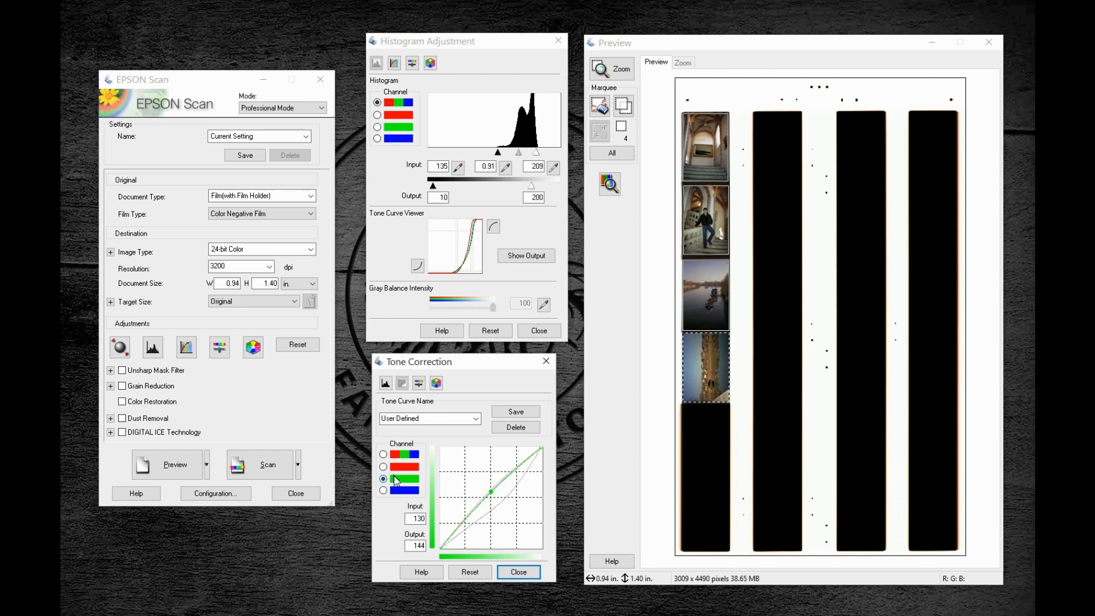
left_click_drag(492, 490, 497, 494)
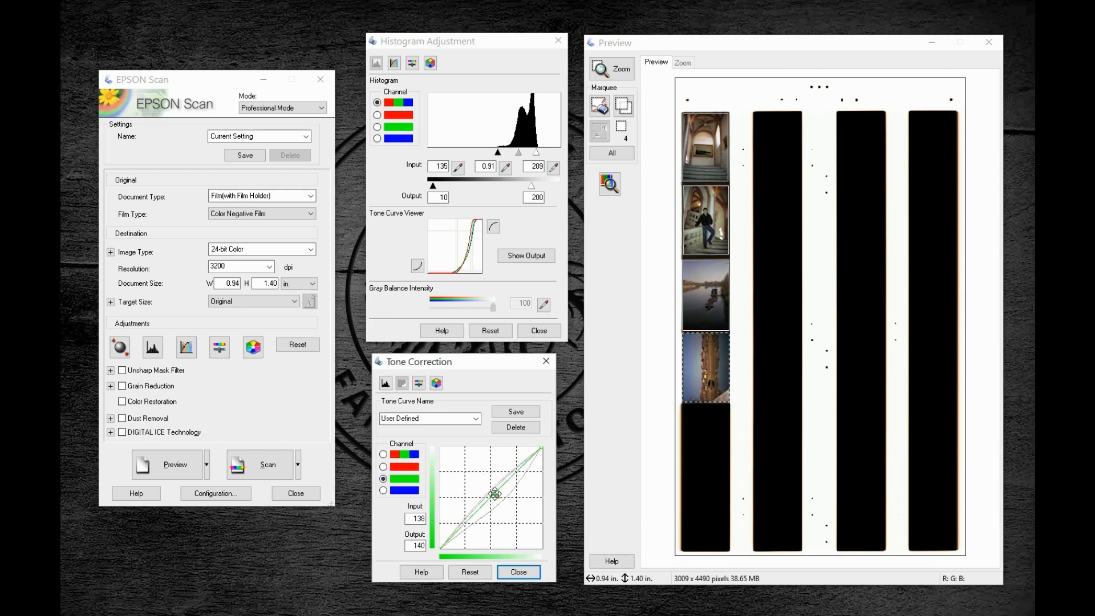
left_click_drag(496, 492, 493, 496)
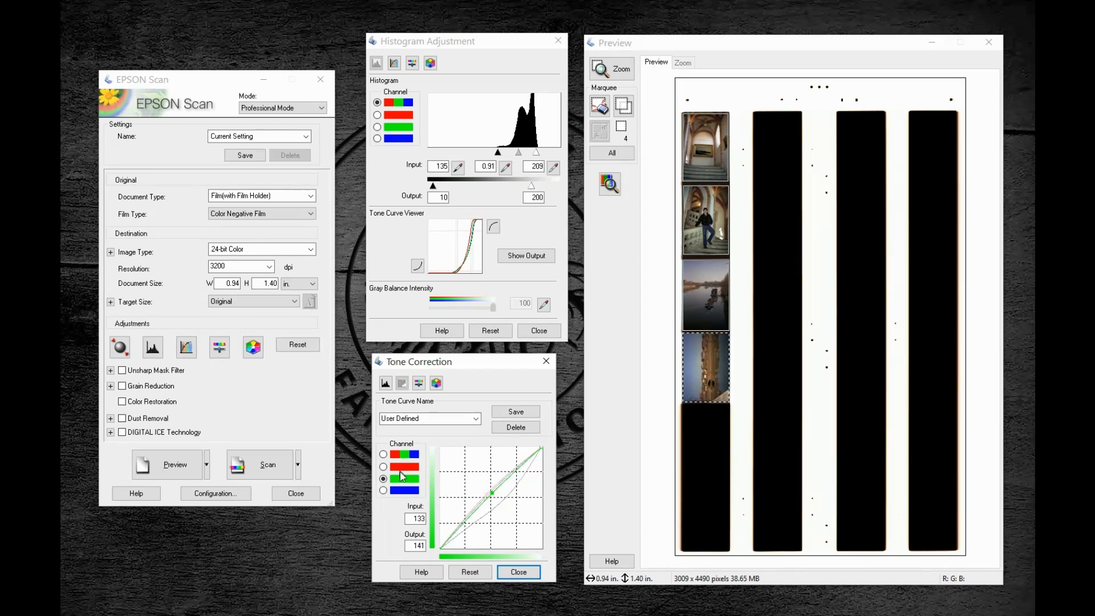
left_click(383, 491)
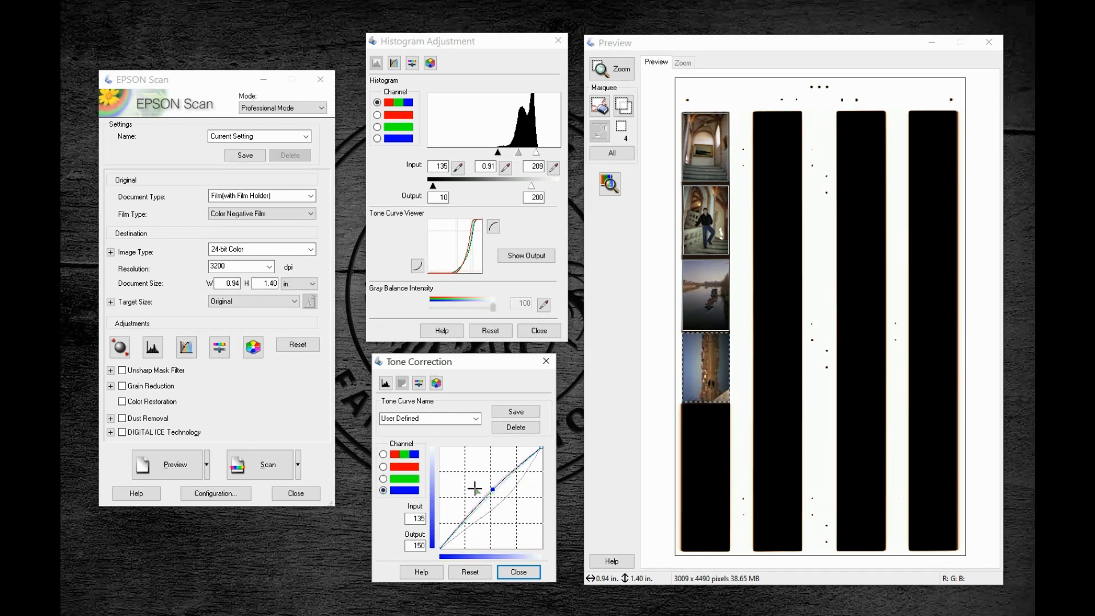
left_click_drag(475, 489, 491, 488)
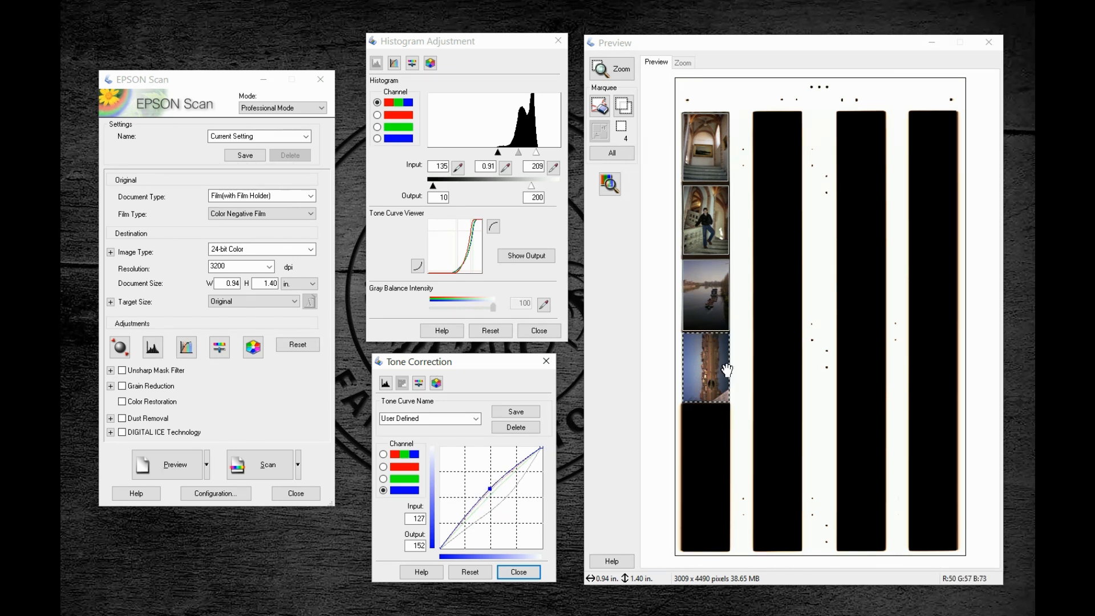
mouse_move(714, 355)
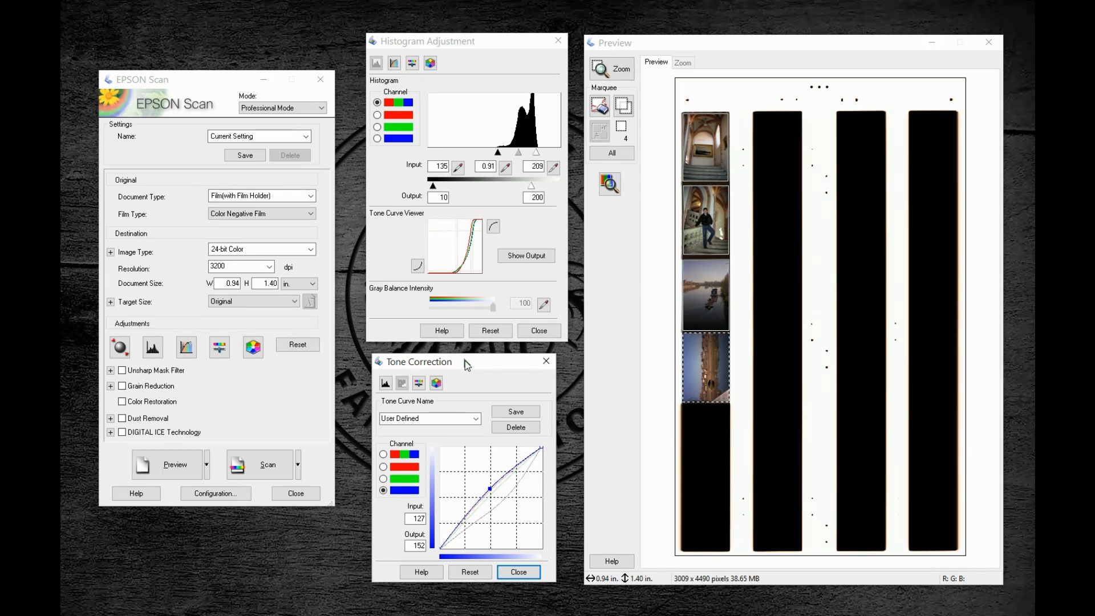
mouse_move(637, 174)
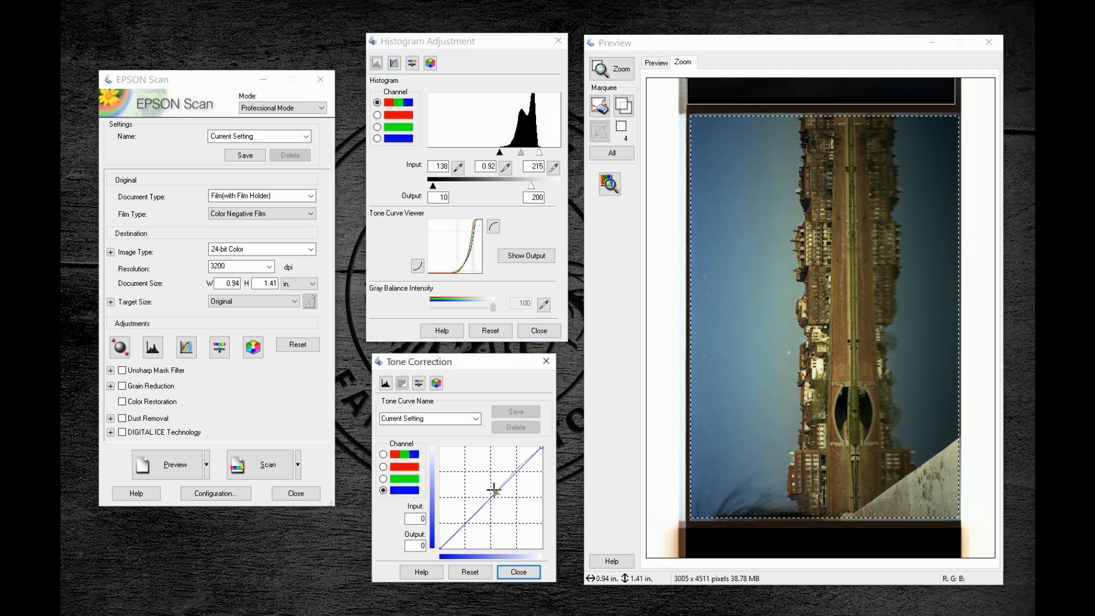
- On the zoomed fourth frame, raise the Blue midtones, reshape the master RGB curve with two points, and return to the whole-strip Preview
left_click_drag(491, 492, 491, 487)
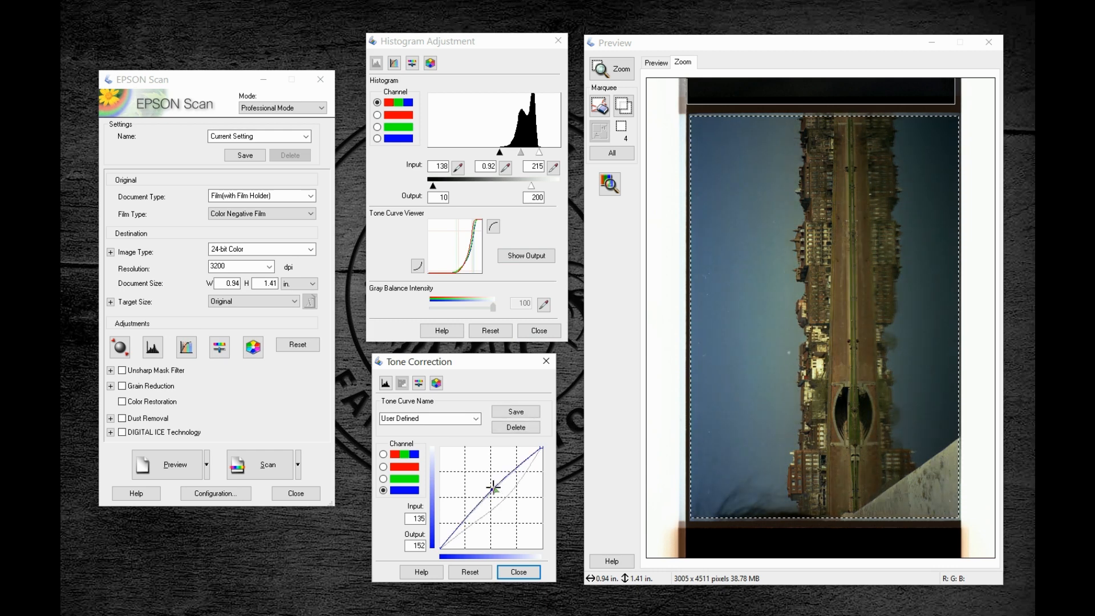
left_click(384, 467)
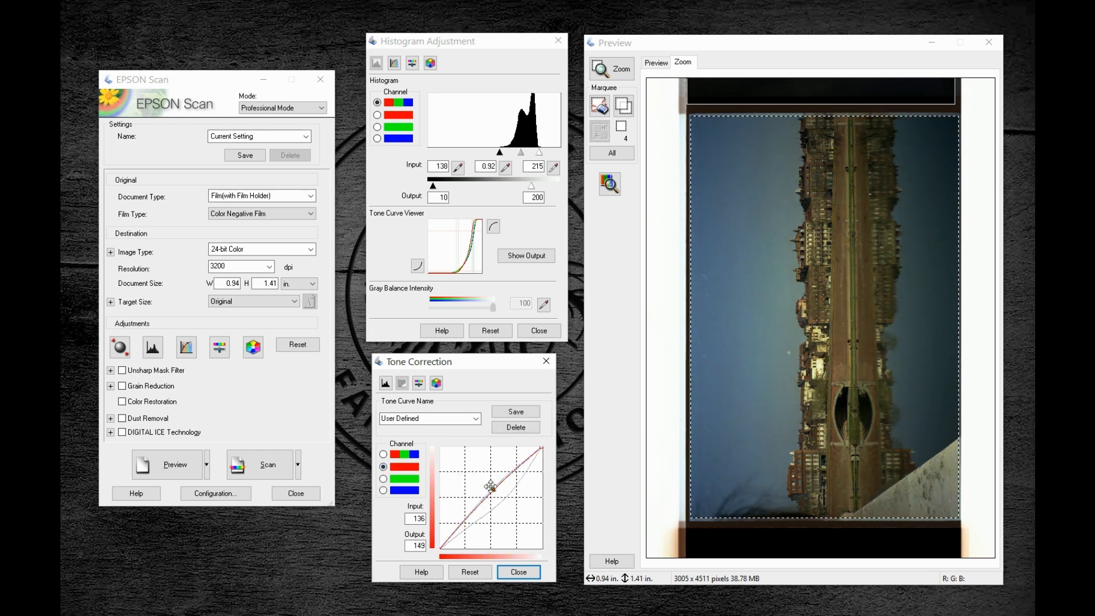
left_click_drag(490, 487, 512, 493)
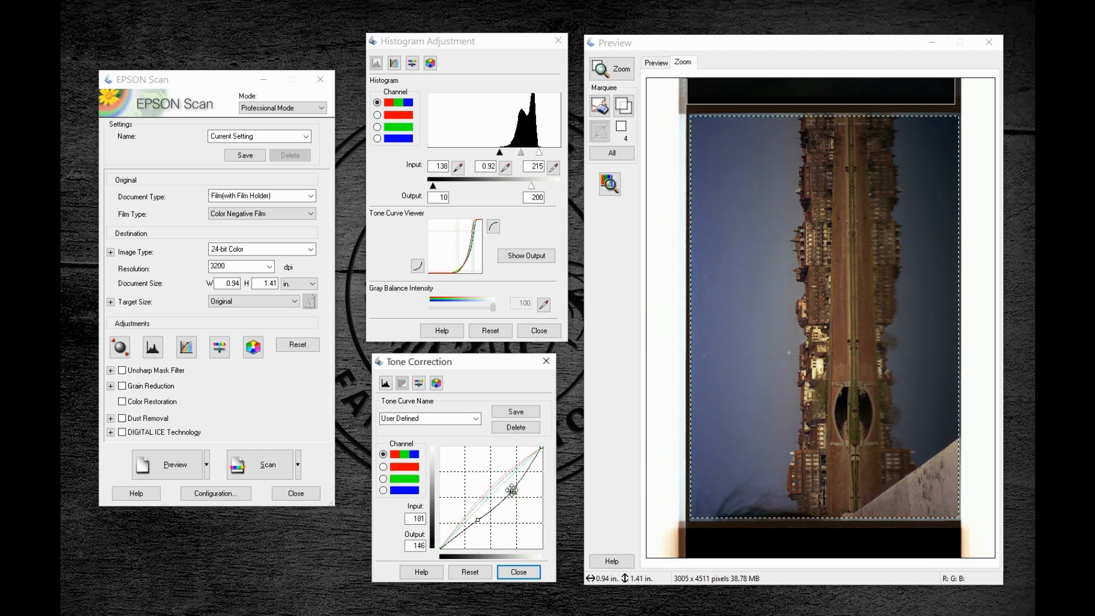
left_click_drag(512, 490, 510, 477)
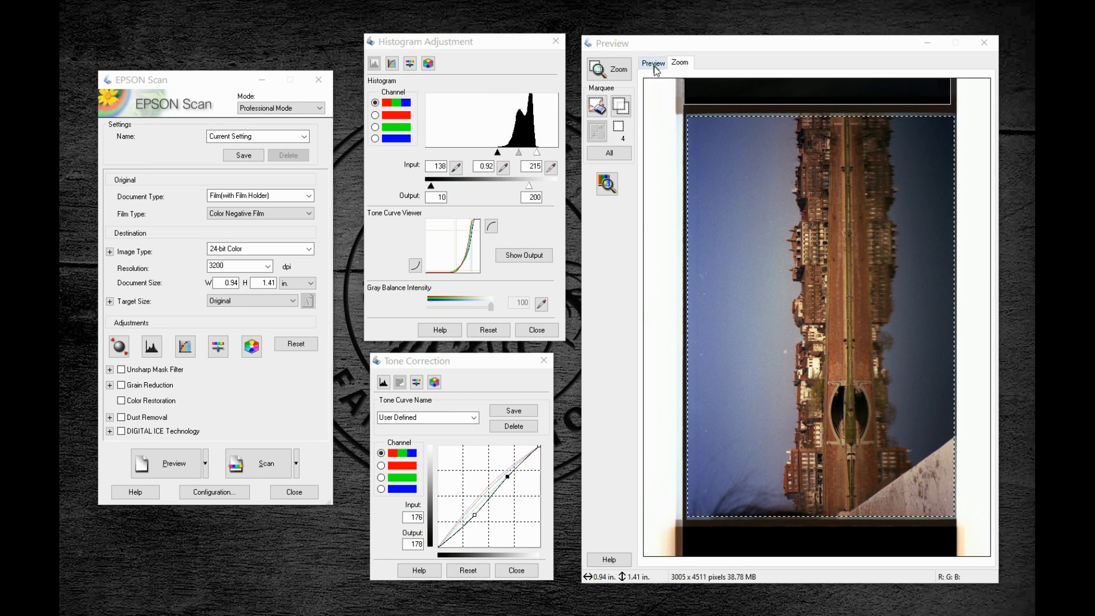
left_click(653, 63)
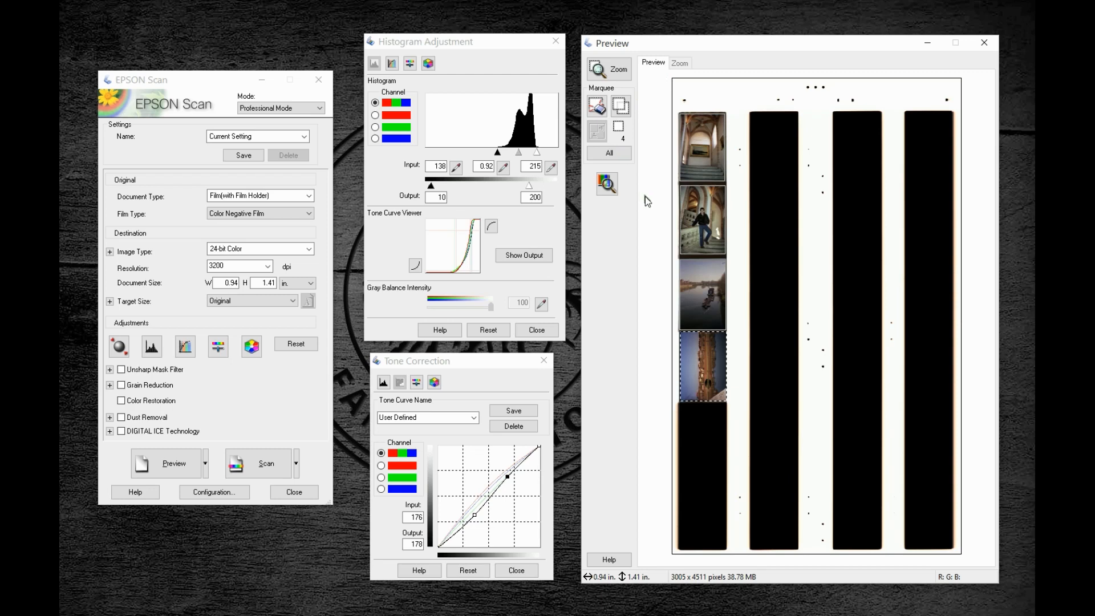
mouse_move(646, 218)
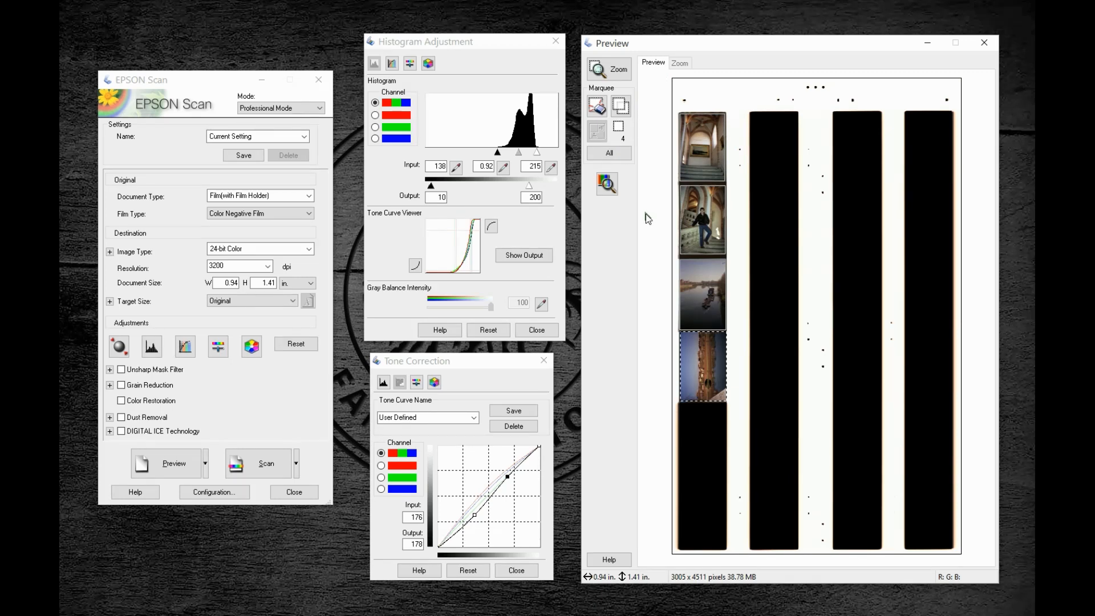